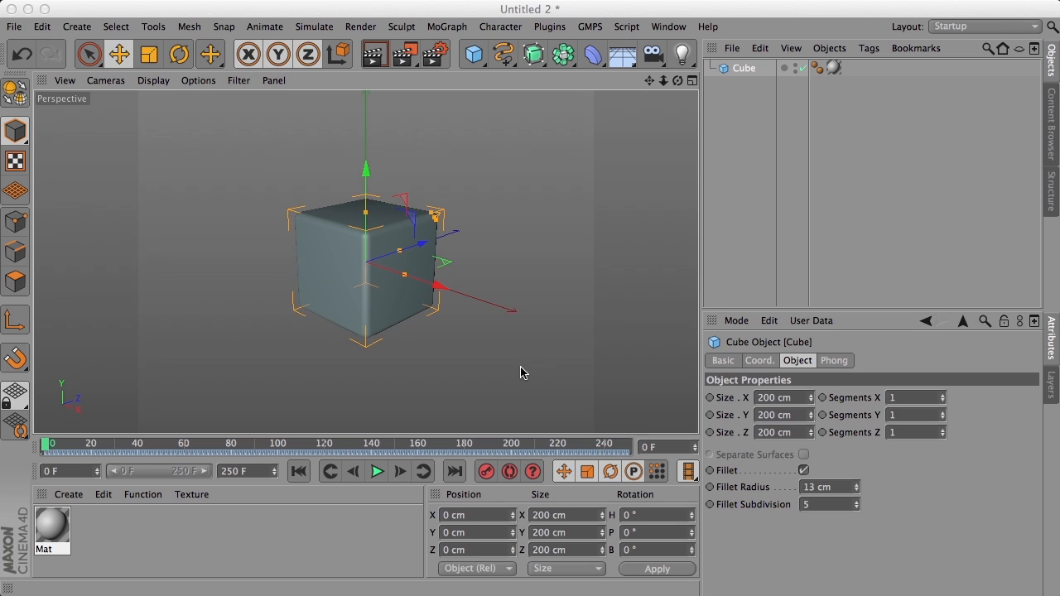
{"action": "mouse_move", "coordinate": [181, 238]}
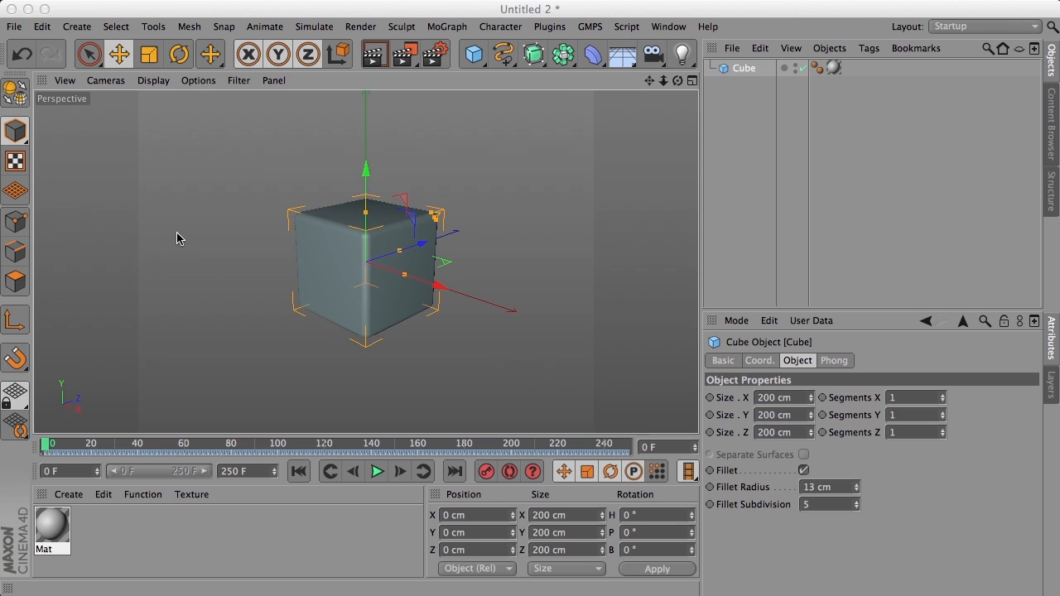
{"action": "mouse_move", "coordinate": [331, 310]}
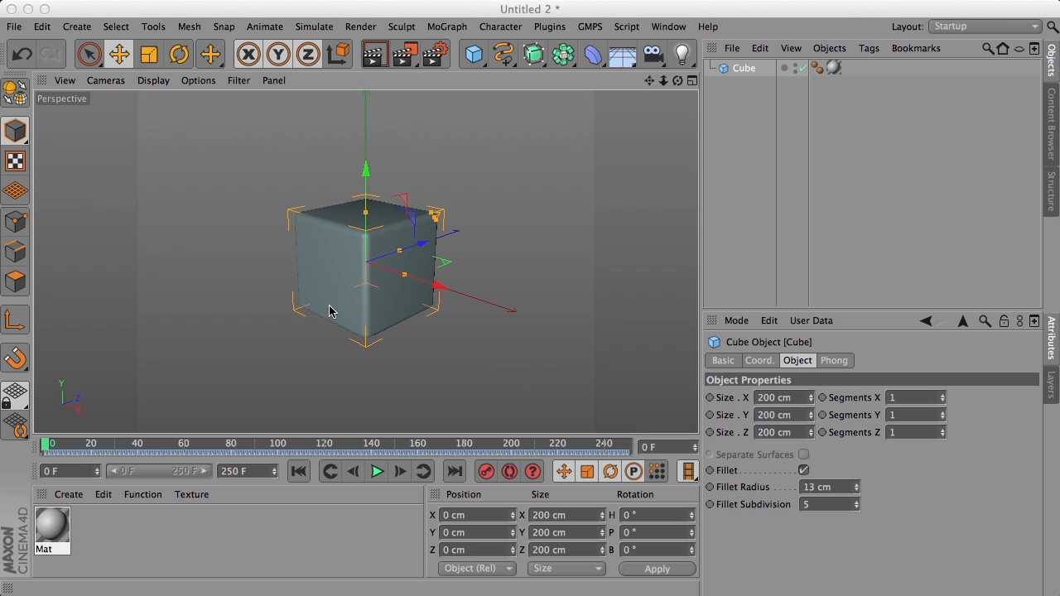
{"action": "mouse_move", "coordinate": [110, 516]}
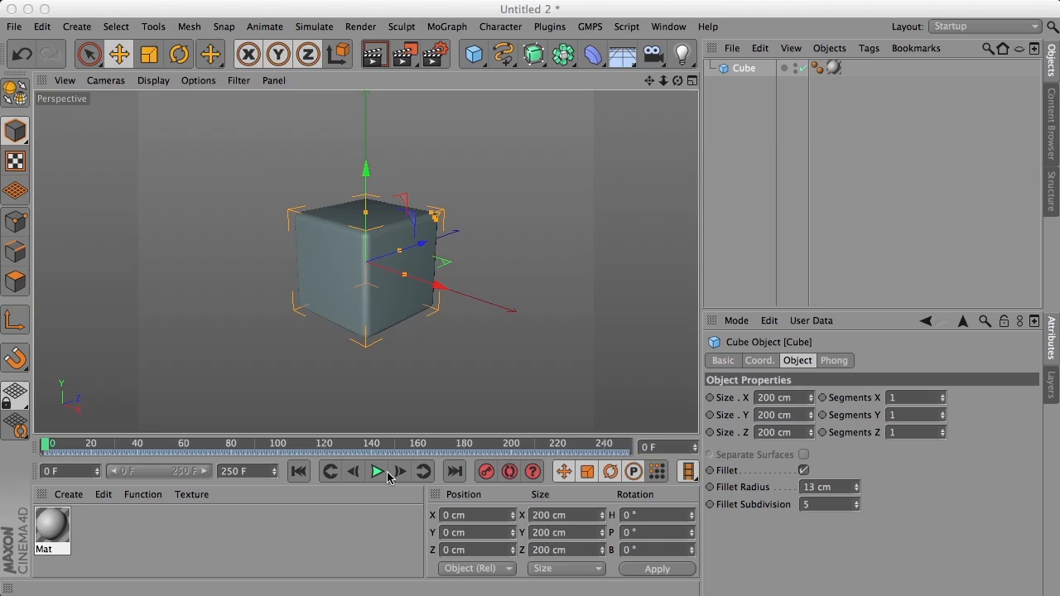
Step: Play the animation to watch the cube's colour shift from teal to purple, then stop
{"action": "left_click", "coordinate": [376, 471]}
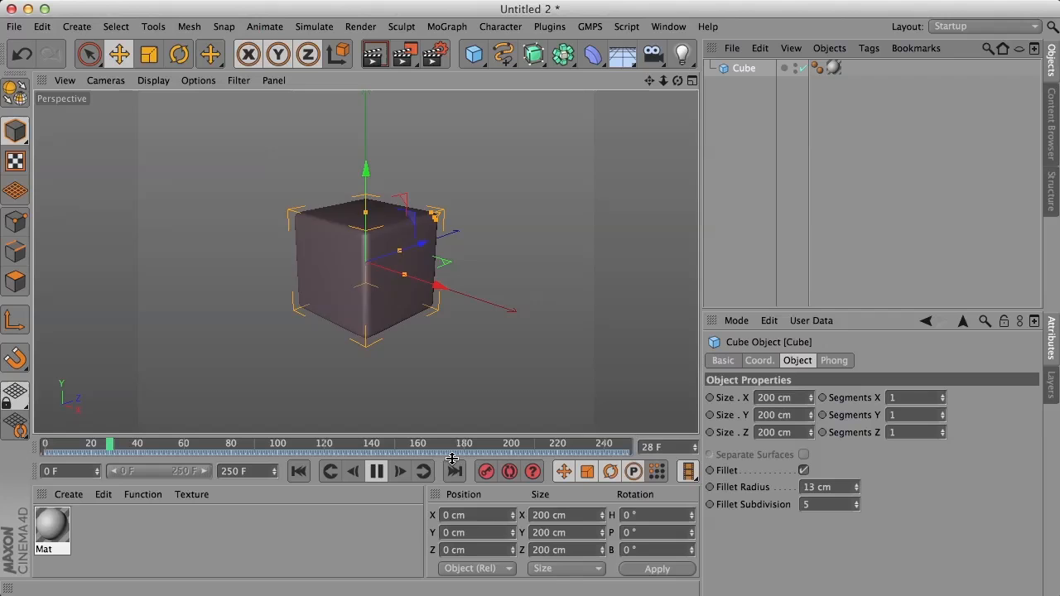
{"action": "left_click", "coordinate": [376, 471]}
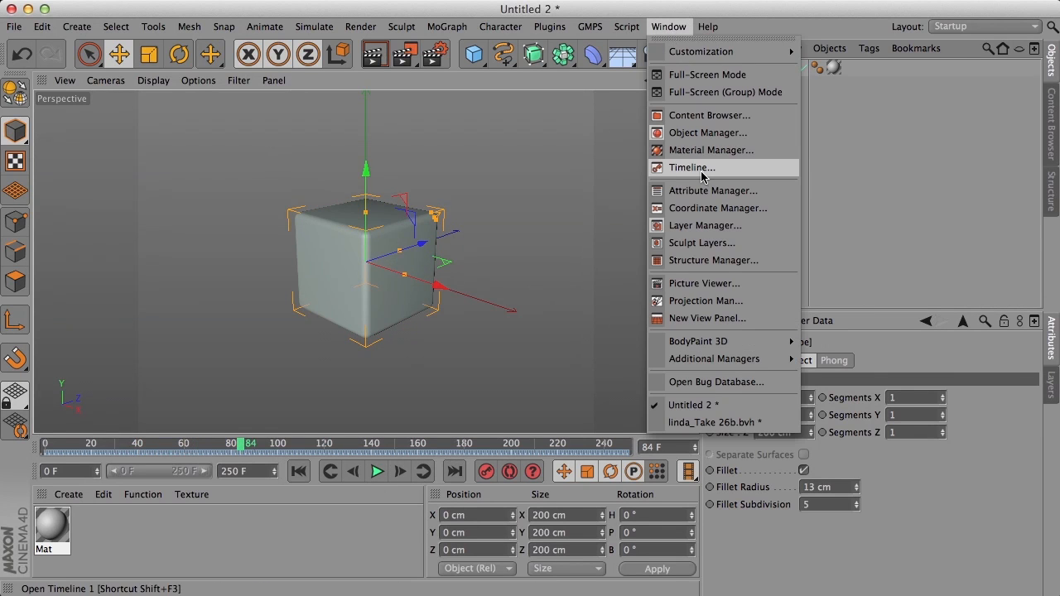
{"action": "left_click", "coordinate": [689, 167]}
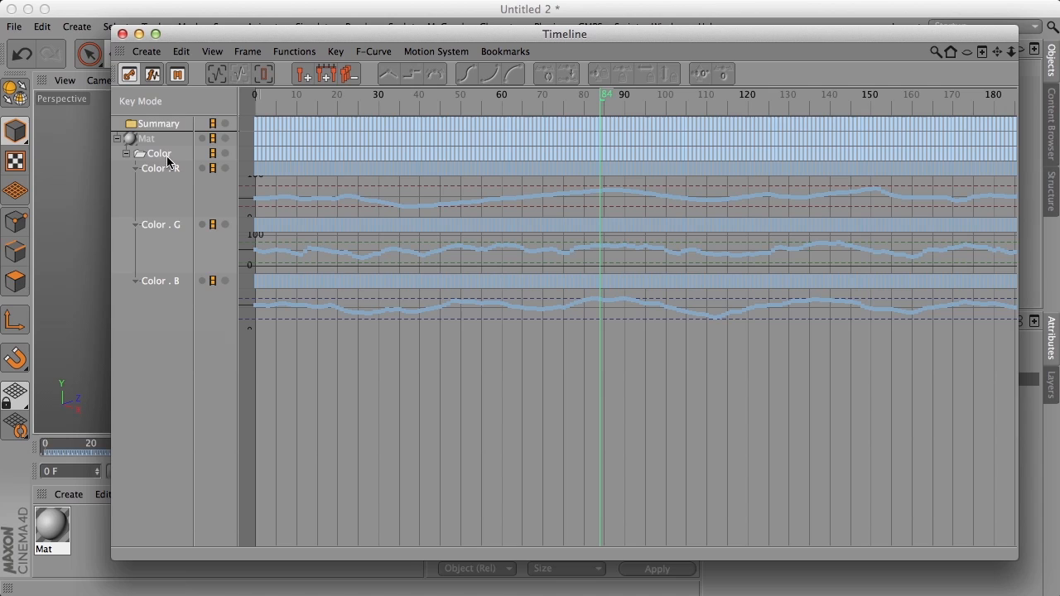
{"action": "mouse_move", "coordinate": [368, 309]}
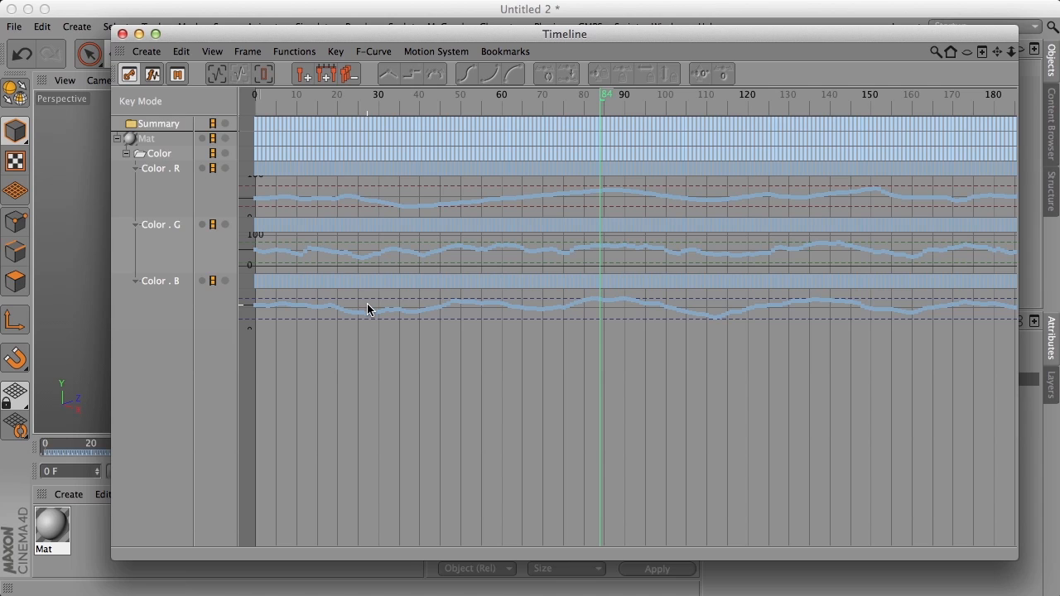
{"action": "mouse_move", "coordinate": [612, 272]}
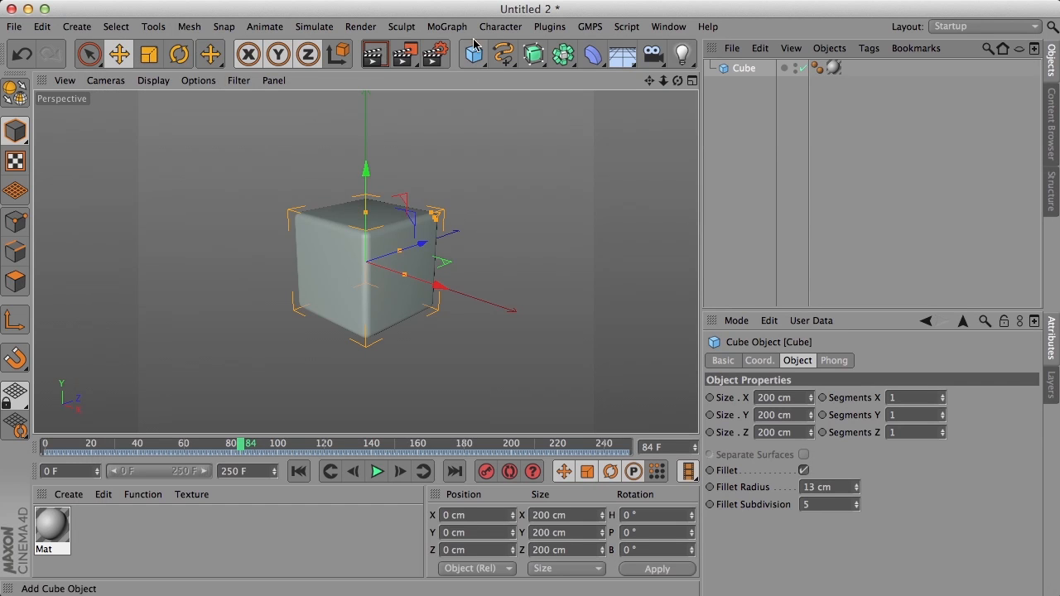
{"action": "mouse_move", "coordinate": [505, 7]}
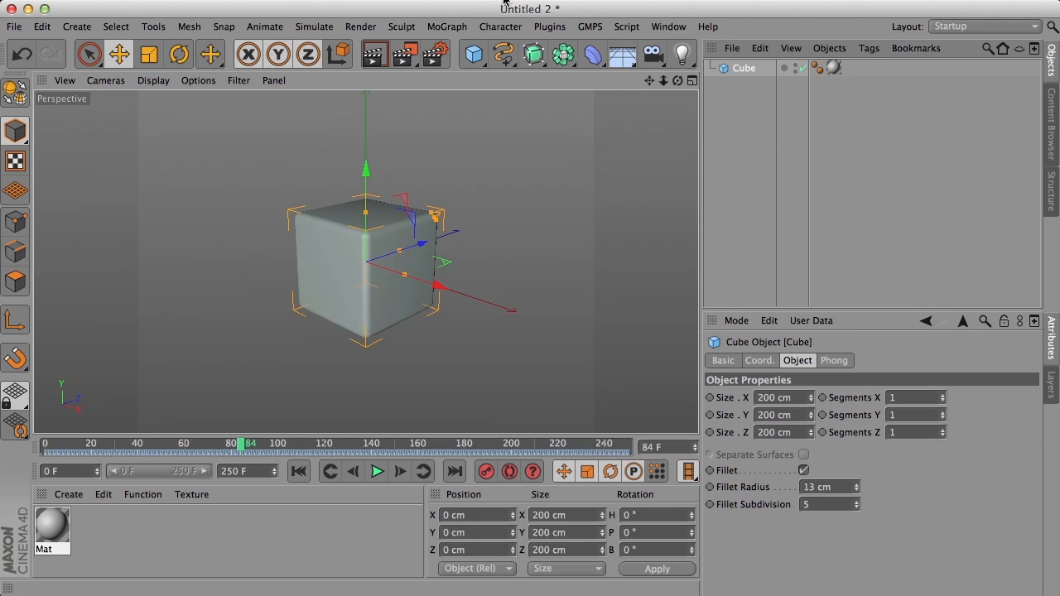
Step: Launch Keyframe Optimizer from the Plugins menu
{"action": "left_click", "coordinate": [549, 26]}
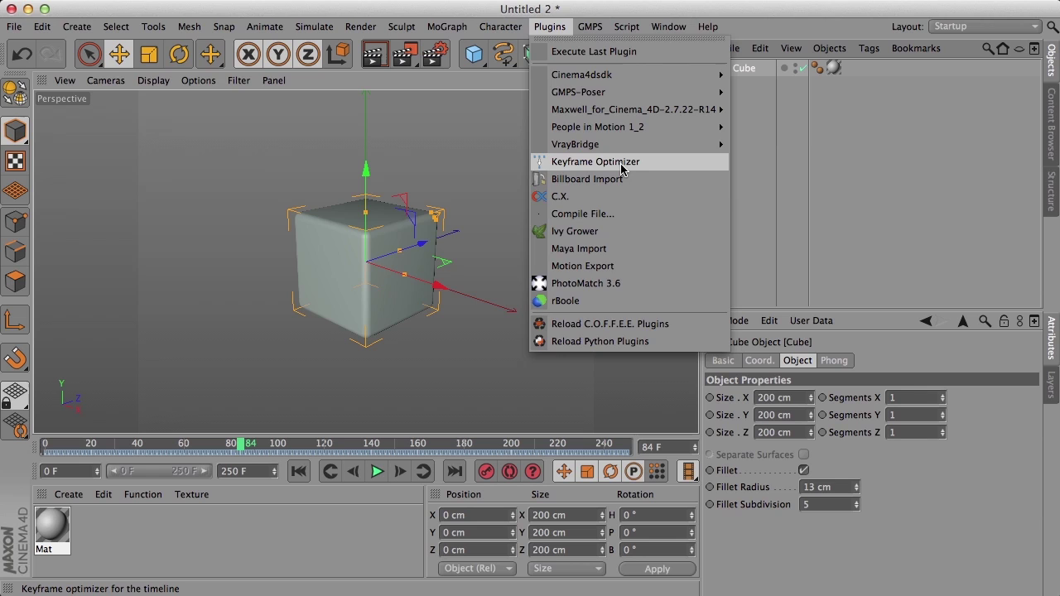
{"action": "left_click", "coordinate": [594, 161]}
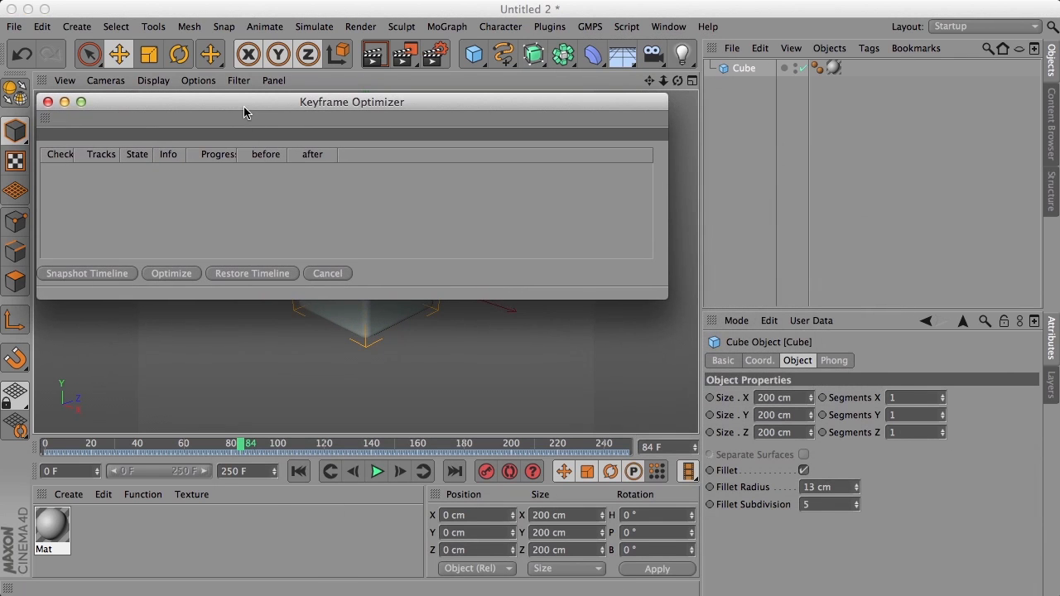
{"action": "mouse_move", "coordinate": [456, 113]}
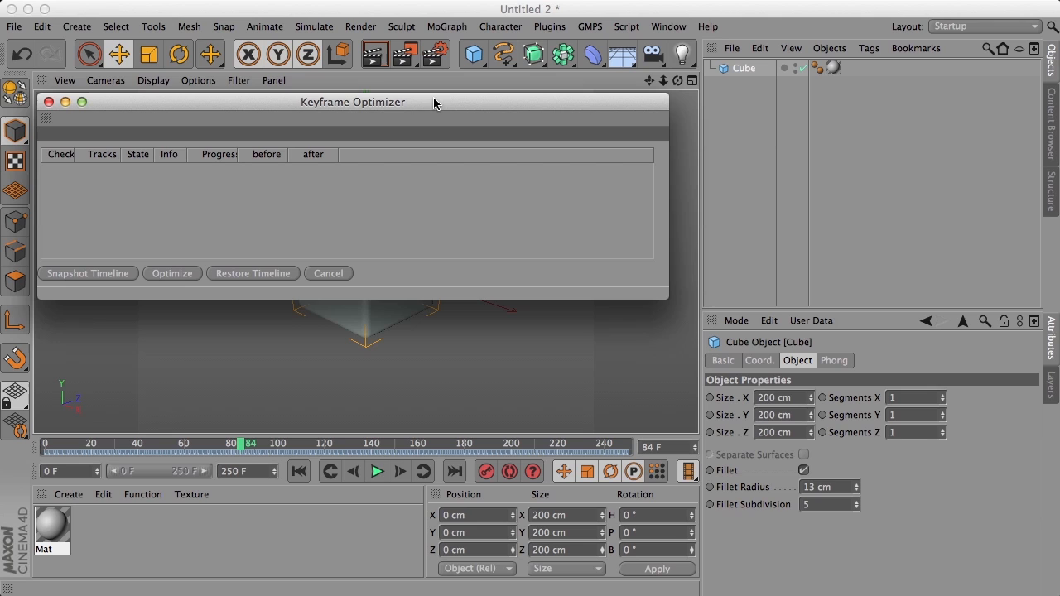
{"action": "mouse_move", "coordinate": [516, 102]}
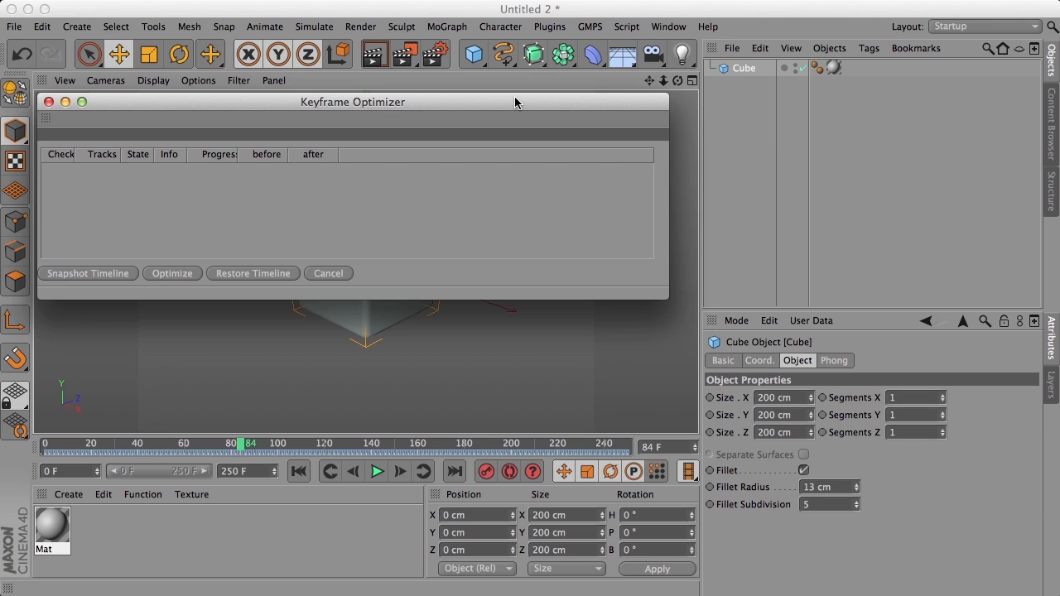
{"action": "mouse_move", "coordinate": [143, 285]}
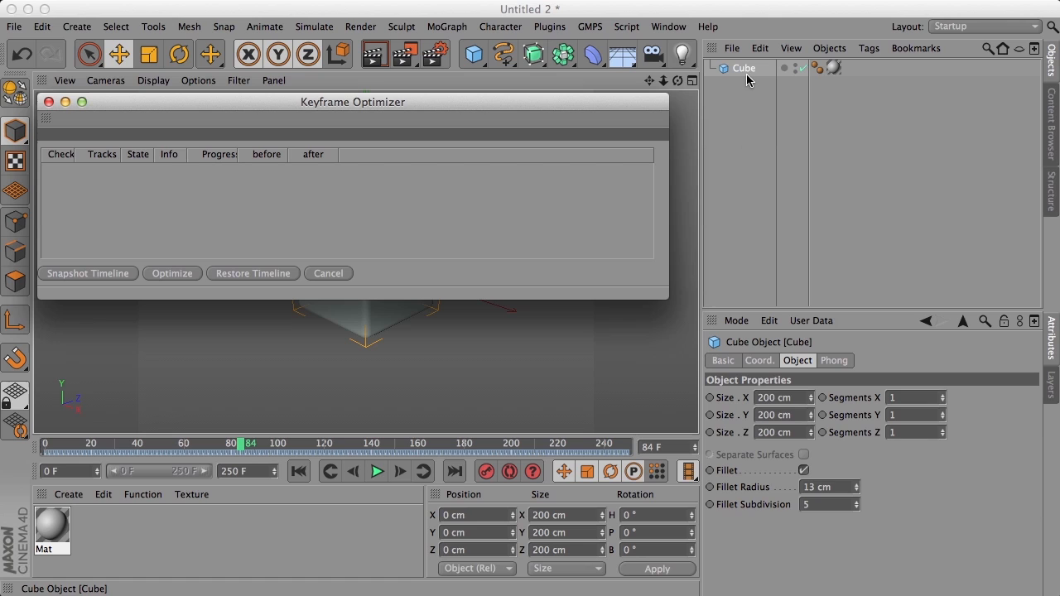
{"action": "mouse_move", "coordinate": [162, 482]}
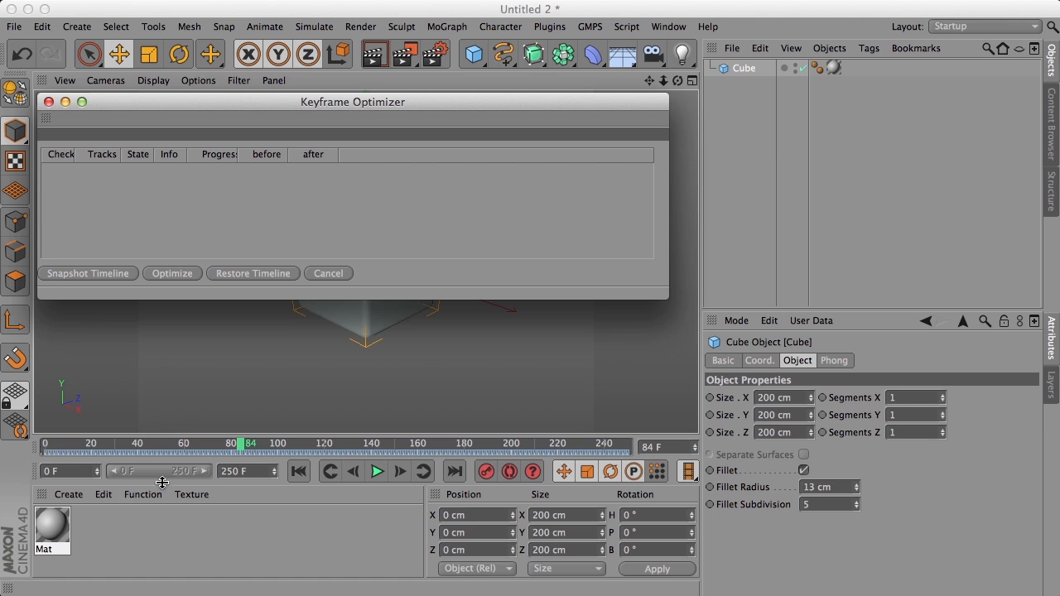
{"action": "mouse_move", "coordinate": [746, 163]}
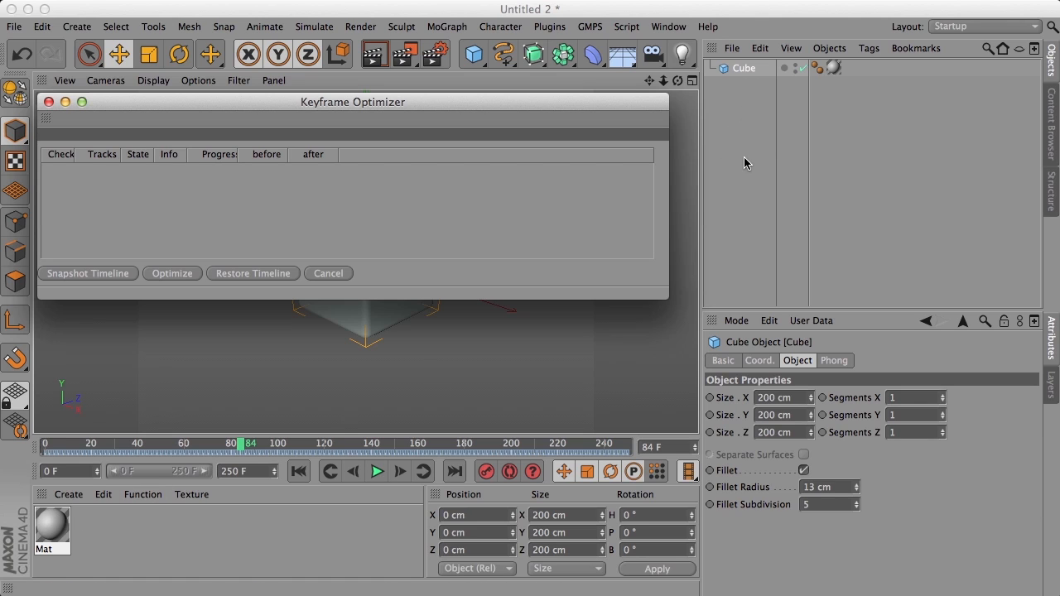
{"action": "mouse_move", "coordinate": [161, 514]}
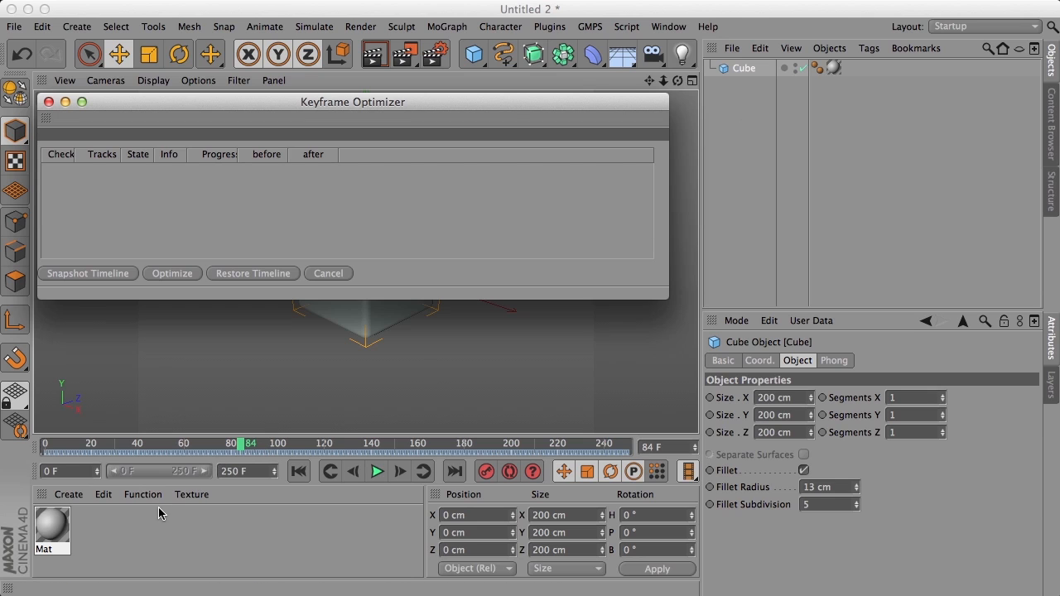
{"action": "mouse_move", "coordinate": [421, 136]}
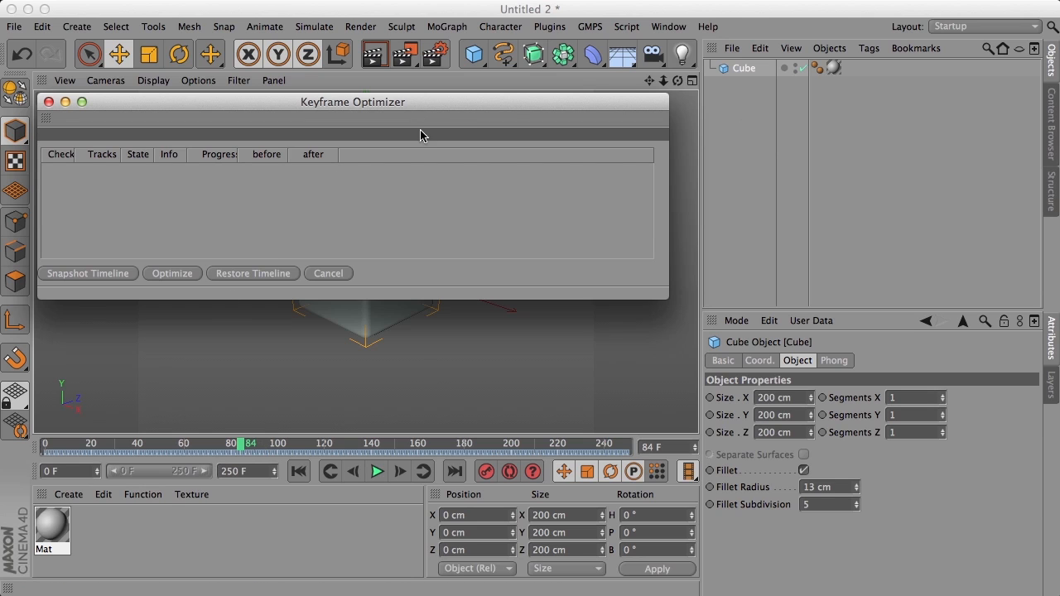
Step: Load the material's red, green and blue colour tracks (251 keys each) into the optimizer
{"action": "left_click_drag", "start_coordinate": [352, 101], "coordinate": [358, 145]}
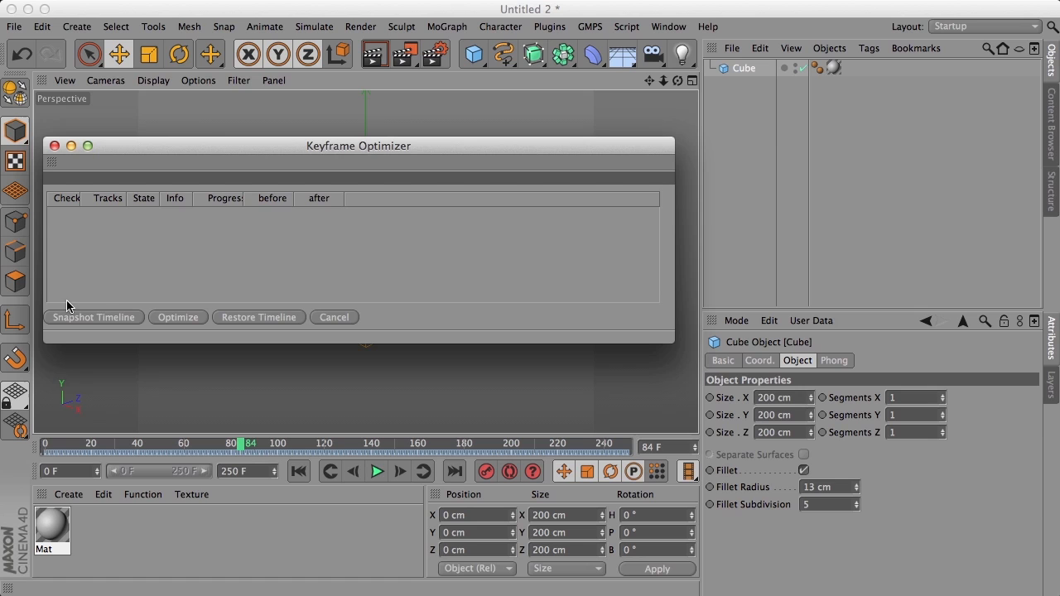
{"action": "mouse_move", "coordinate": [102, 335]}
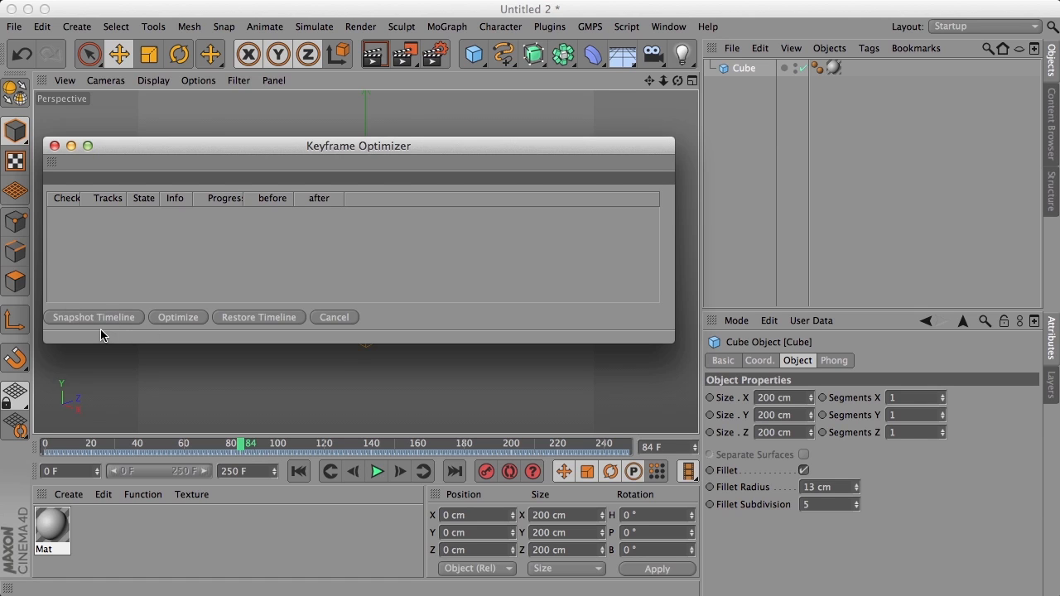
{"action": "left_click", "coordinate": [94, 317]}
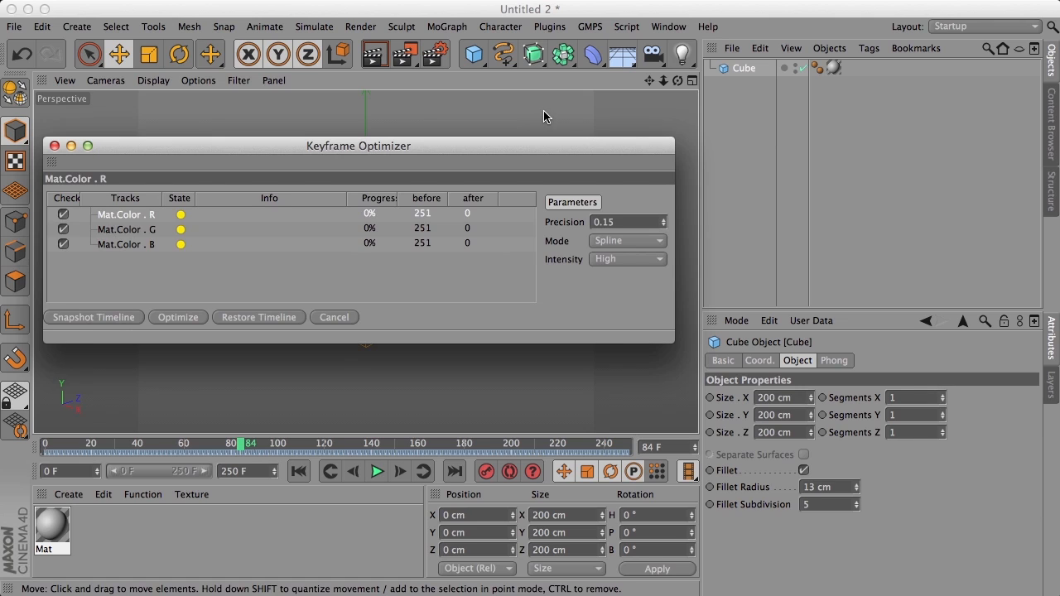
{"action": "mouse_move", "coordinate": [139, 269]}
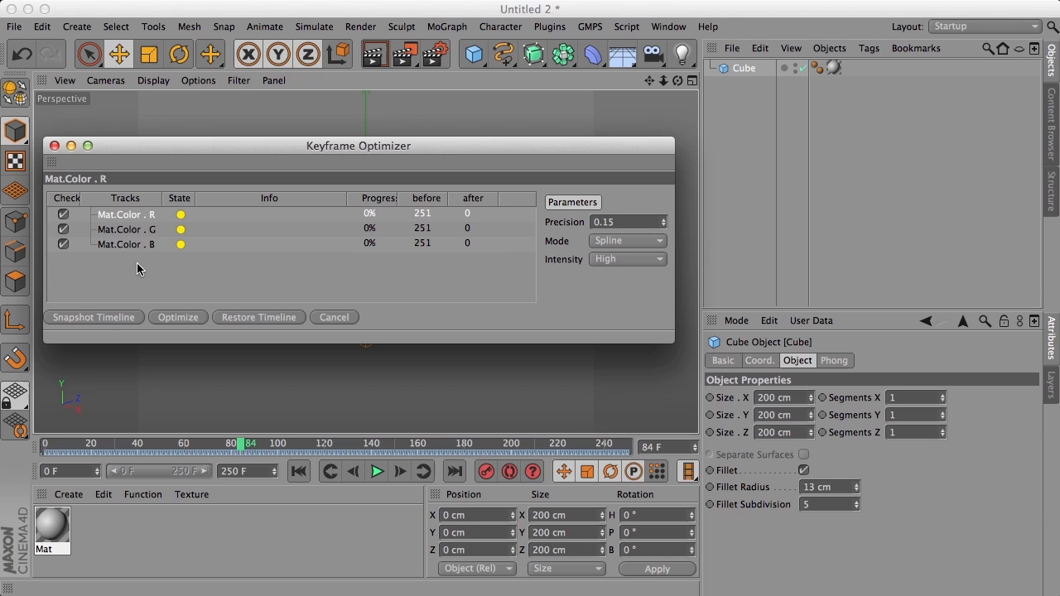
{"action": "mouse_move", "coordinate": [437, 246]}
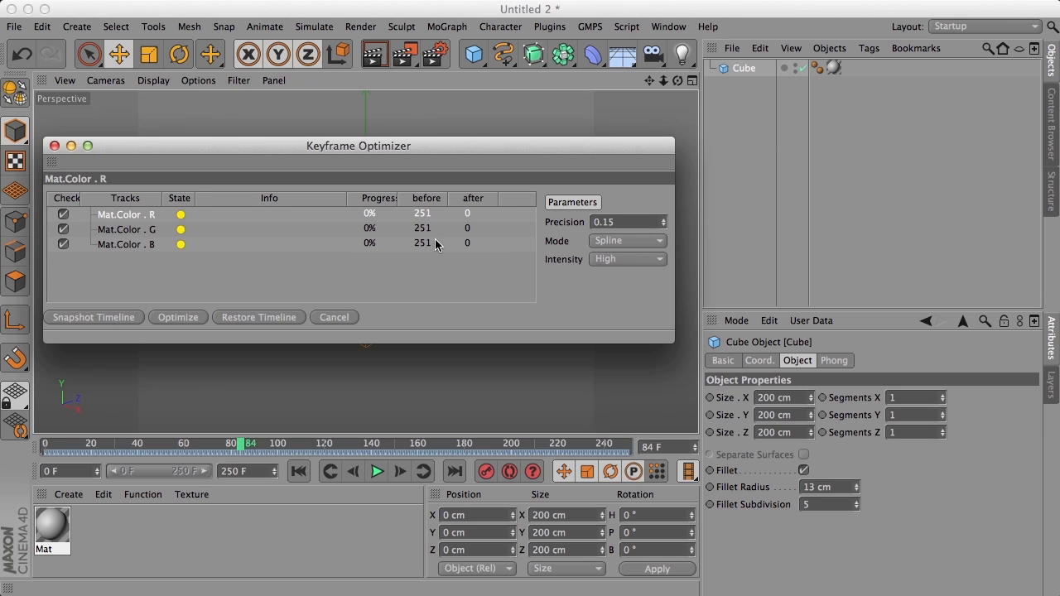
{"action": "left_click_drag", "start_coordinate": [358, 145], "coordinate": [352, 103]}
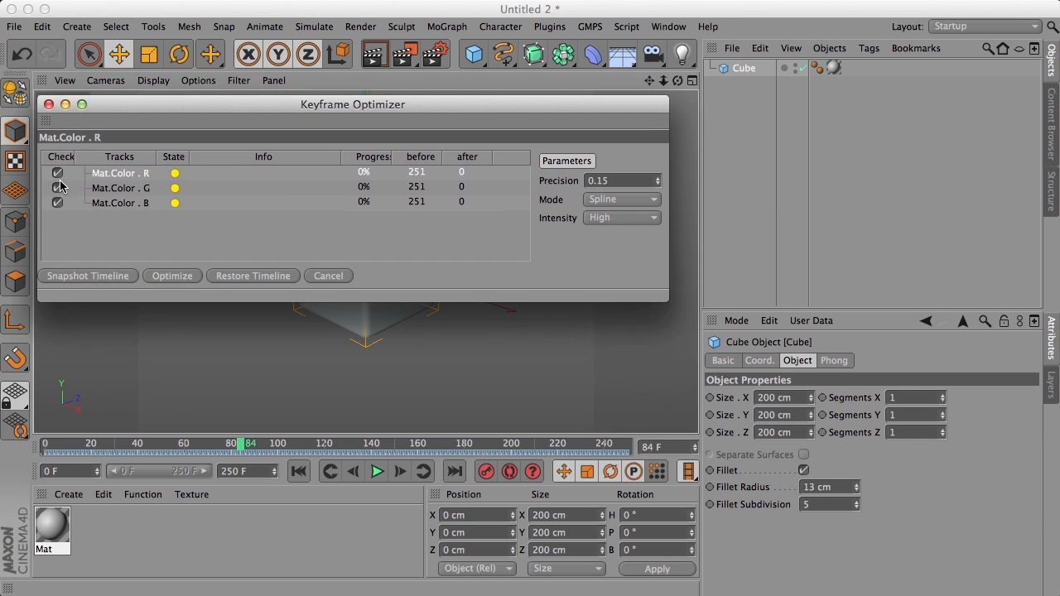
{"action": "mouse_move", "coordinate": [112, 162]}
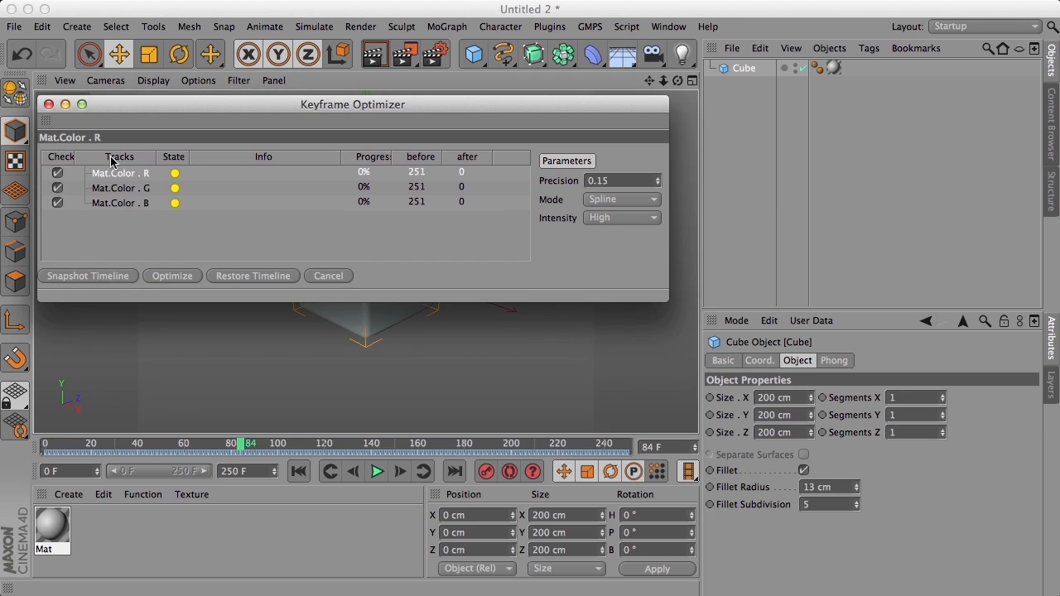
{"action": "mouse_move", "coordinate": [692, 309]}
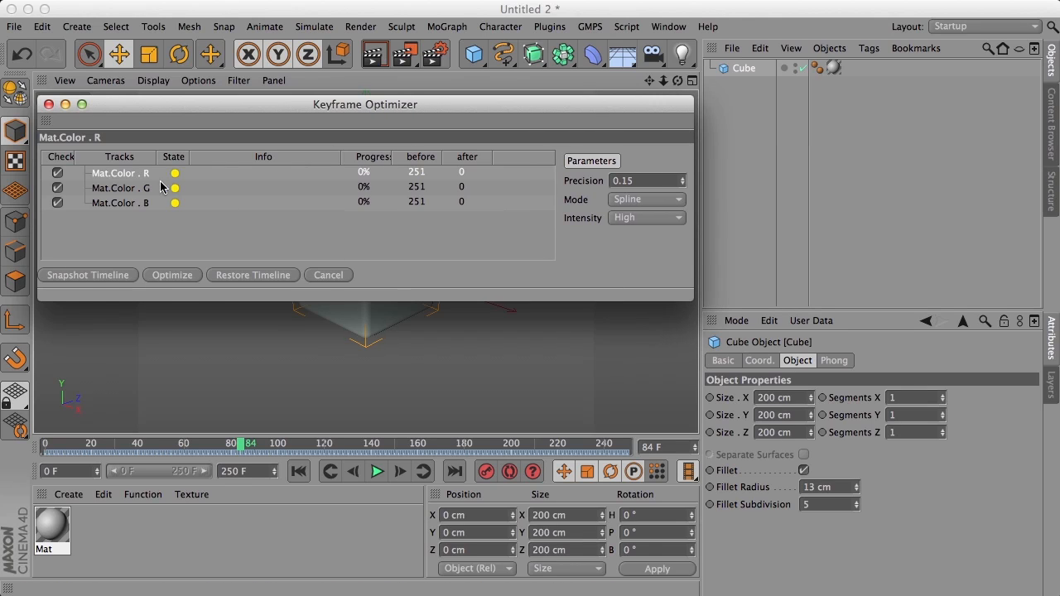
{"action": "mouse_move", "coordinate": [154, 209]}
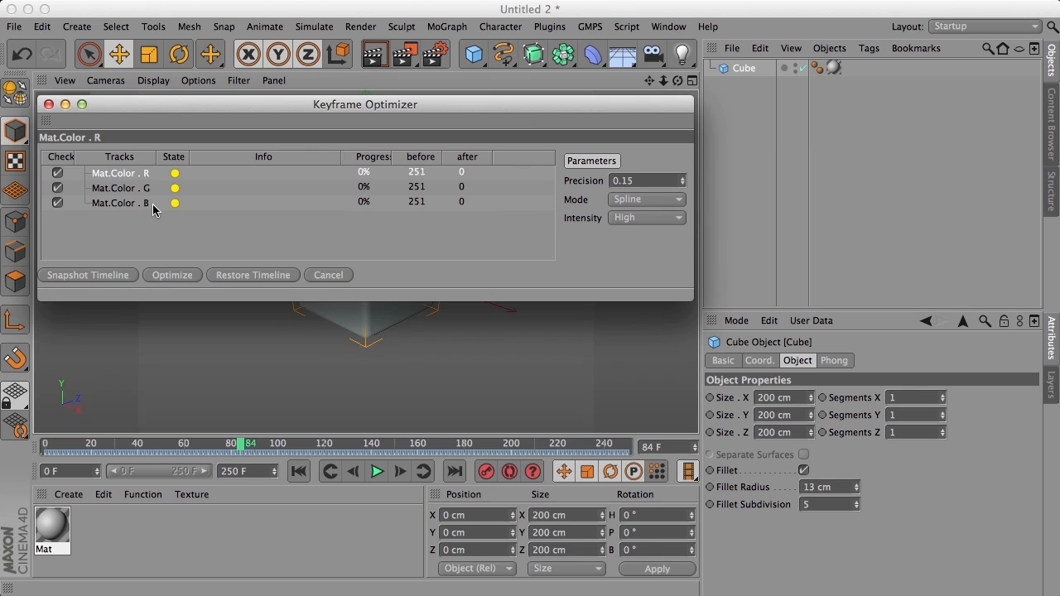
{"action": "mouse_move", "coordinate": [165, 199]}
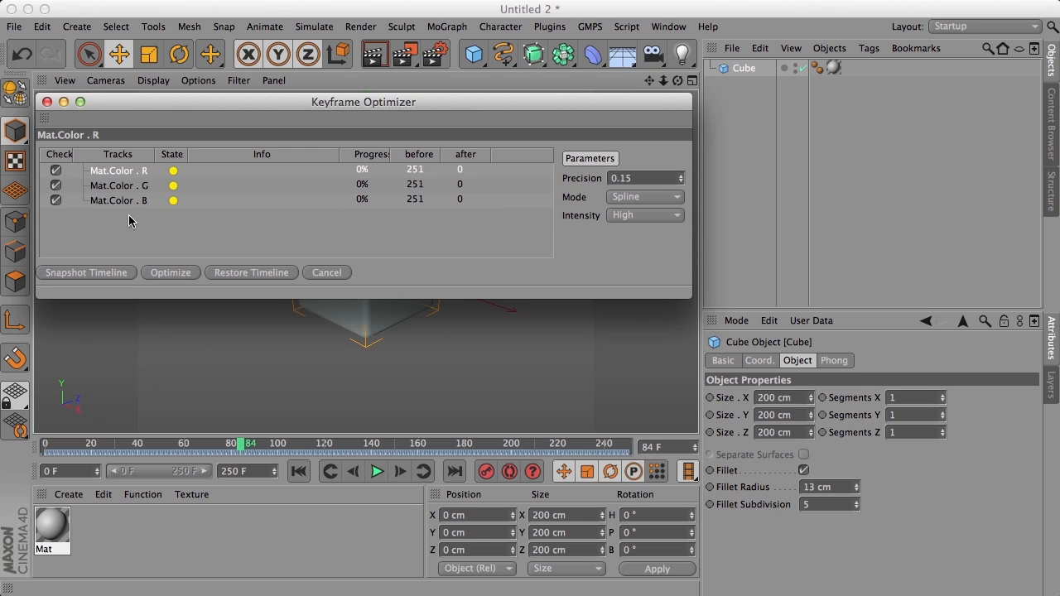
{"action": "mouse_move", "coordinate": [129, 213]}
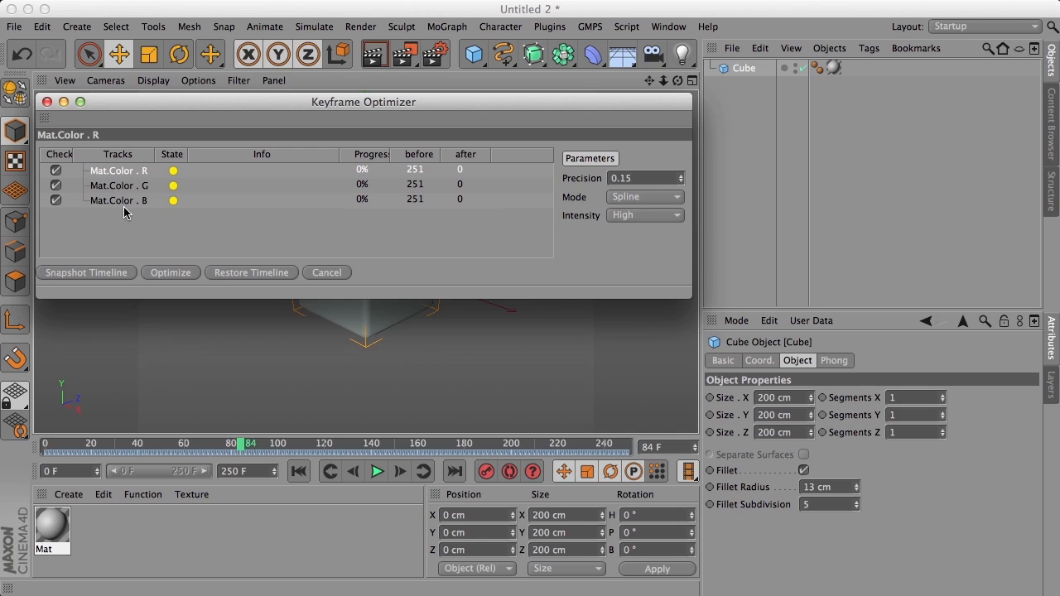
{"action": "mouse_move", "coordinate": [569, 209]}
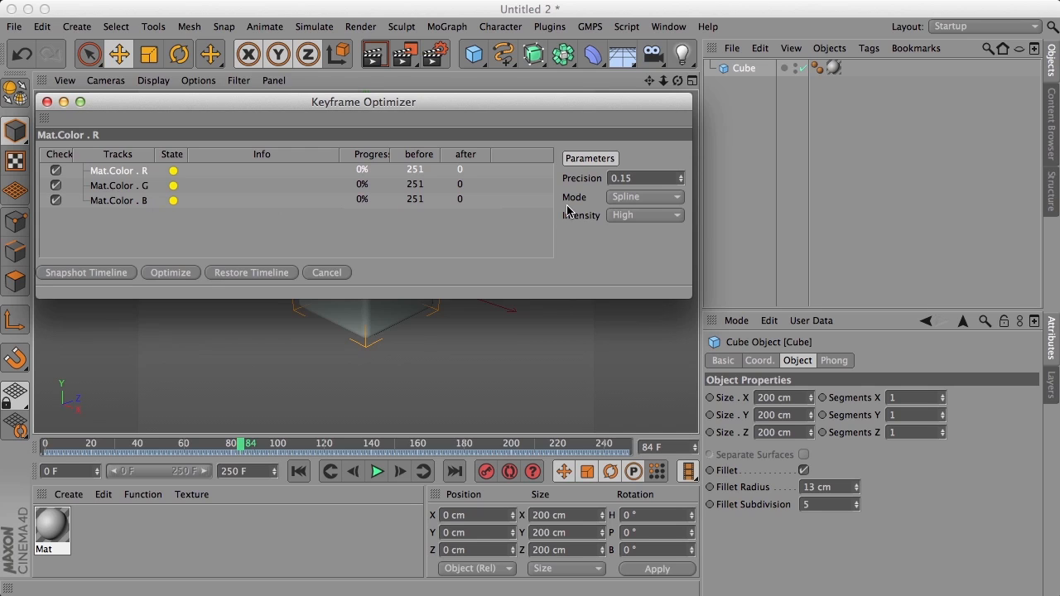
{"action": "mouse_move", "coordinate": [102, 221]}
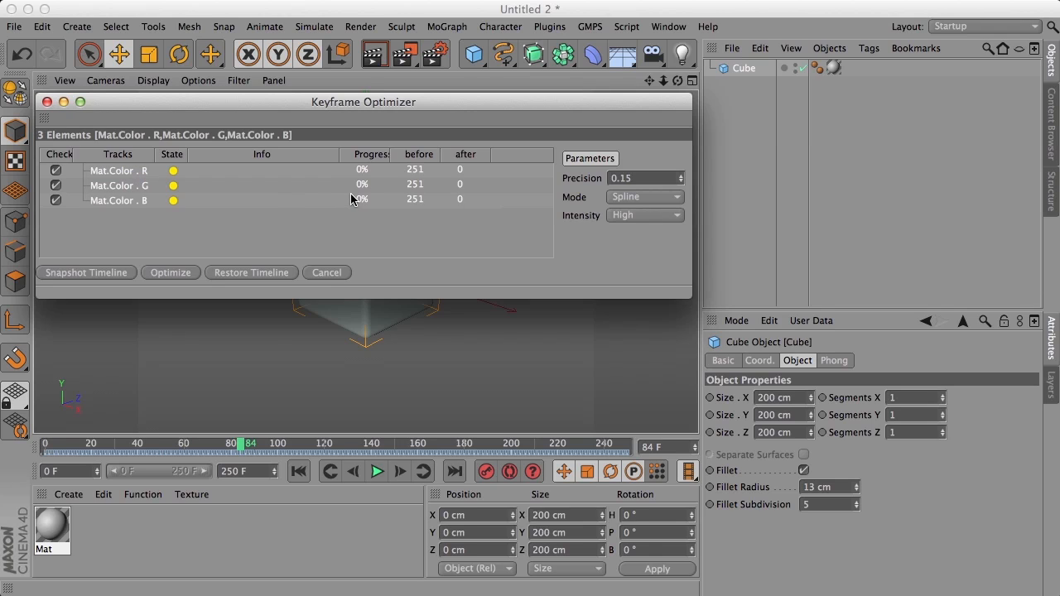
{"action": "mouse_move", "coordinate": [588, 184]}
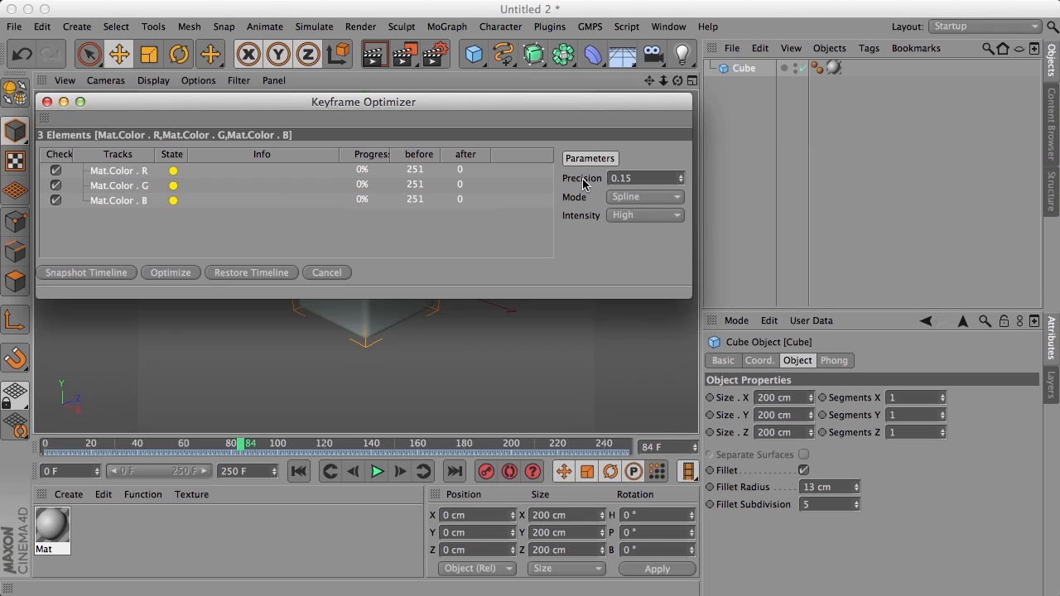
Step: Set the optimizer Precision to 0.15 for the colour tracks, keeping Spline mode
{"action": "left_click", "coordinate": [118, 171]}
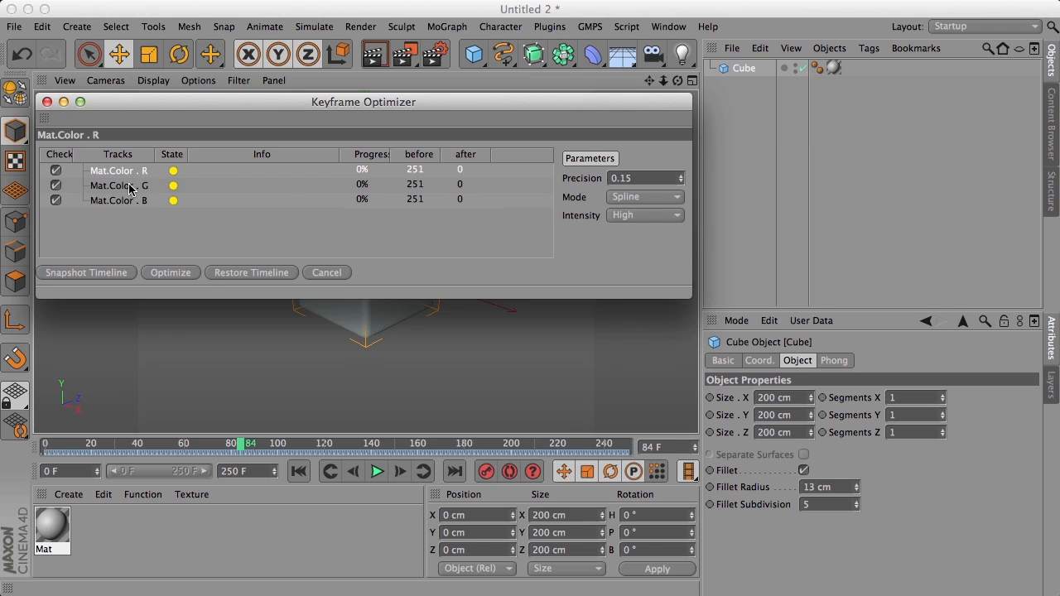
{"action": "left_click", "coordinate": [117, 200]}
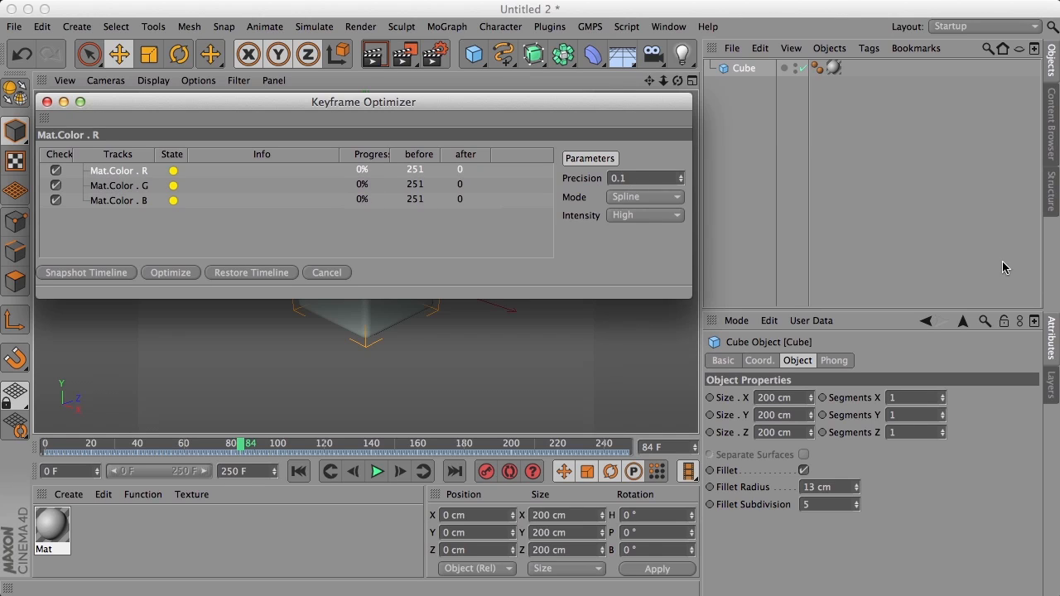
{"action": "type", "text": "0.15"}
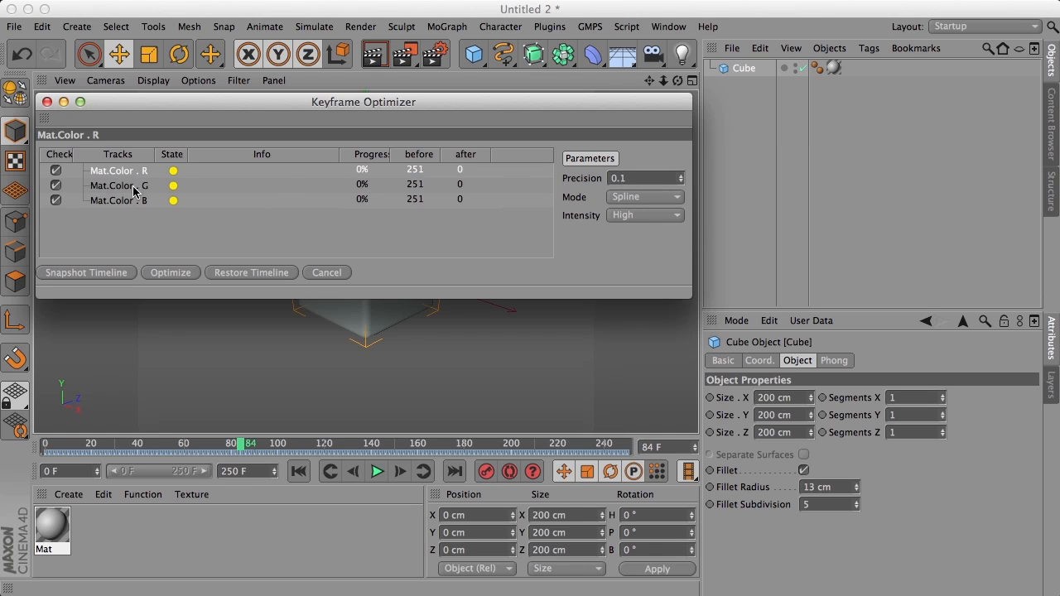
{"action": "left_click", "coordinate": [118, 185]}
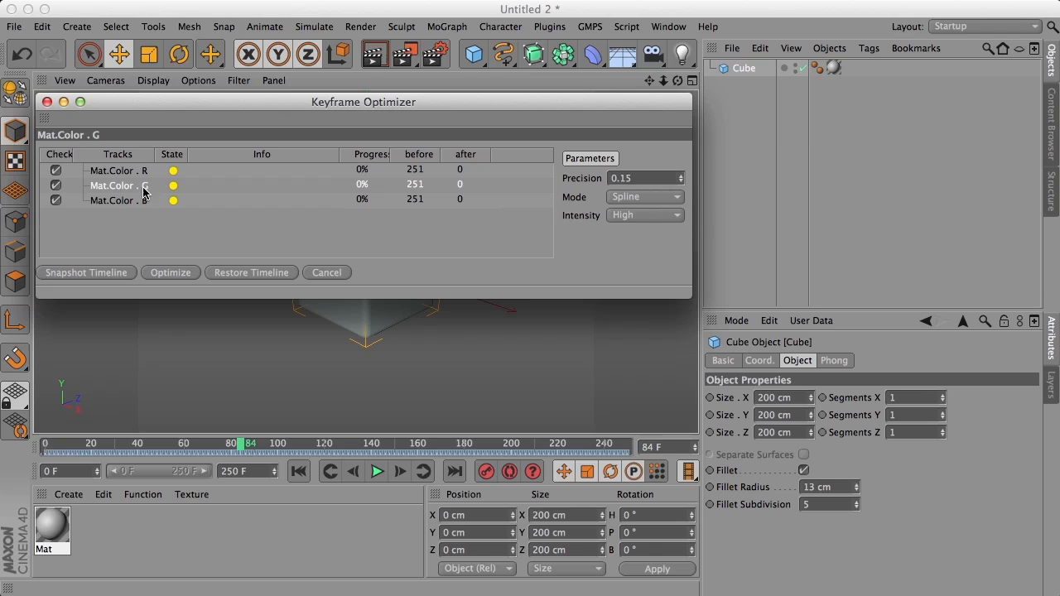
{"action": "mouse_move", "coordinate": [193, 237]}
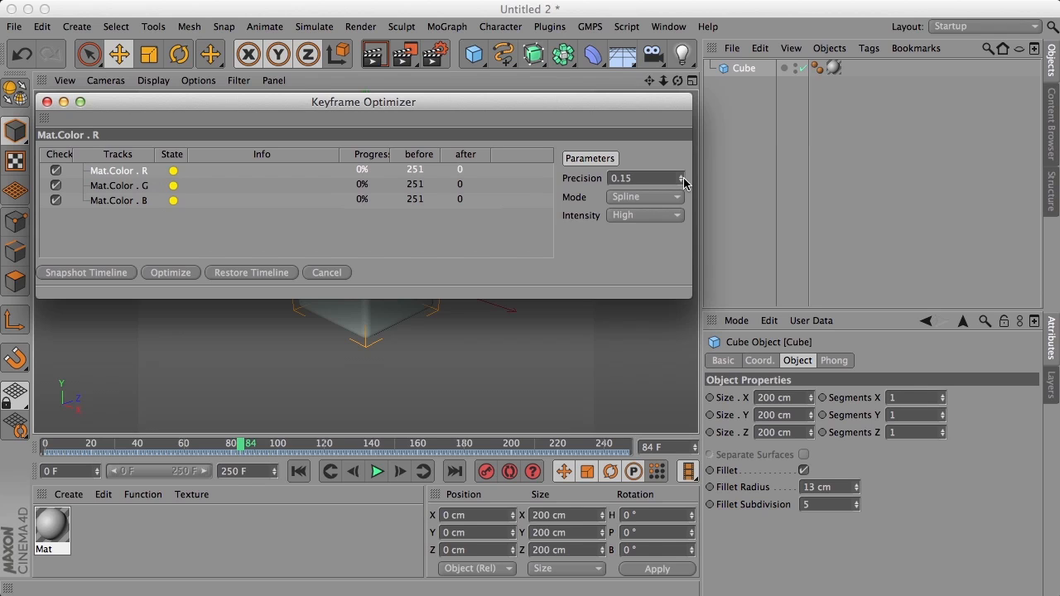
{"action": "mouse_move", "coordinate": [568, 207]}
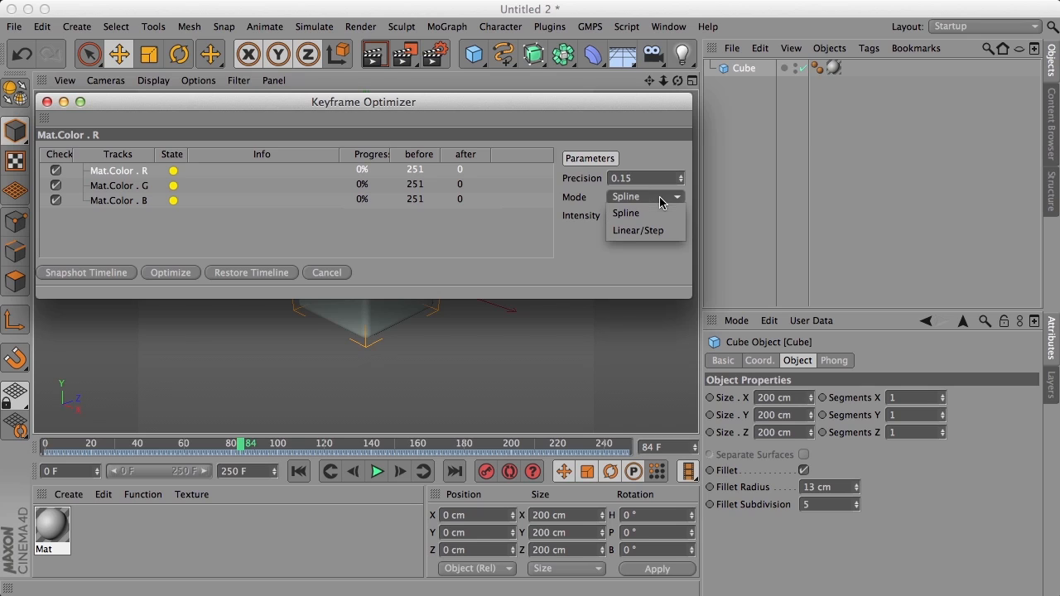
{"action": "mouse_move", "coordinate": [644, 230]}
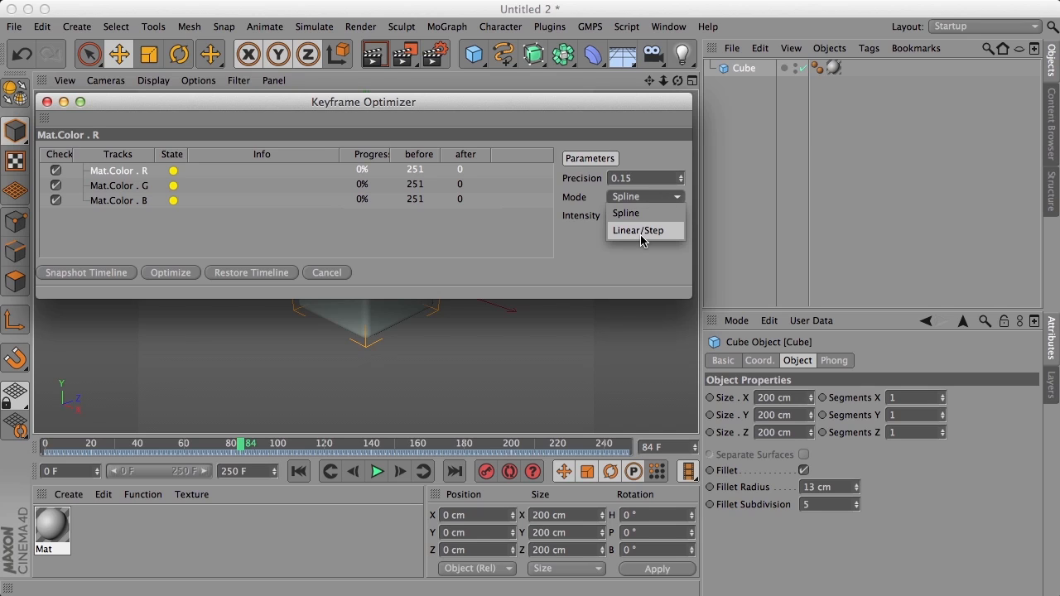
{"action": "mouse_move", "coordinate": [634, 242]}
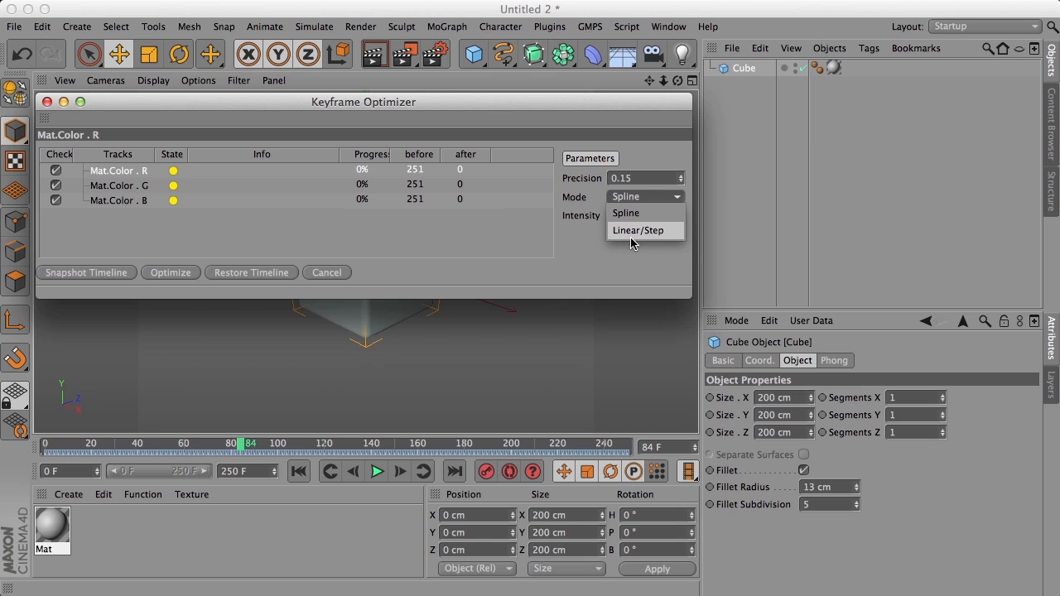
{"action": "left_click", "coordinate": [646, 213]}
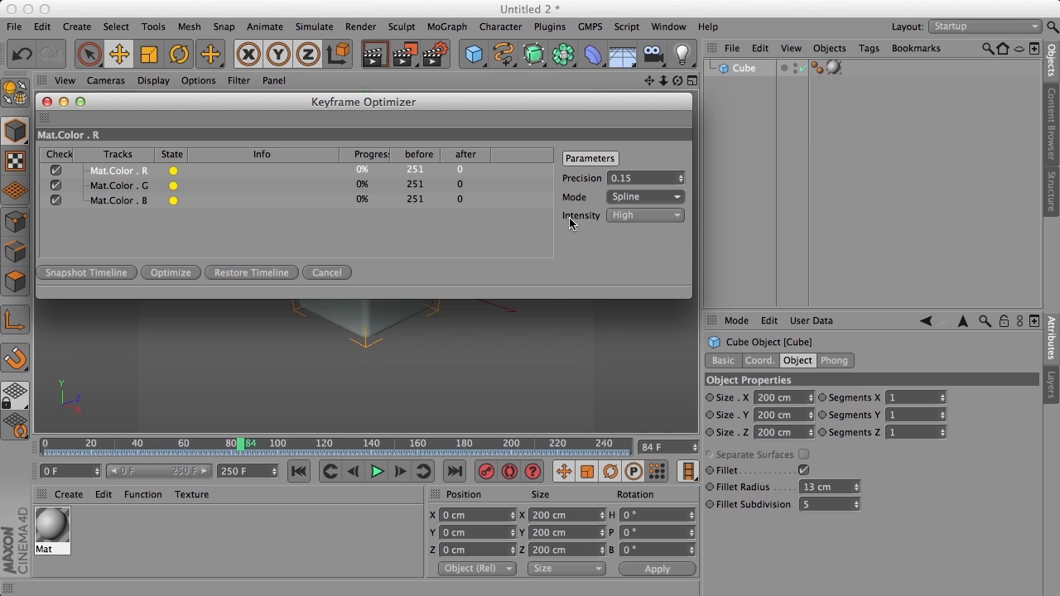
{"action": "mouse_move", "coordinate": [545, 220]}
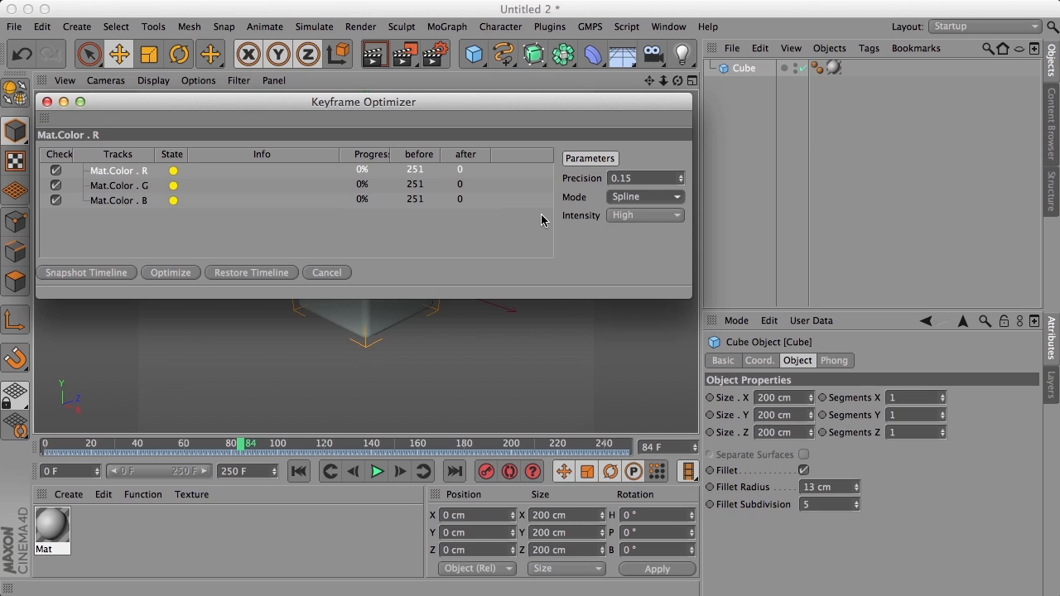
{"action": "mouse_move", "coordinate": [588, 226]}
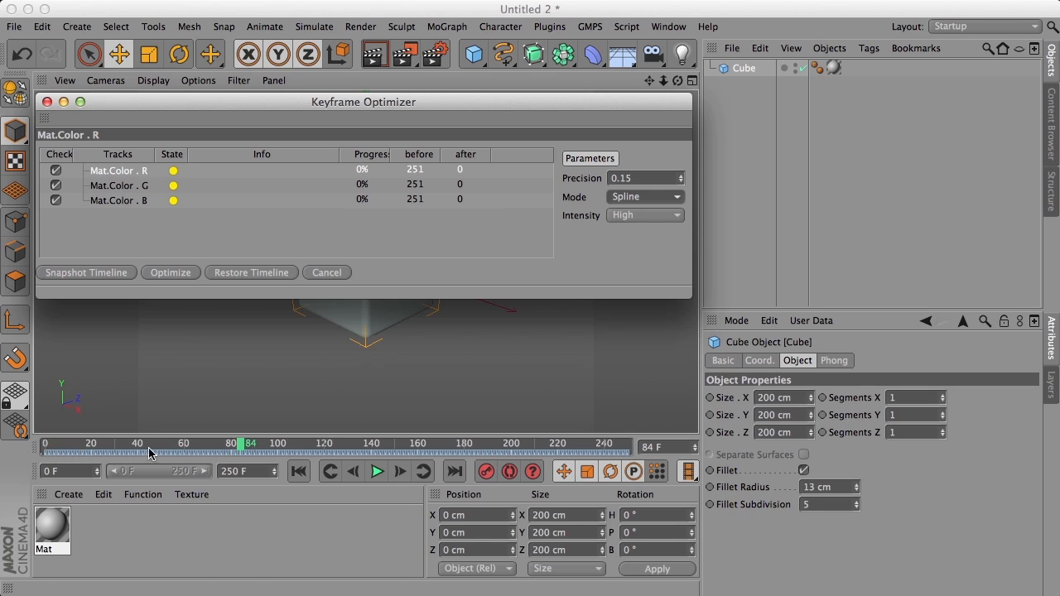
{"action": "mouse_move", "coordinate": [627, 219]}
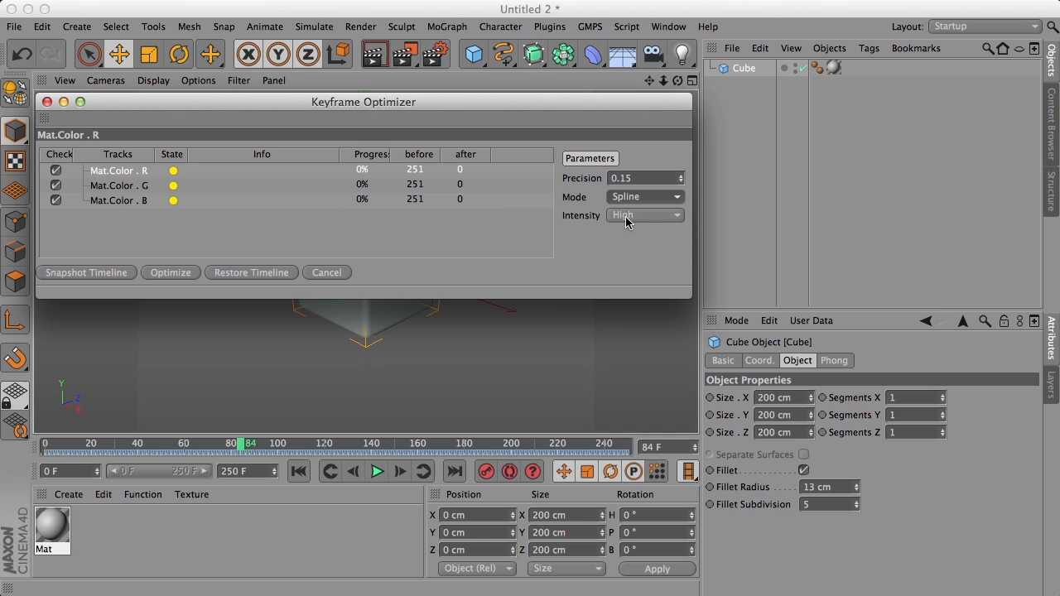
{"action": "mouse_move", "coordinate": [195, 434]}
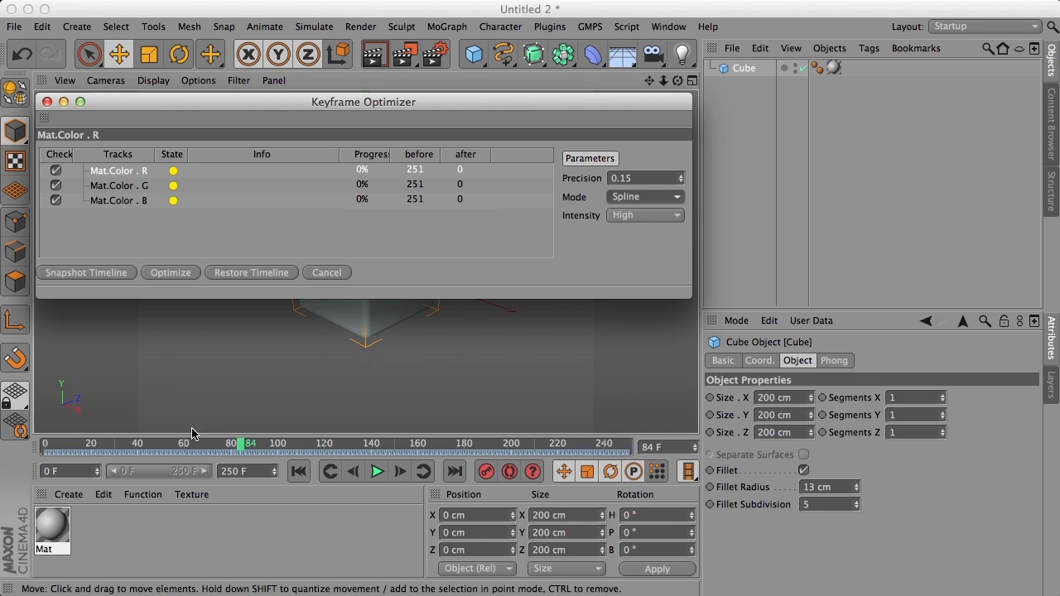
{"action": "mouse_move", "coordinate": [240, 457]}
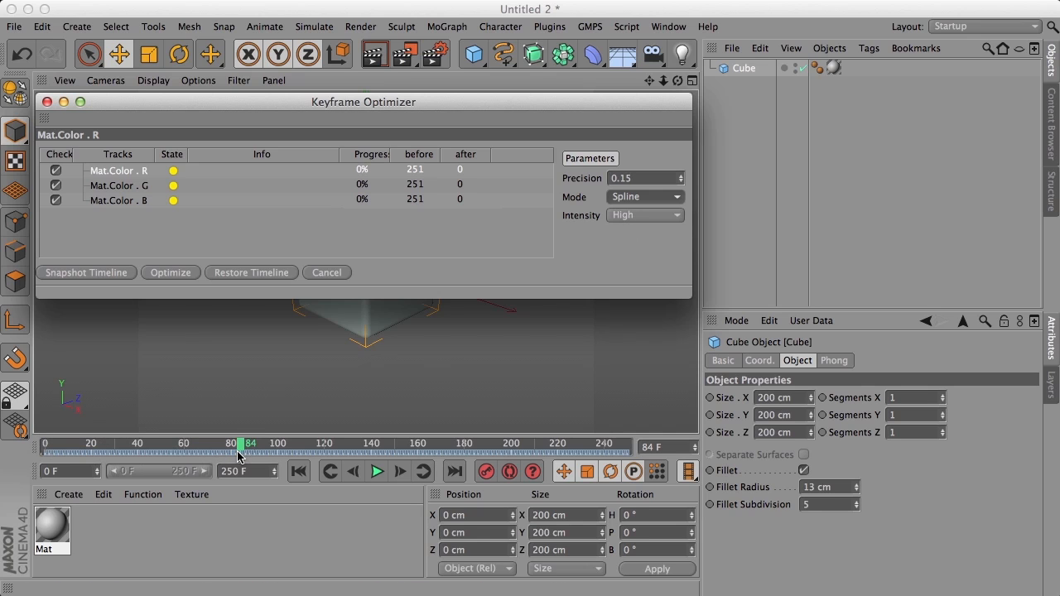
{"action": "mouse_move", "coordinate": [85, 447]}
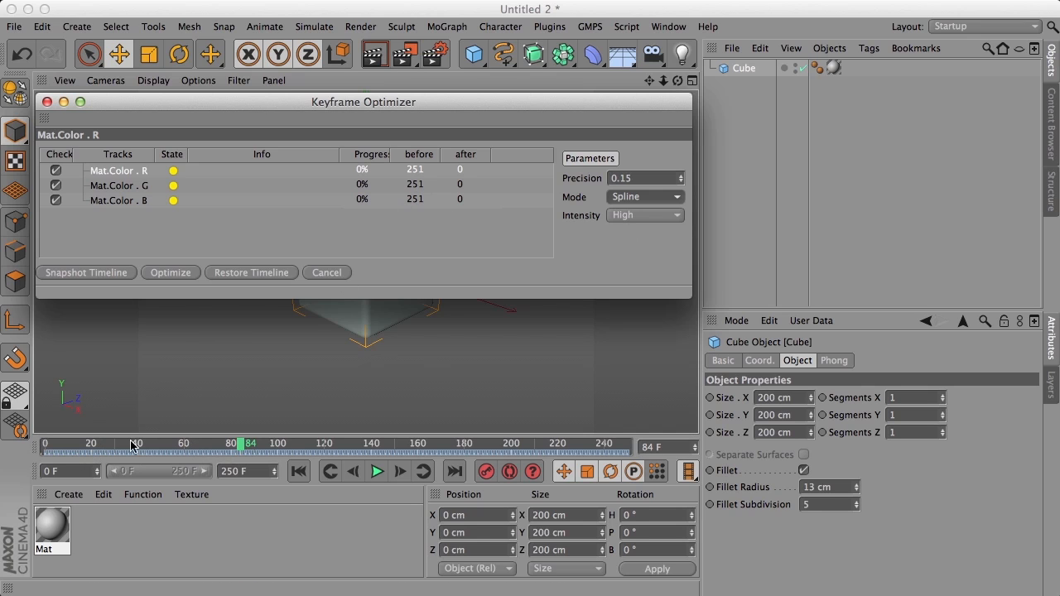
{"action": "mouse_move", "coordinate": [208, 445]}
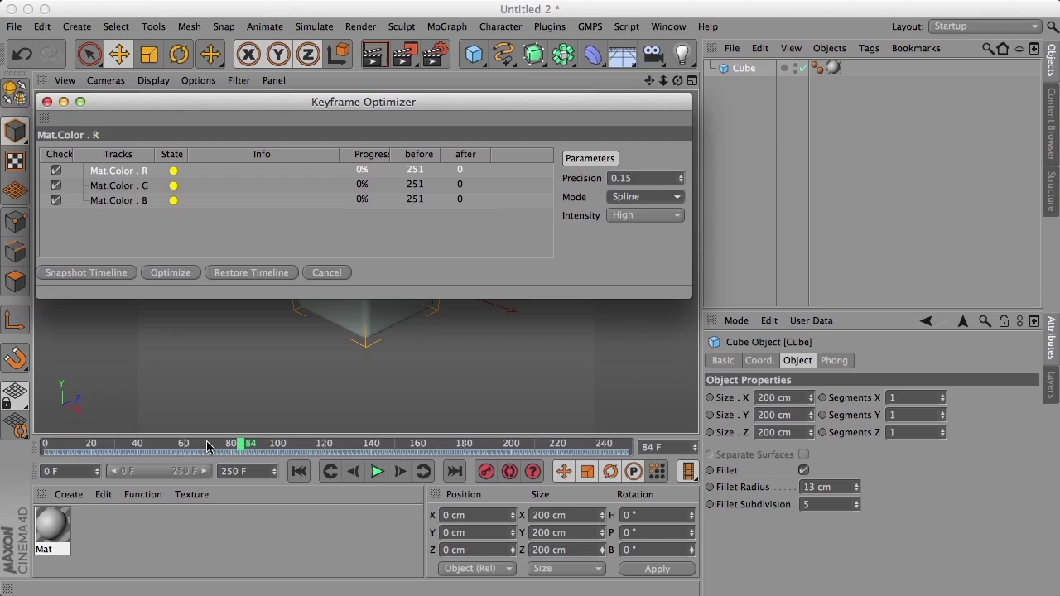
{"action": "mouse_move", "coordinate": [162, 449]}
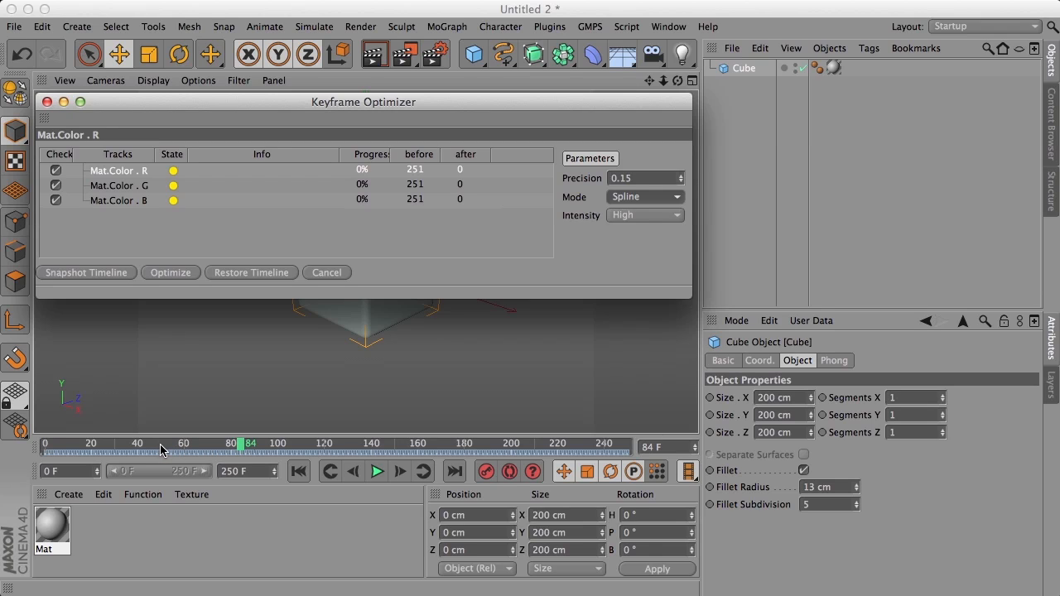
{"action": "mouse_move", "coordinate": [532, 242]}
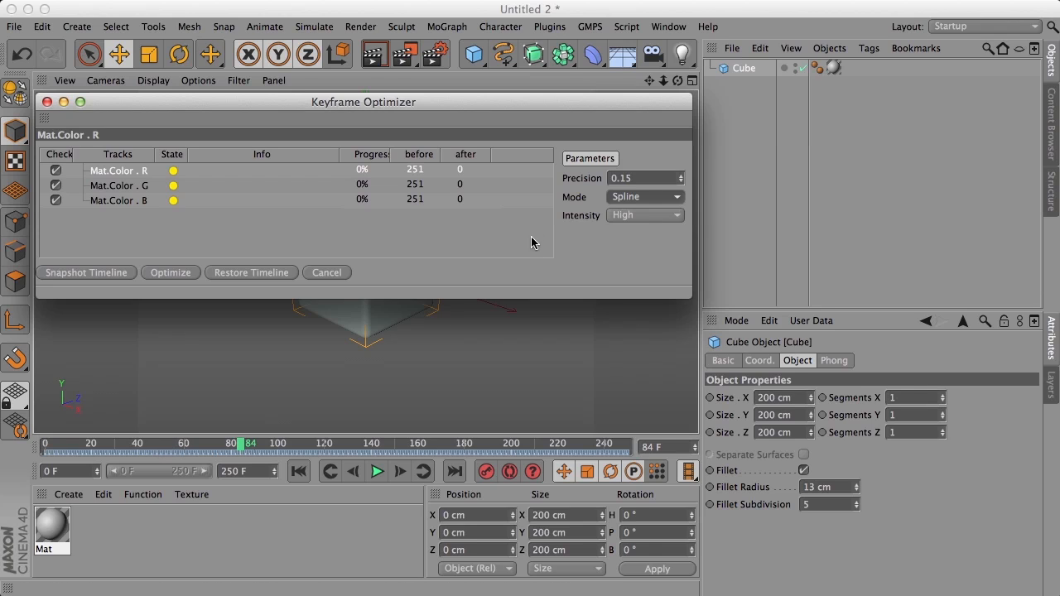
{"action": "mouse_move", "coordinate": [625, 219]}
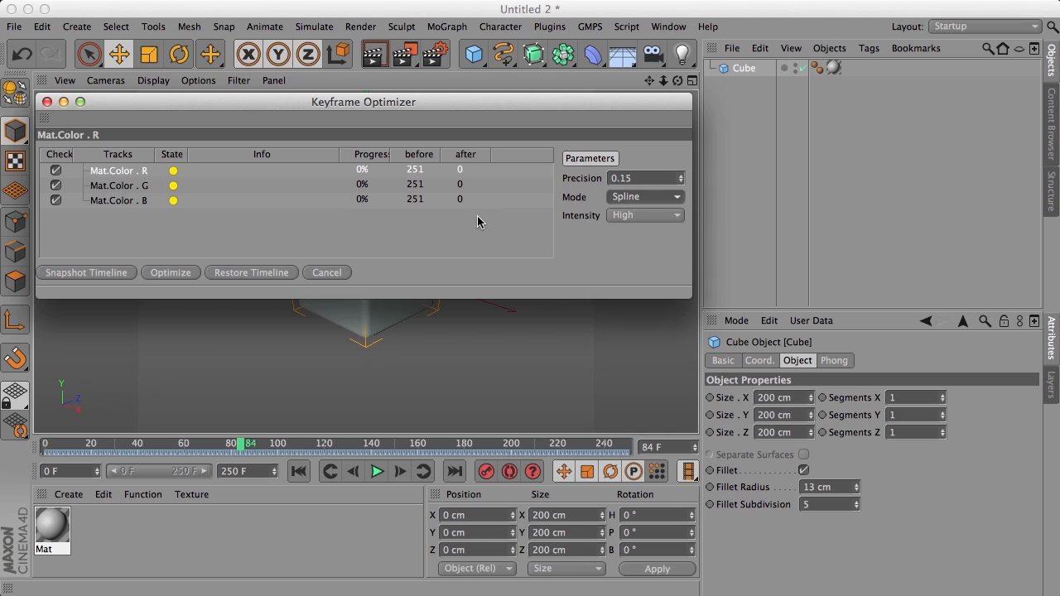
{"action": "mouse_move", "coordinate": [39, 472]}
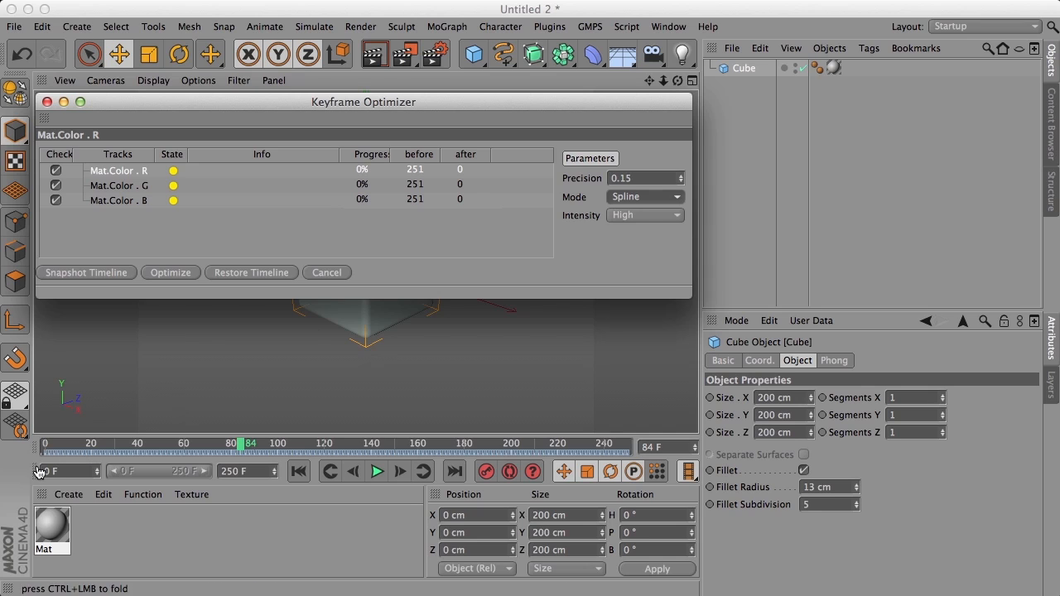
{"action": "mouse_move", "coordinate": [130, 446]}
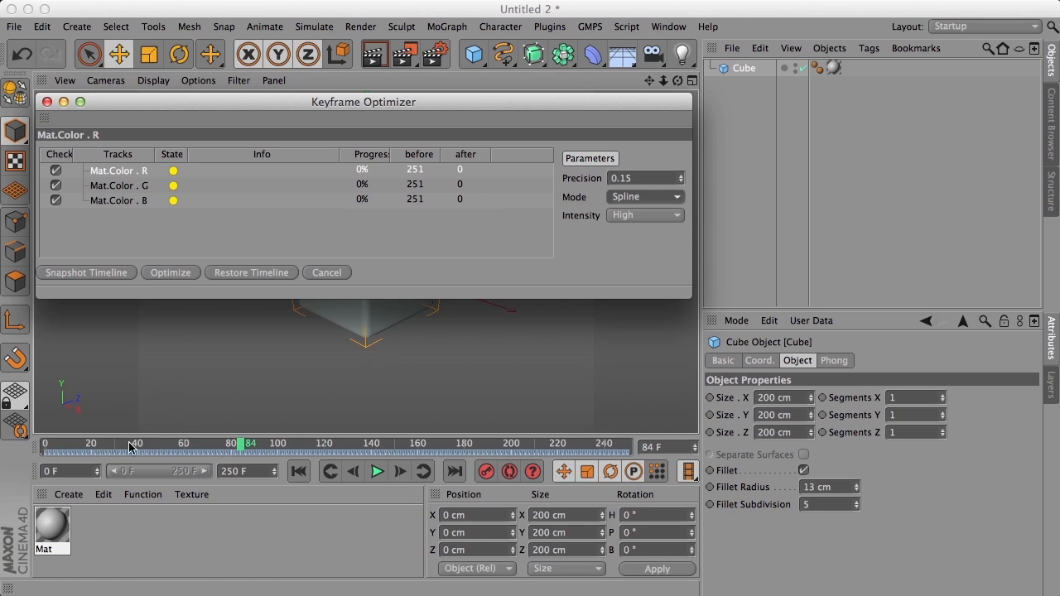
{"action": "mouse_move", "coordinate": [206, 452]}
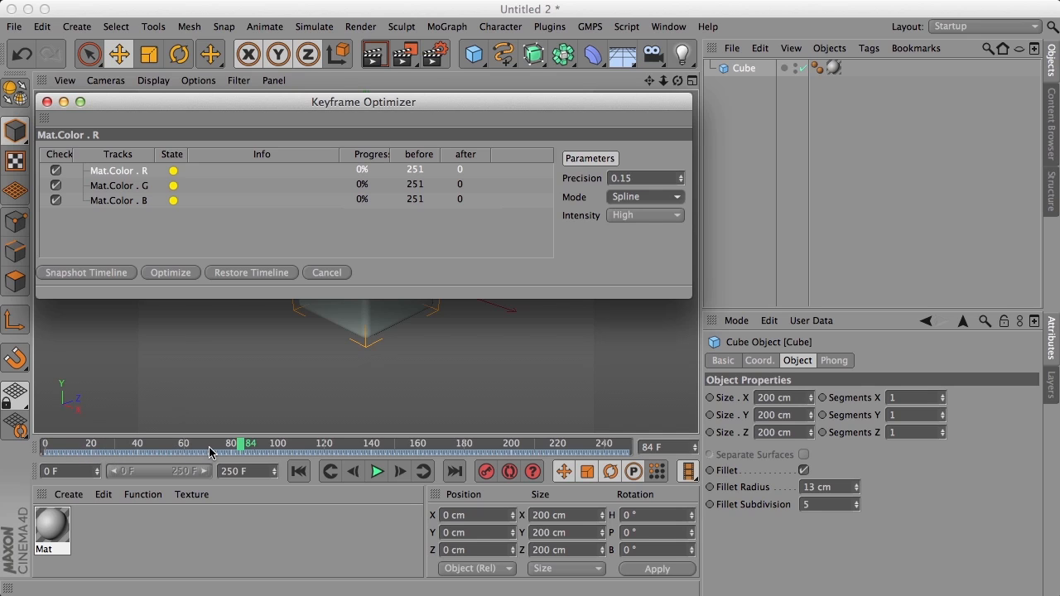
{"action": "mouse_move", "coordinate": [640, 272]}
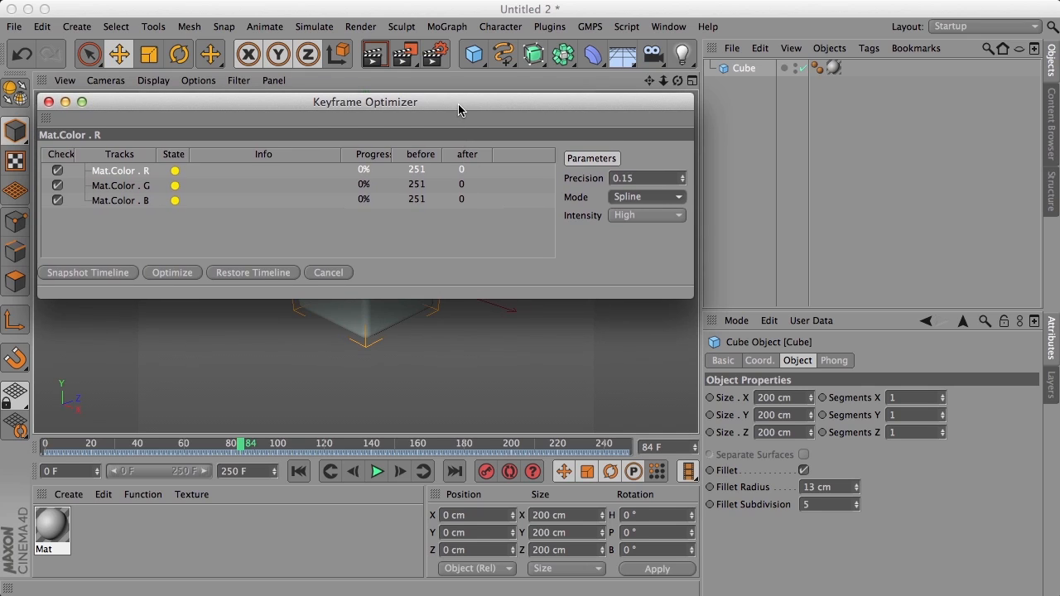
{"action": "mouse_move", "coordinate": [407, 200]}
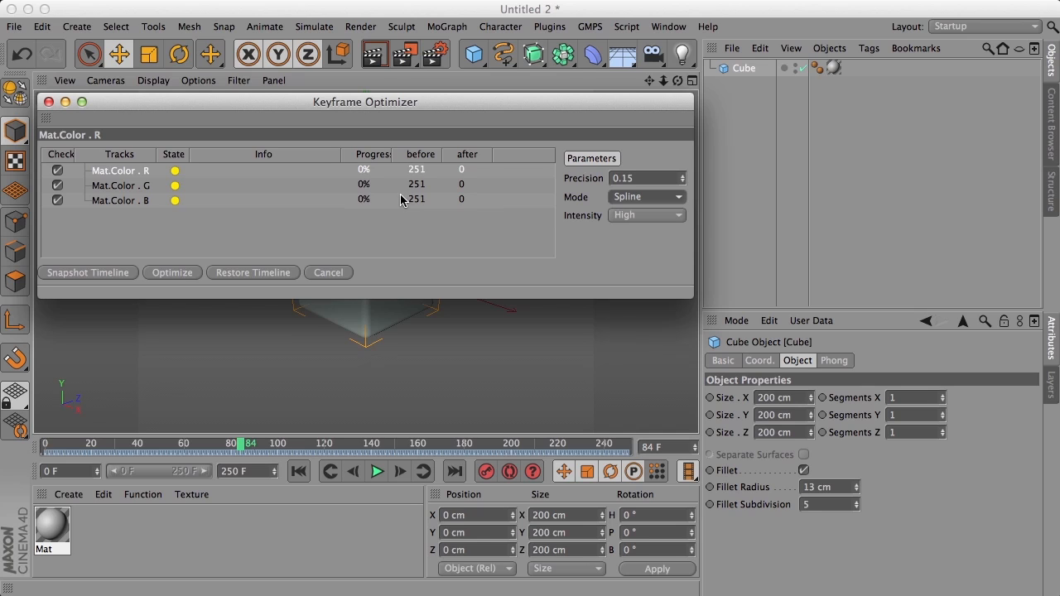
{"action": "mouse_move", "coordinate": [475, 182]}
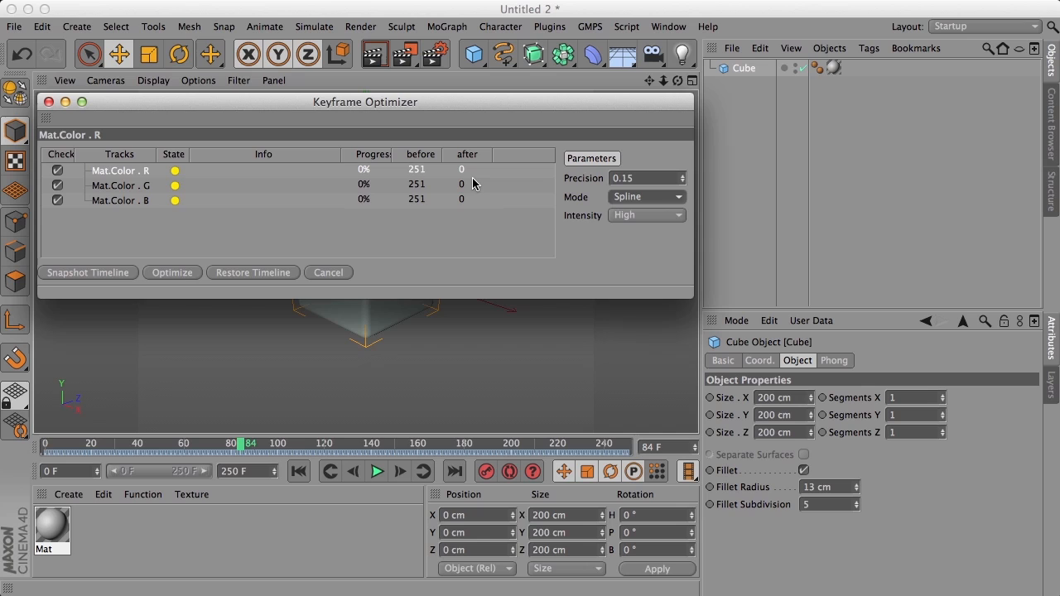
{"action": "mouse_move", "coordinate": [638, 215]}
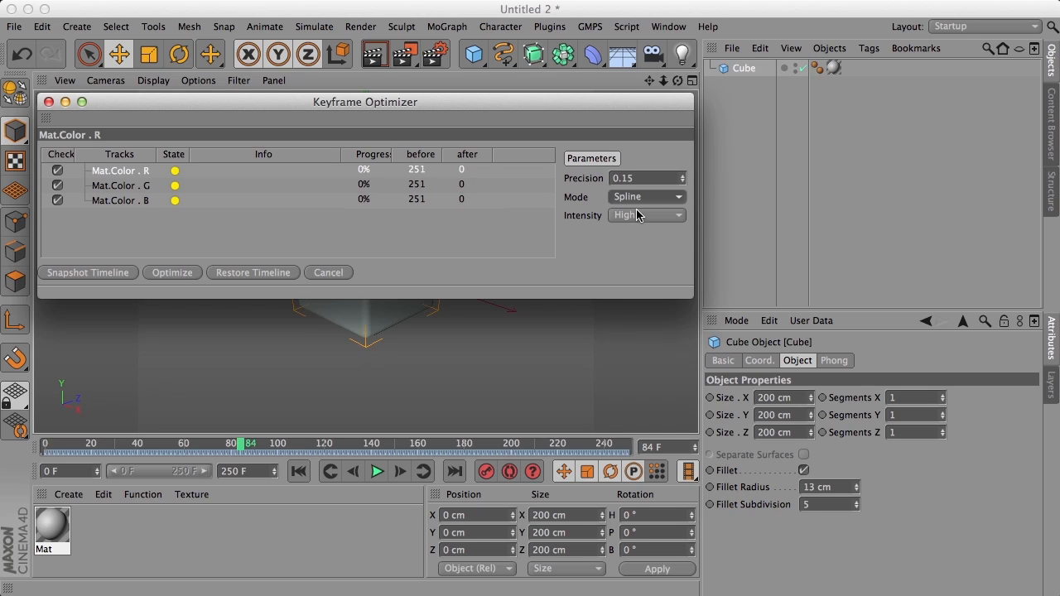
{"action": "mouse_move", "coordinate": [632, 226]}
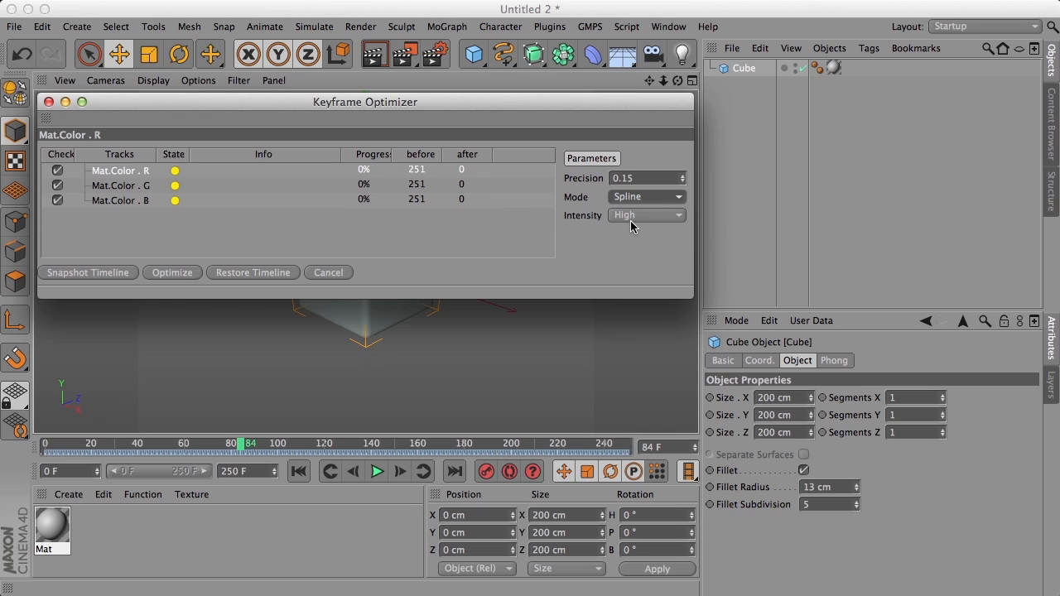
{"action": "mouse_move", "coordinate": [619, 228]}
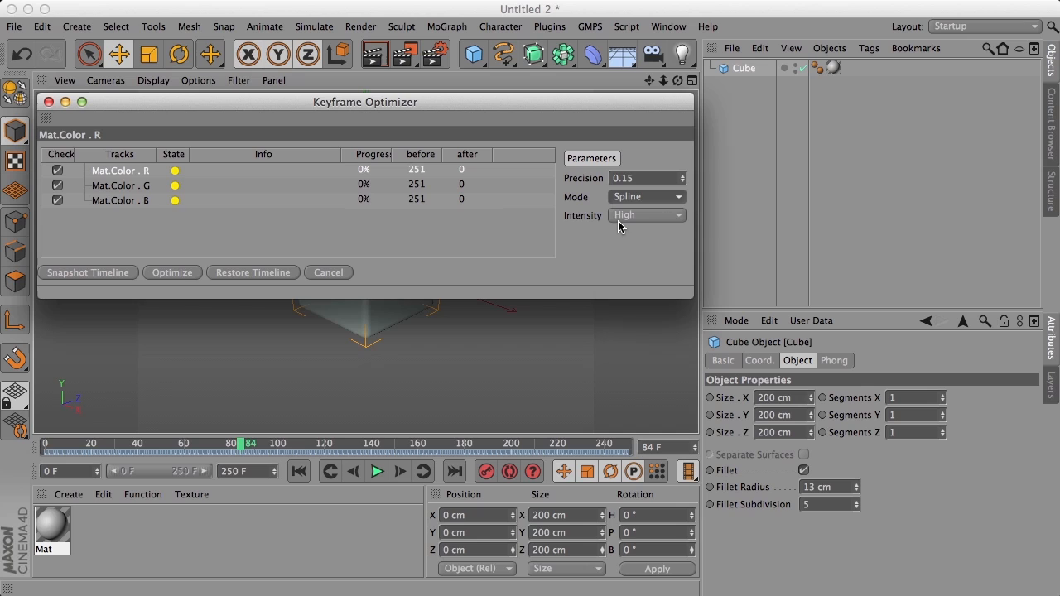
{"action": "mouse_move", "coordinate": [598, 243]}
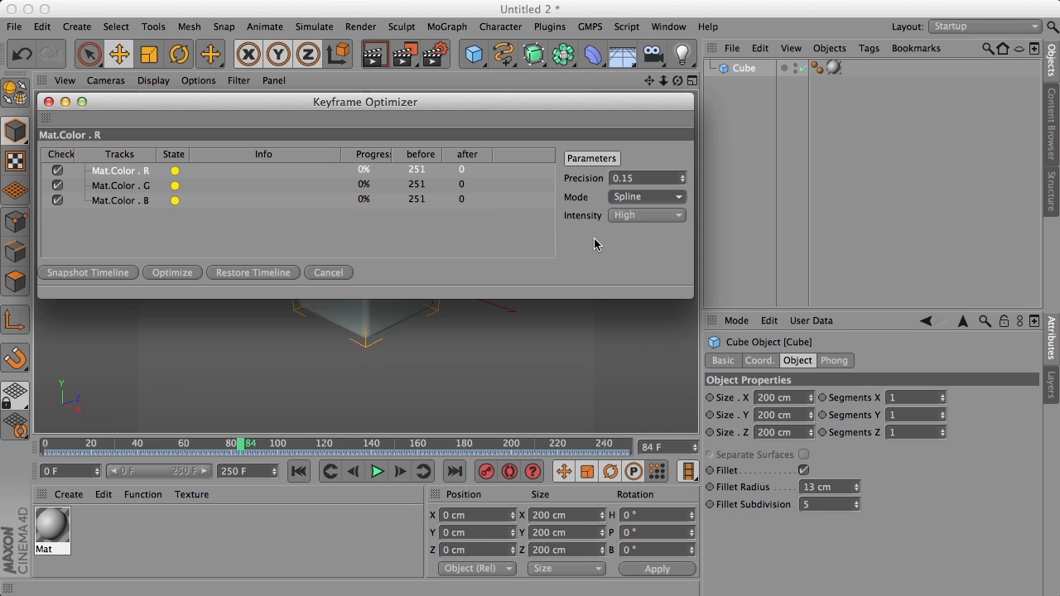
{"action": "mouse_move", "coordinate": [538, 221]}
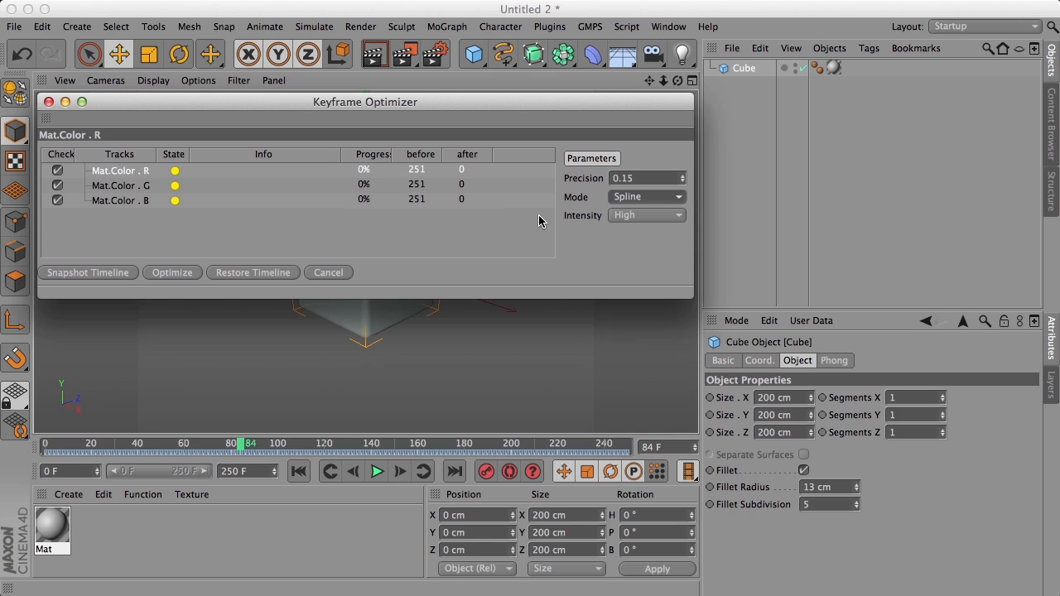
{"action": "mouse_move", "coordinate": [166, 280]}
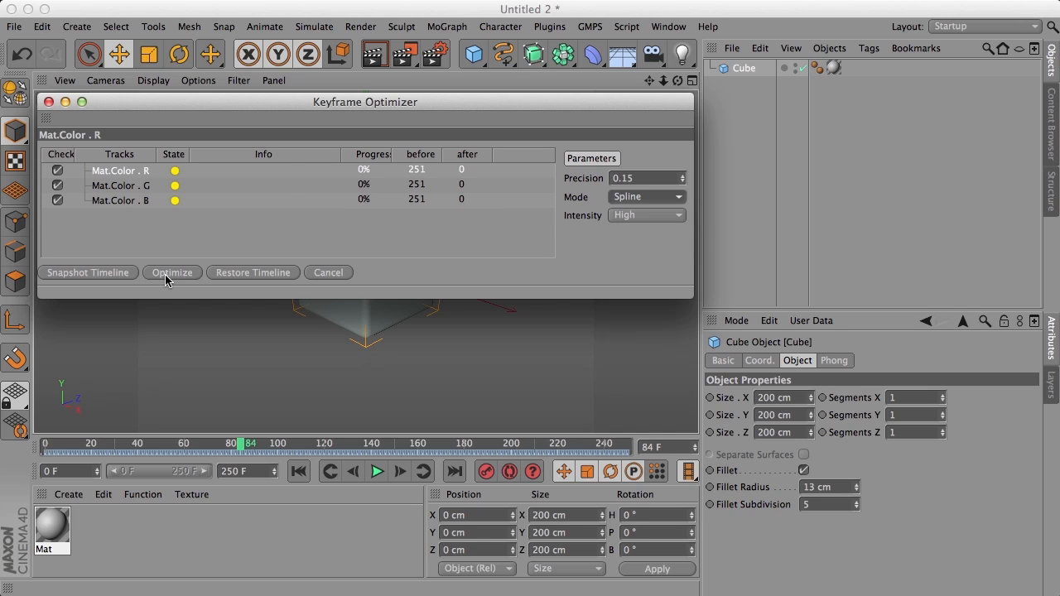
Step: Run Optimize, reducing red, green and blue to 97, 166 and 138 keys
{"action": "left_click", "coordinate": [172, 272]}
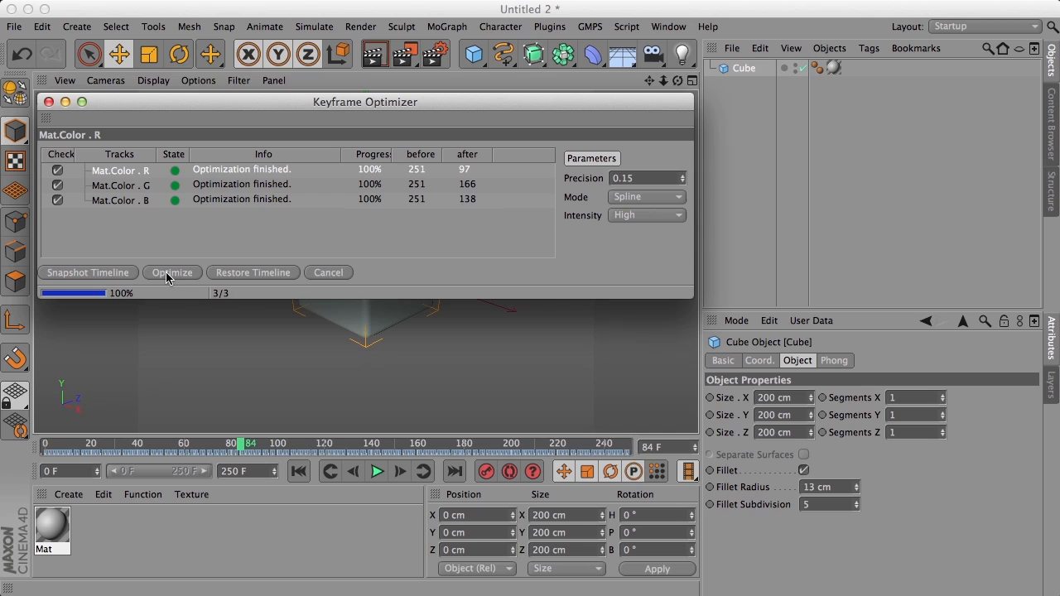
{"action": "mouse_move", "coordinate": [177, 285]}
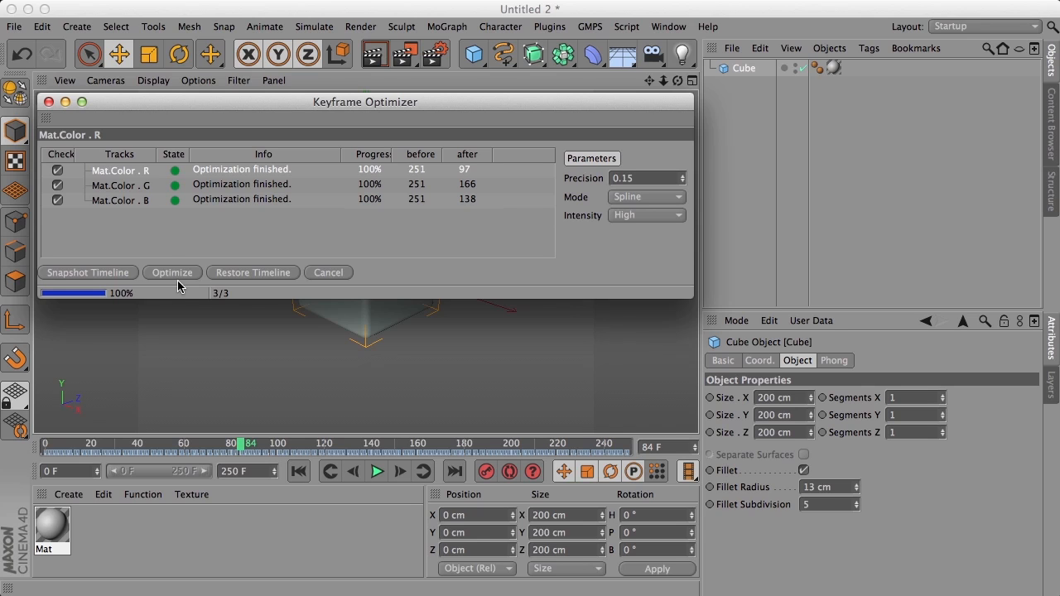
{"action": "mouse_move", "coordinate": [186, 184]}
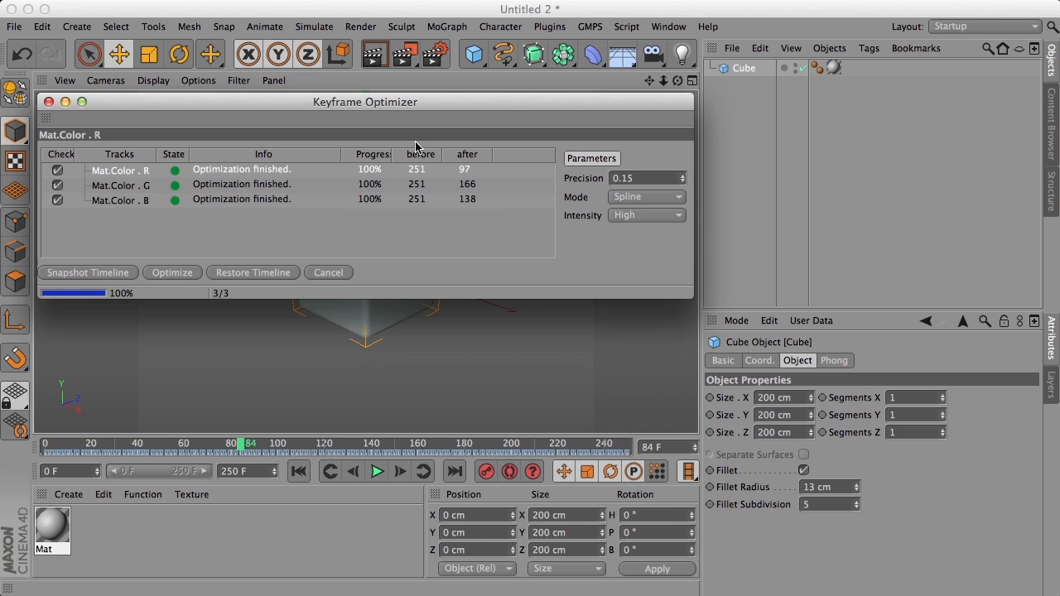
{"action": "mouse_move", "coordinate": [414, 194]}
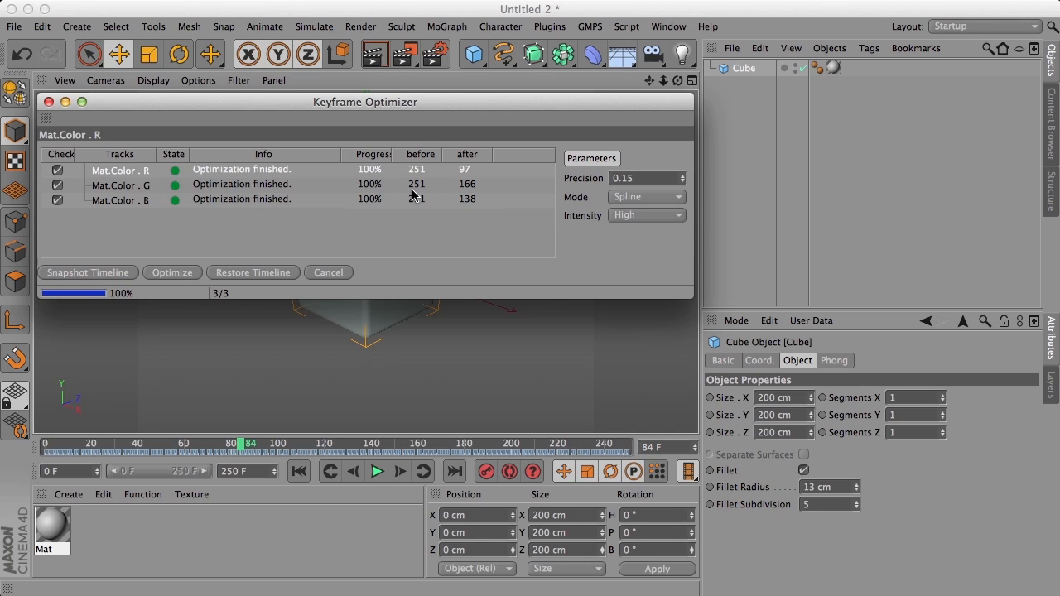
{"action": "mouse_move", "coordinate": [421, 217]}
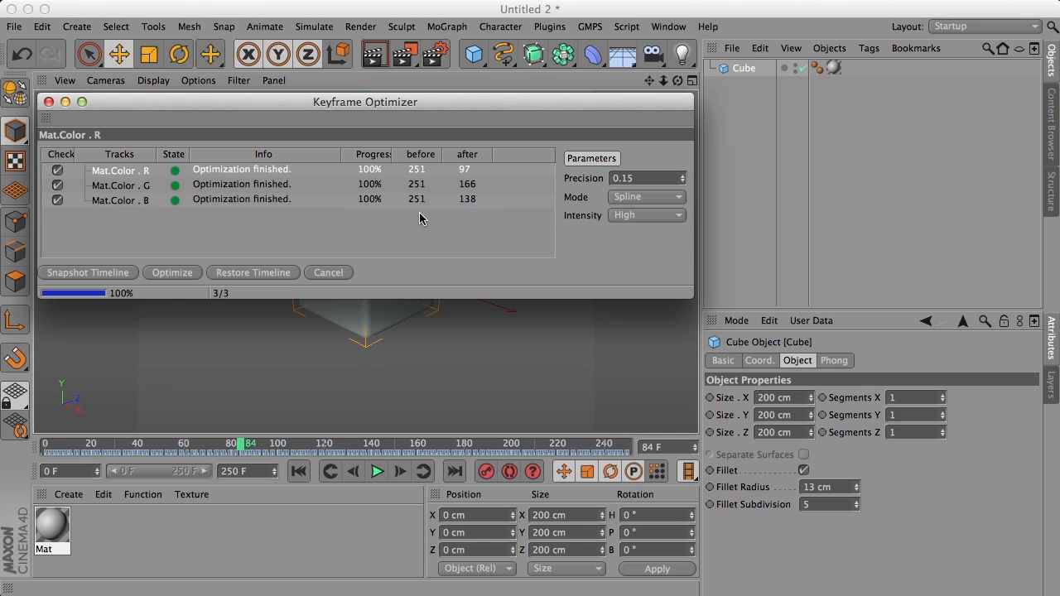
{"action": "mouse_move", "coordinate": [483, 158]}
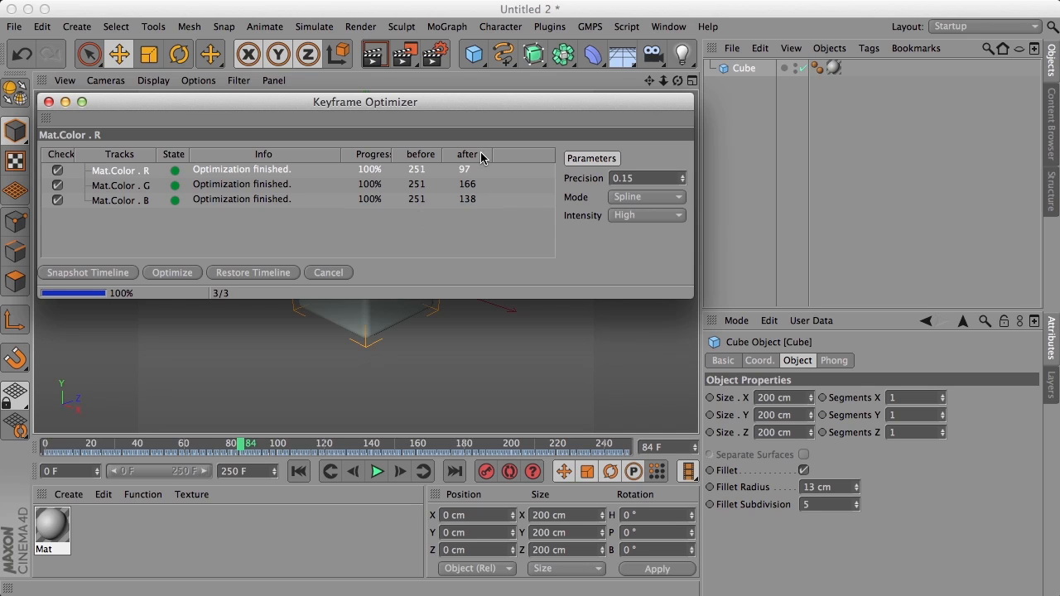
{"action": "mouse_move", "coordinate": [479, 216]}
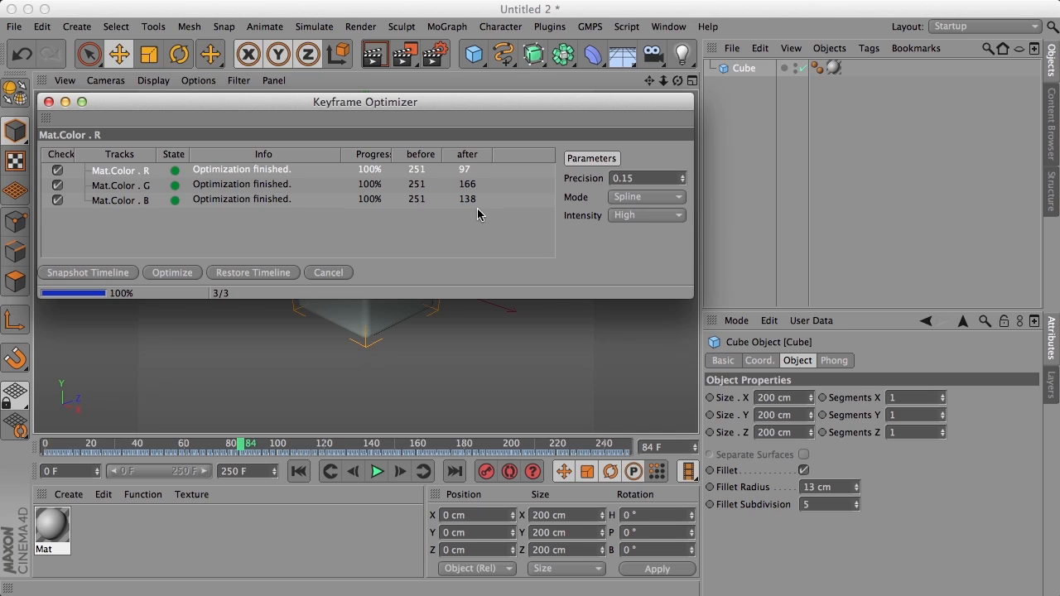
{"action": "mouse_move", "coordinate": [91, 220]}
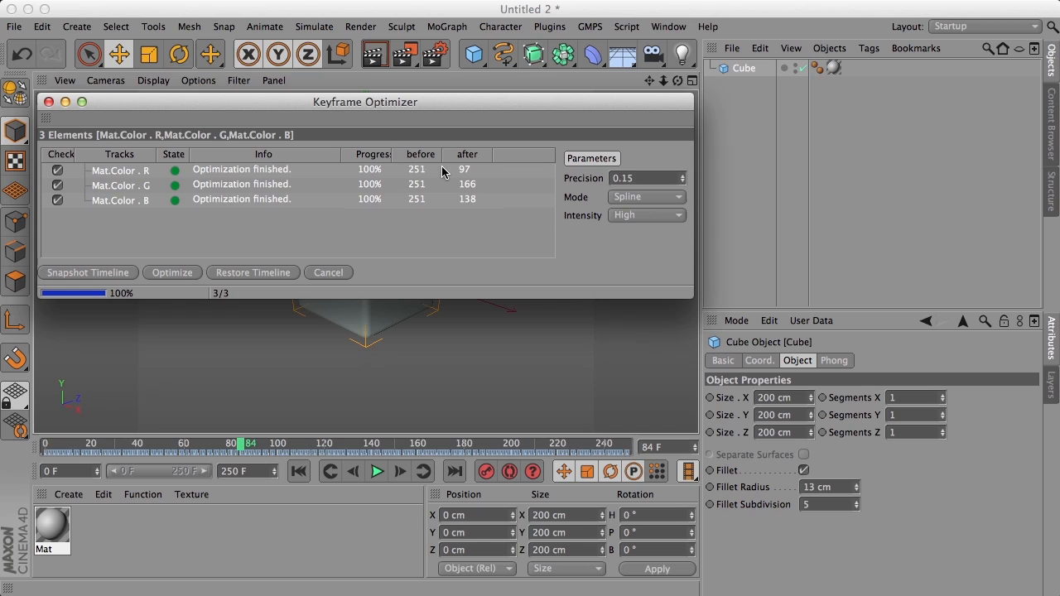
Step: Raise Precision to 0.5 and re-optimize, leaving 47, 133 and 64 keys
{"action": "left_click", "coordinate": [646, 178]}
{"action": "type", "text": "0.5"}
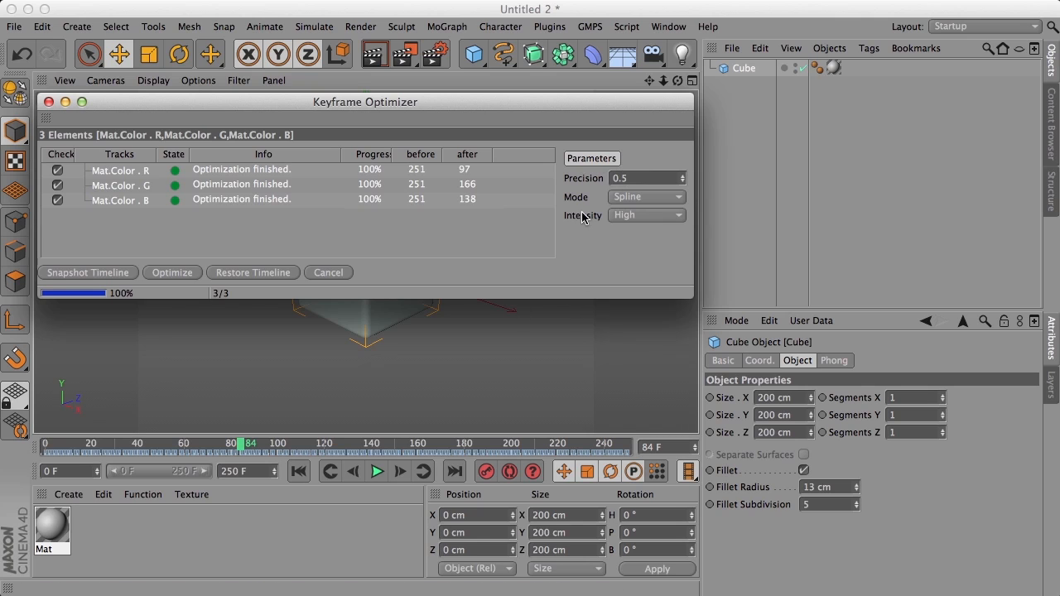
{"action": "left_click", "coordinate": [171, 271]}
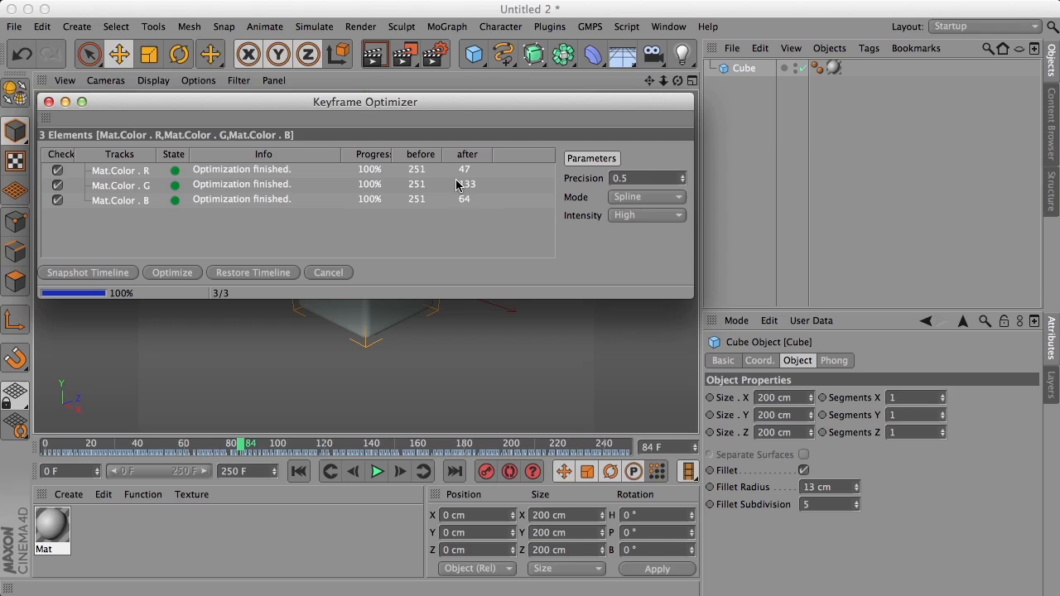
{"action": "mouse_move", "coordinate": [464, 200]}
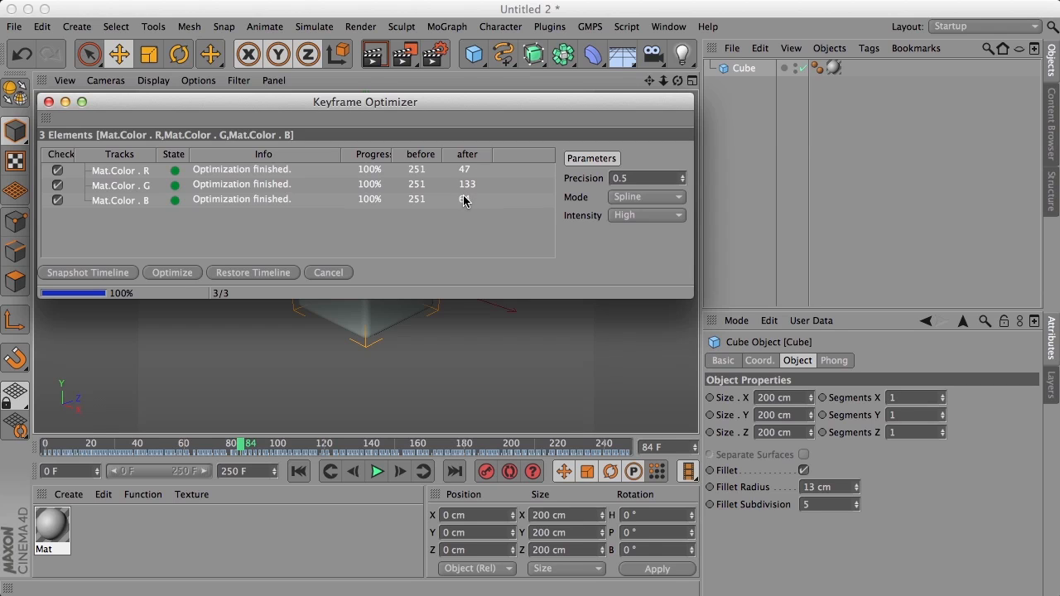
{"action": "left_click", "coordinate": [667, 26]}
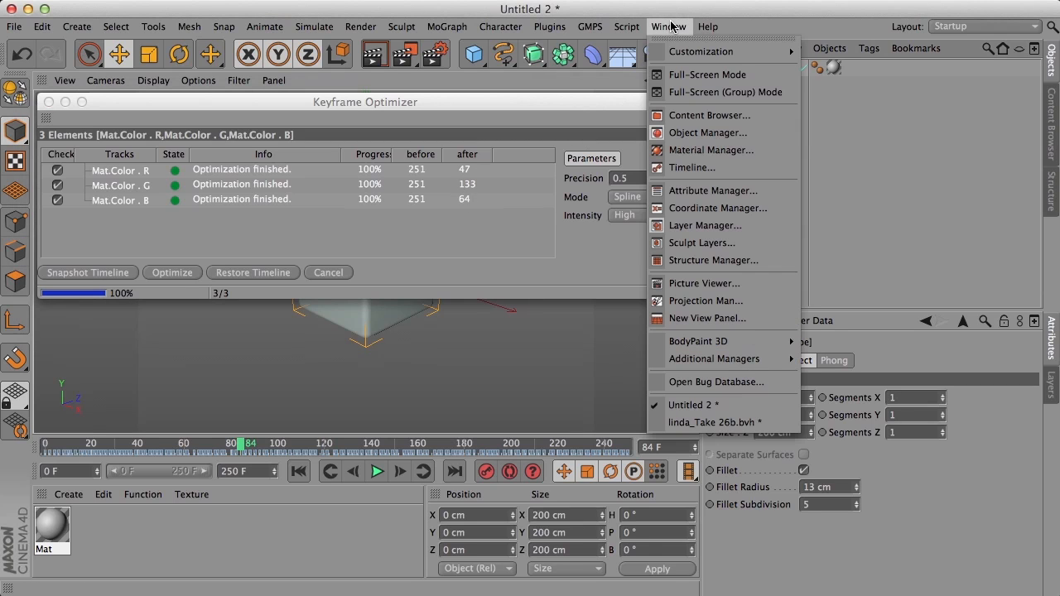
Step: Open the Timeline, restore the original 251-key colour tracks, and view them as F-curves
{"action": "left_click", "coordinate": [706, 168]}
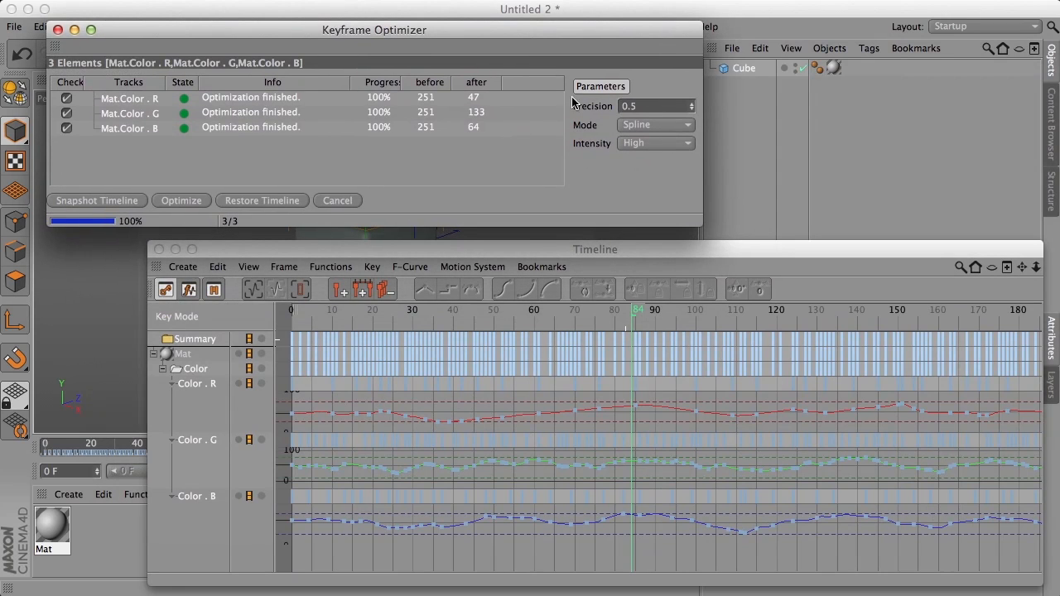
{"action": "mouse_move", "coordinate": [284, 189]}
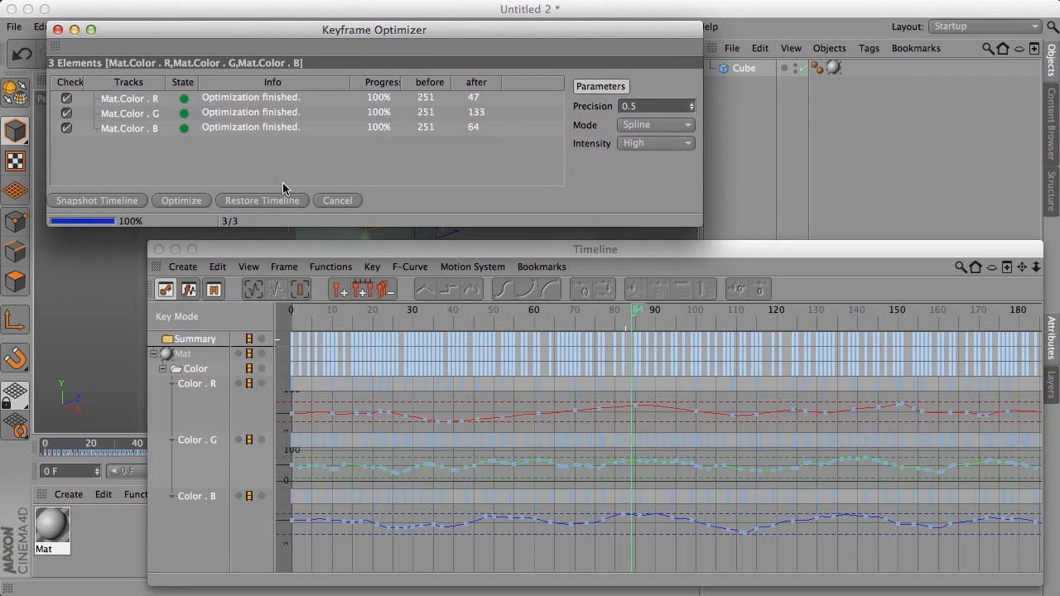
{"action": "left_click", "coordinate": [262, 201]}
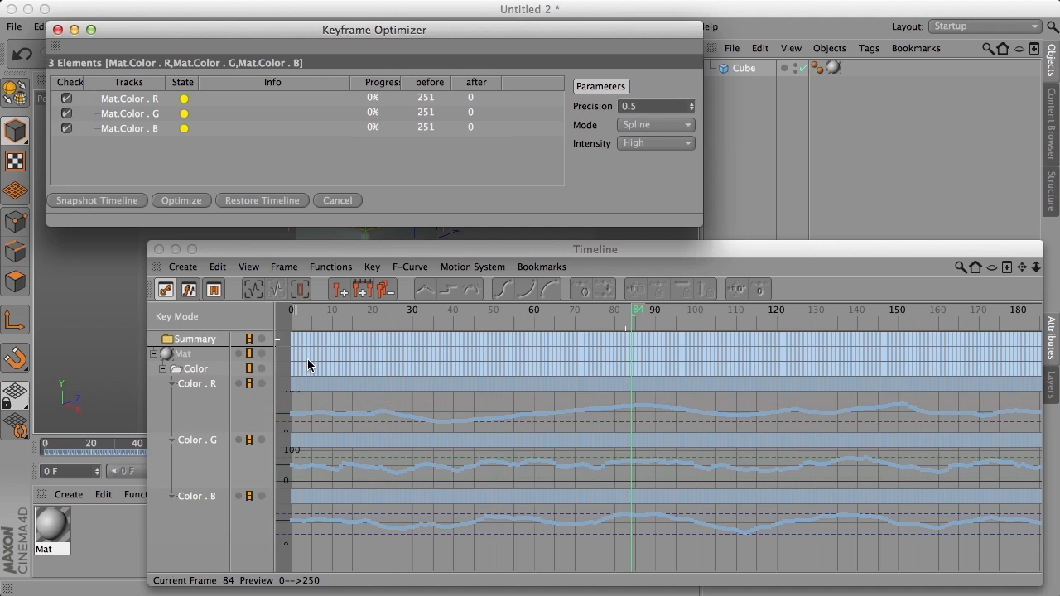
{"action": "mouse_move", "coordinate": [799, 477]}
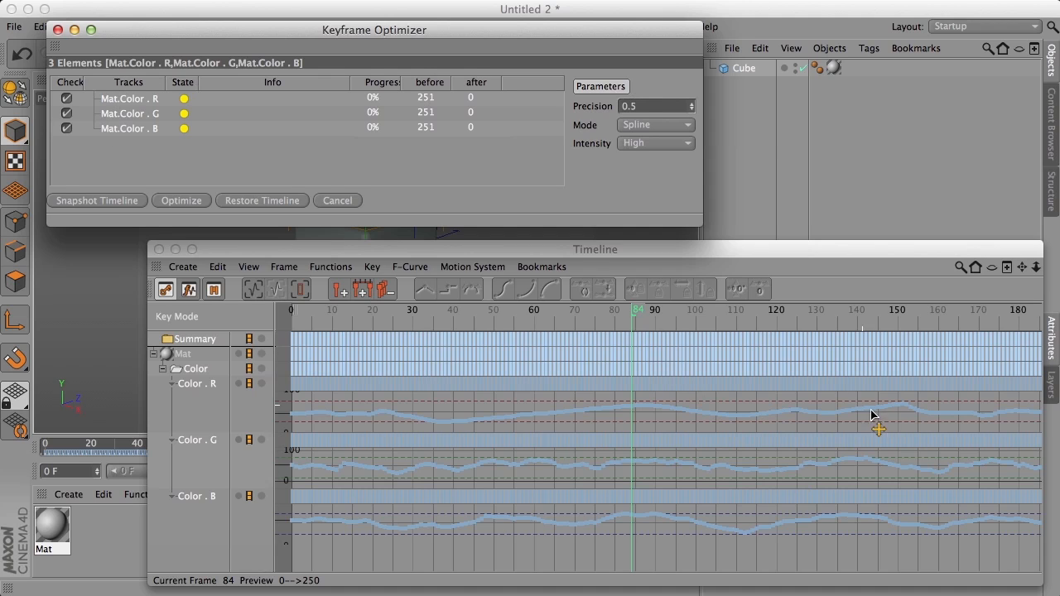
{"action": "mouse_move", "coordinate": [616, 418]}
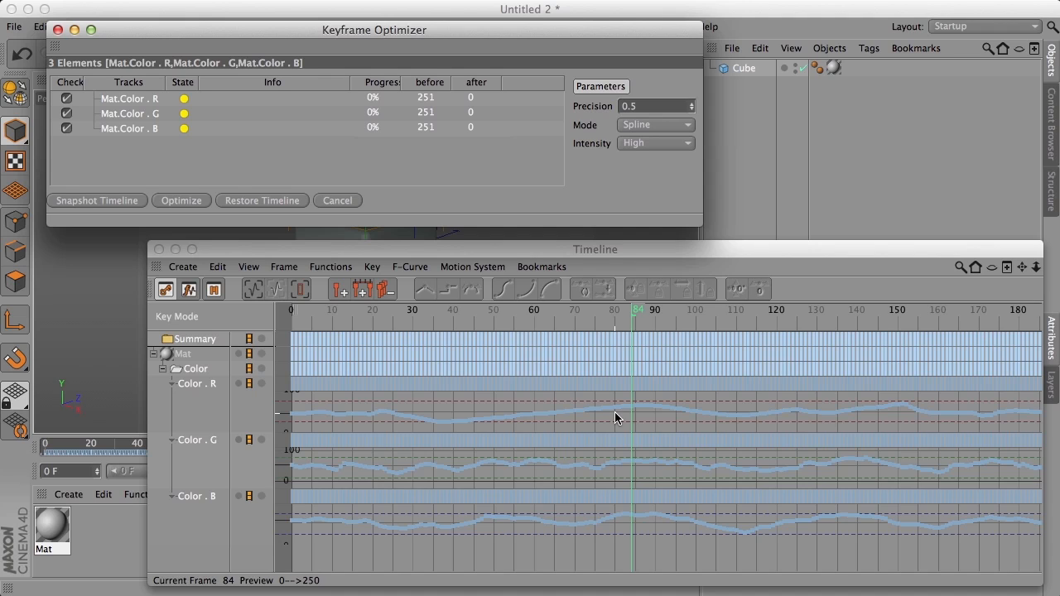
{"action": "left_click", "coordinate": [214, 289]}
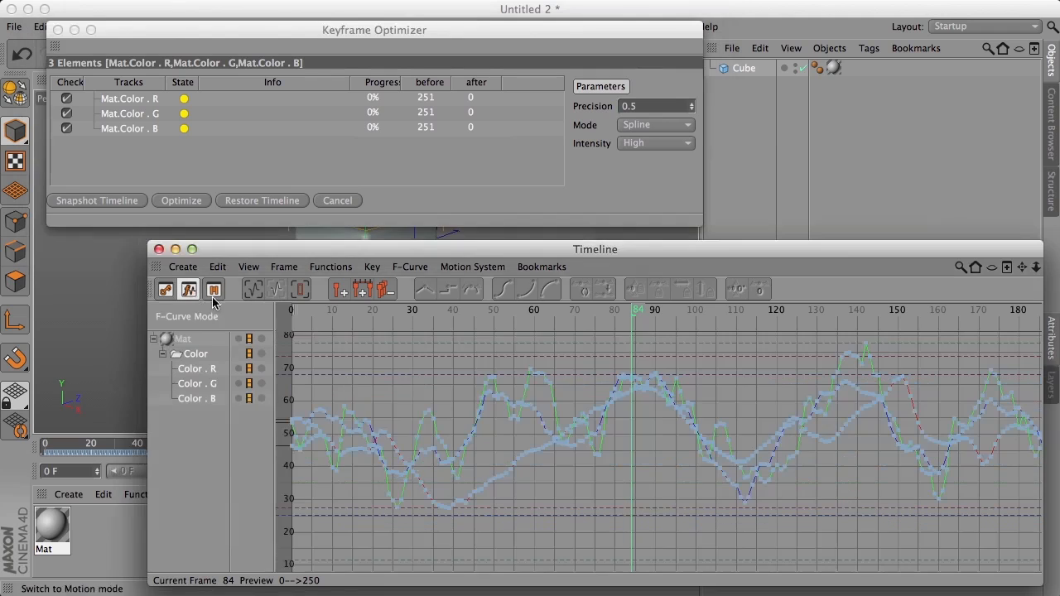
{"action": "mouse_move", "coordinate": [362, 289]}
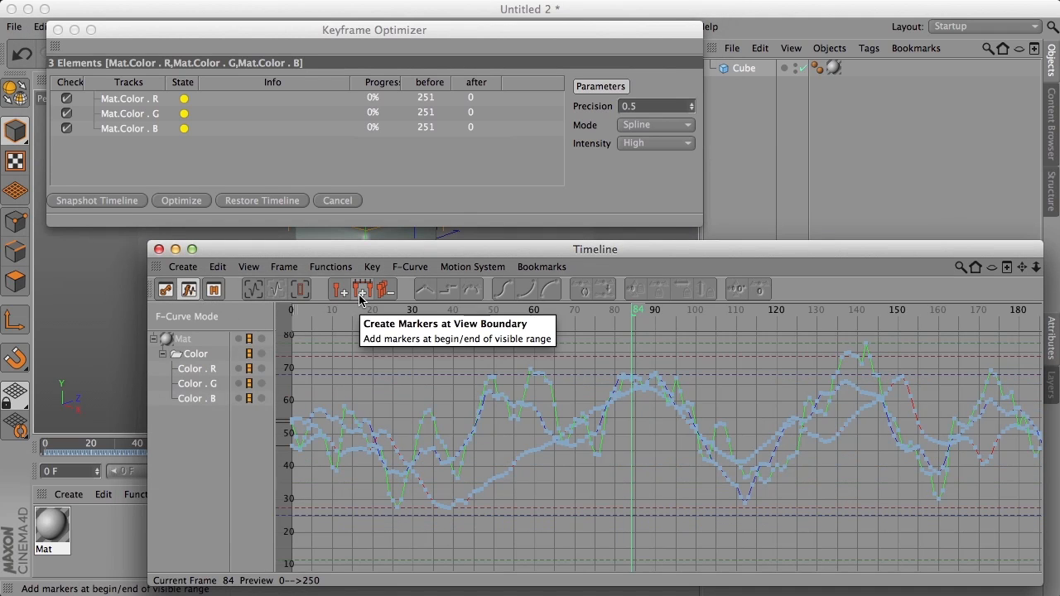
{"action": "mouse_move", "coordinate": [291, 102]}
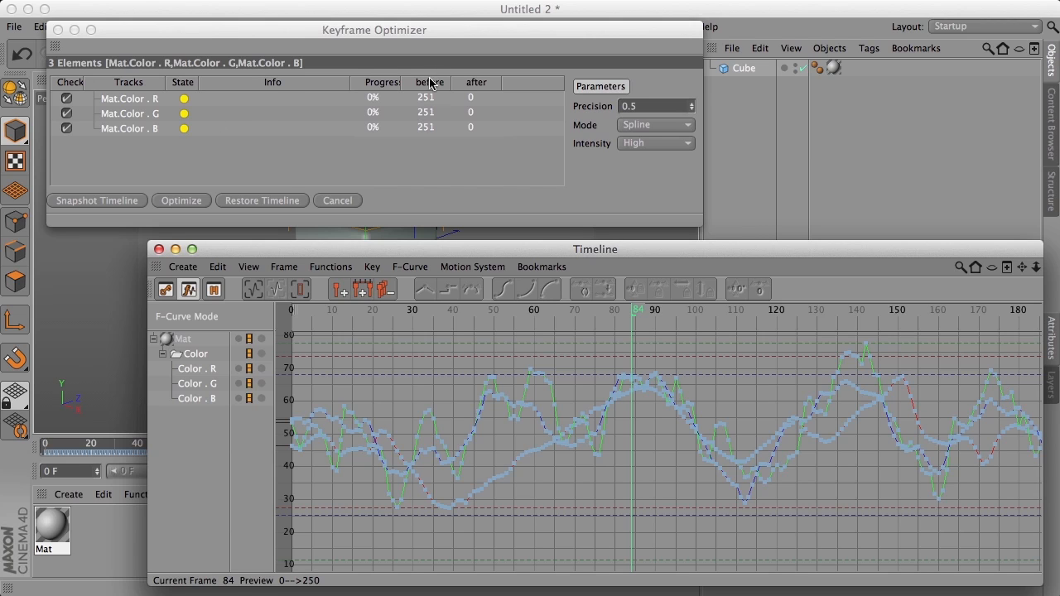
Step: Create Snapshot 1 of the original colour F-curves and display it
{"action": "left_click", "coordinate": [410, 266]}
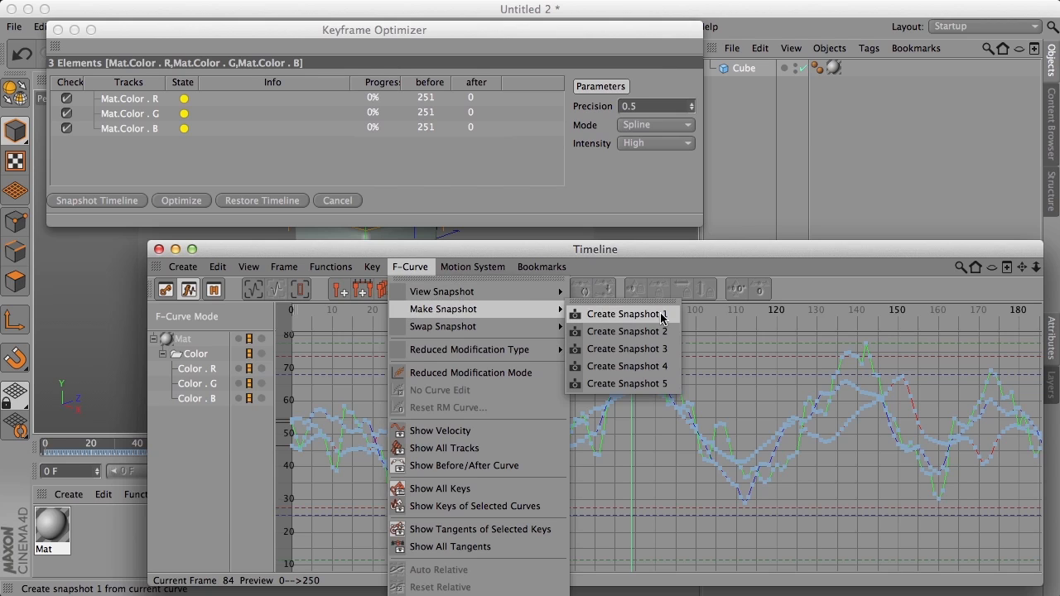
{"action": "mouse_move", "coordinate": [671, 321]}
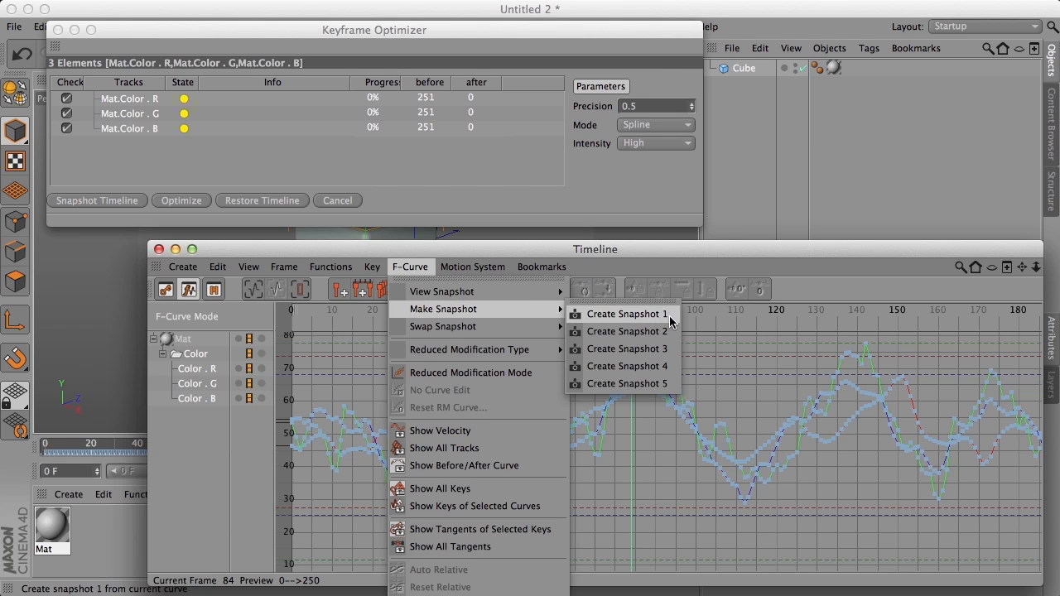
{"action": "left_click", "coordinate": [620, 314]}
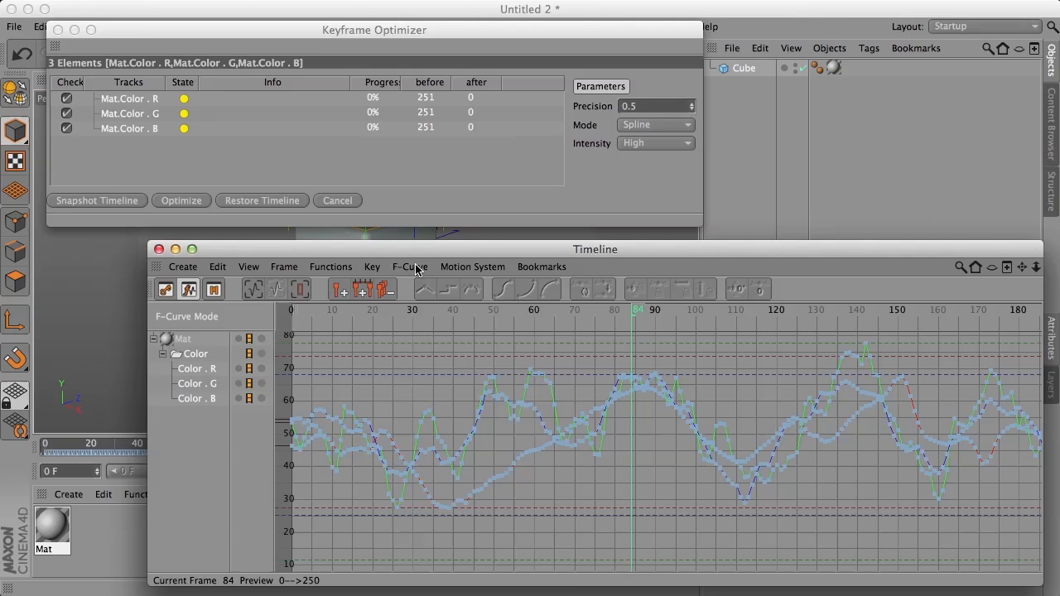
{"action": "left_click", "coordinate": [410, 266]}
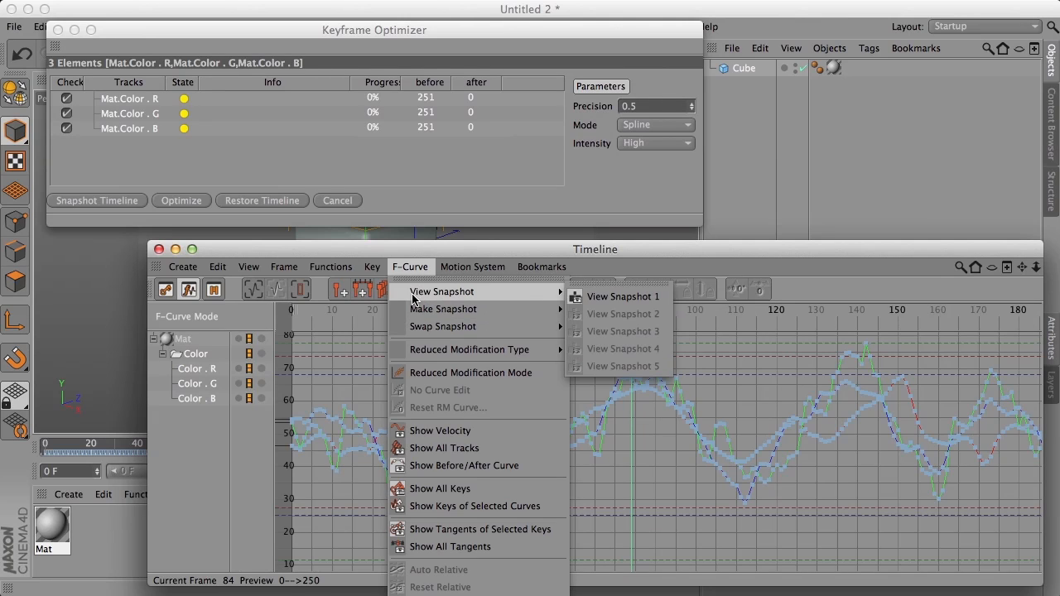
{"action": "left_click", "coordinate": [623, 331]}
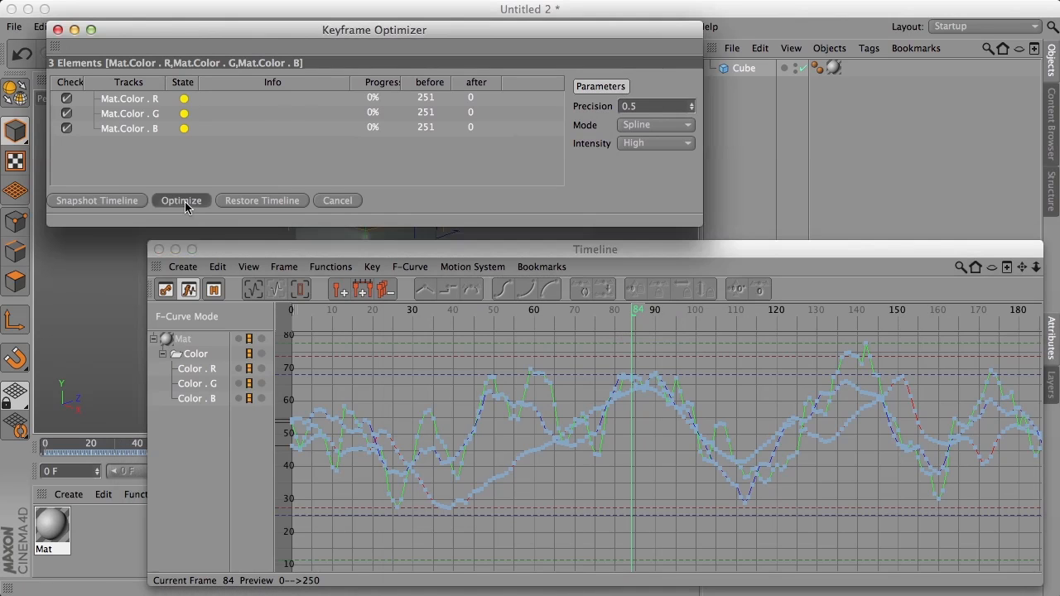
Step: Re-optimize to 47, 133 and 64 keys and compare against the snapshot from frame 0
{"action": "left_click", "coordinate": [181, 200]}
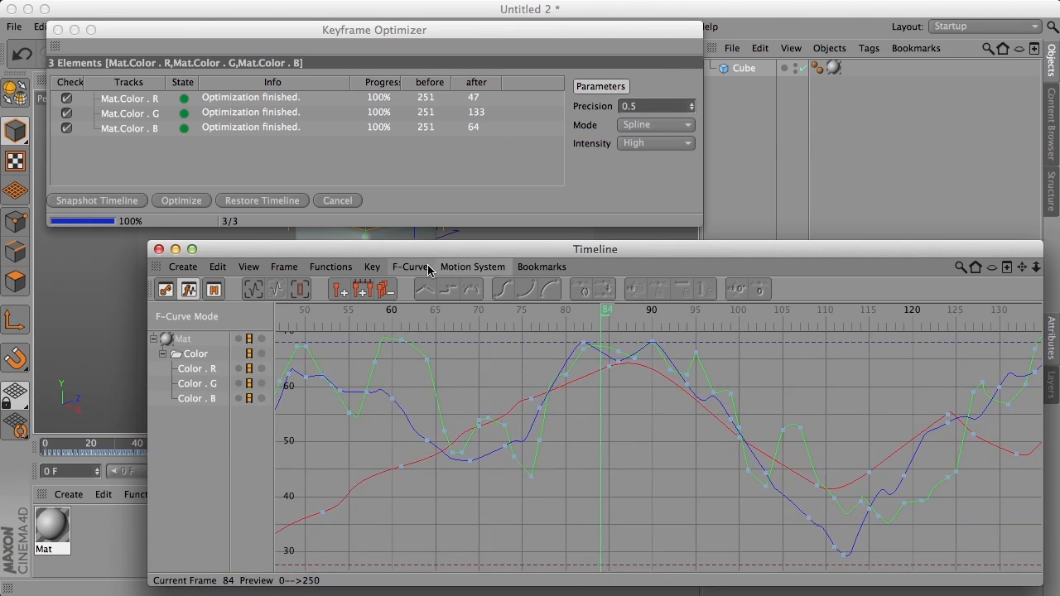
{"action": "left_click", "coordinate": [633, 289]}
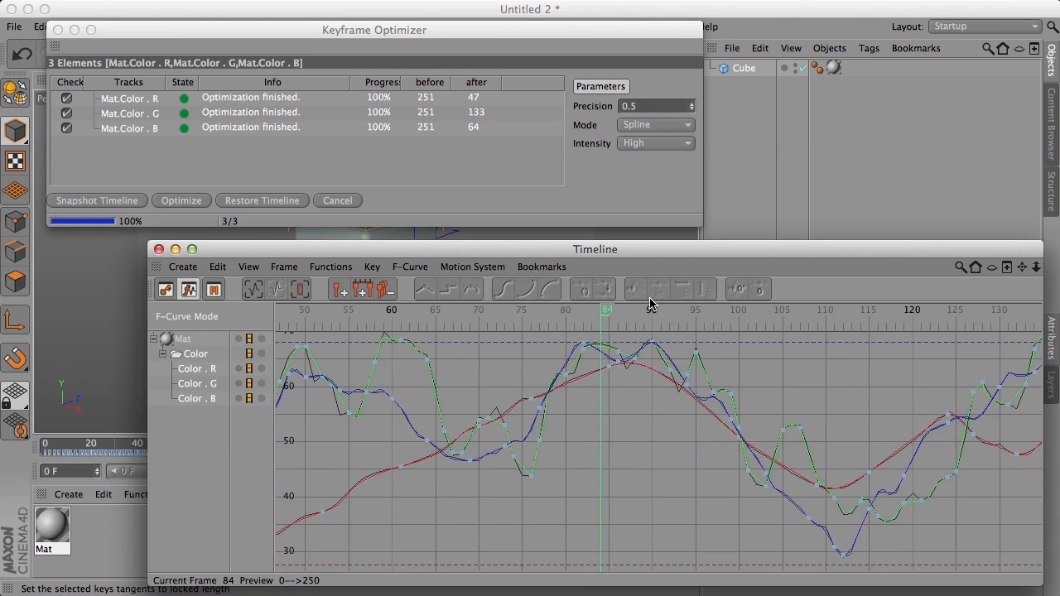
{"action": "mouse_move", "coordinate": [697, 375]}
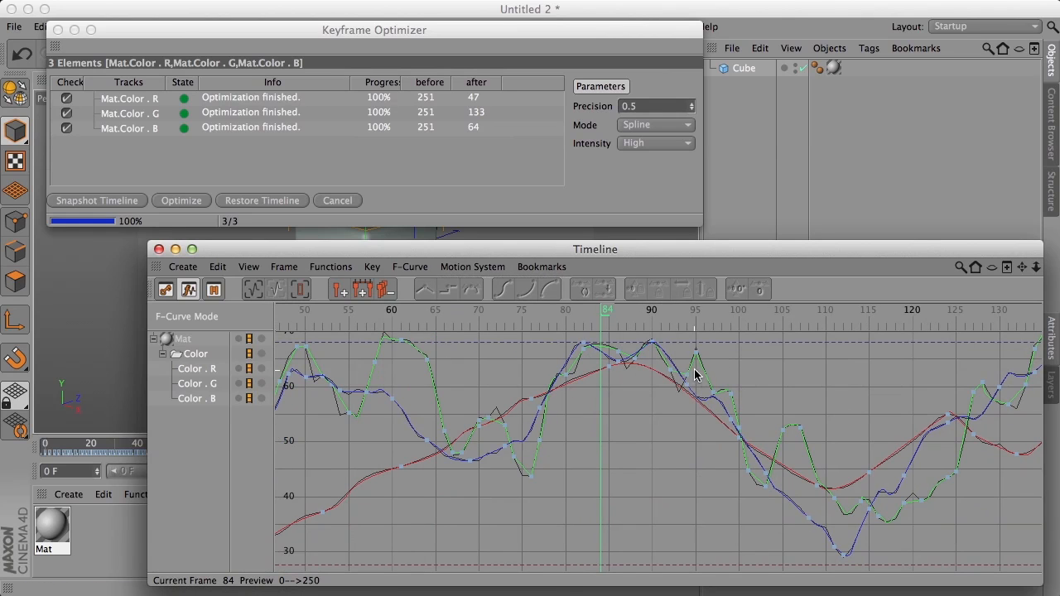
{"action": "mouse_move", "coordinate": [971, 404]}
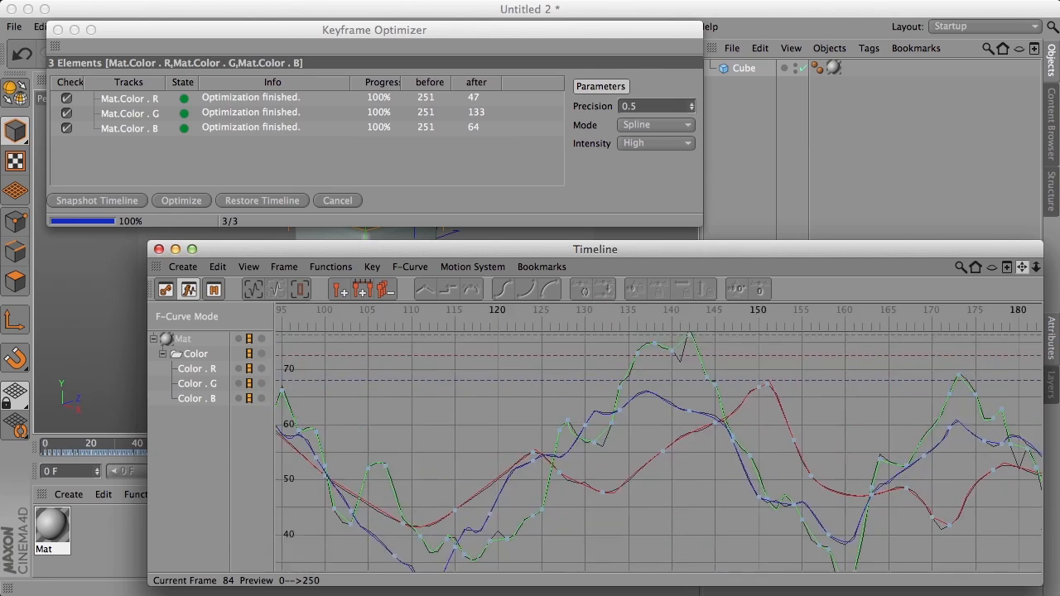
{"action": "scroll", "scroll_direction": "right", "scroll_amount": 3}
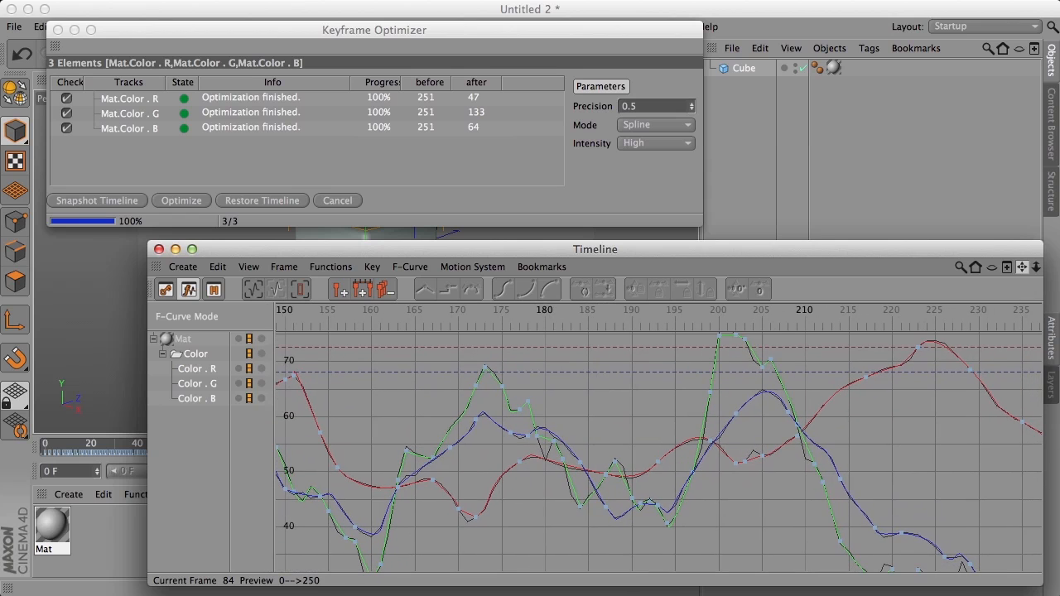
{"action": "mouse_move", "coordinate": [472, 109]}
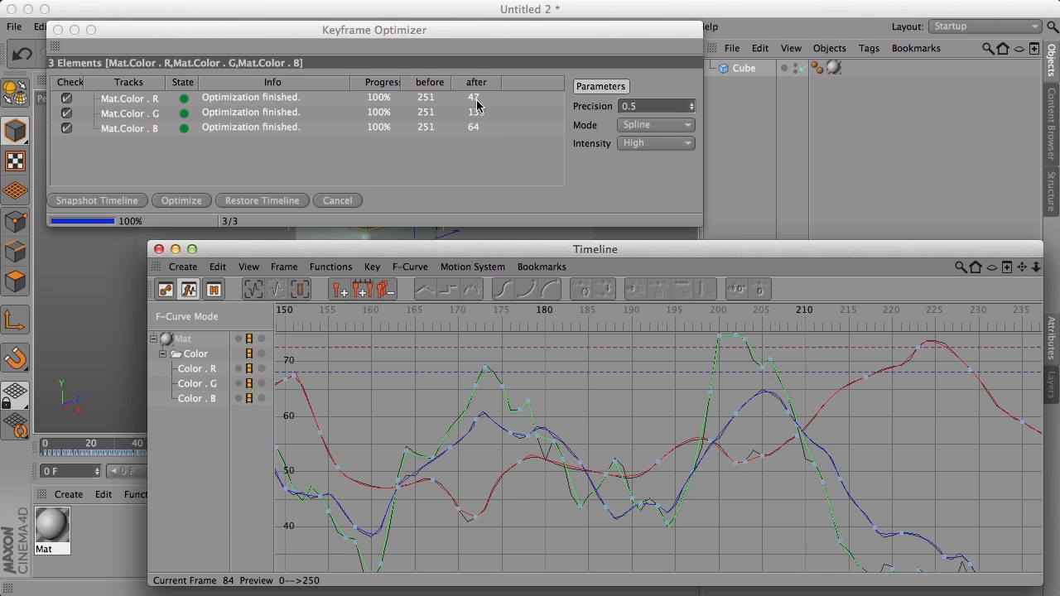
{"action": "mouse_move", "coordinate": [464, 103]}
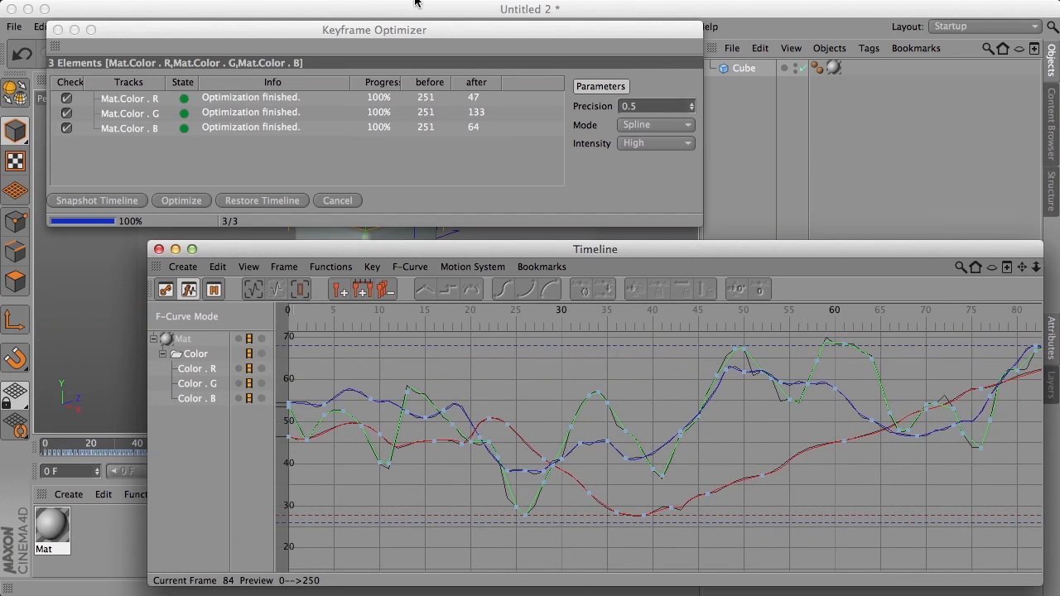
{"action": "mouse_move", "coordinate": [405, 40]}
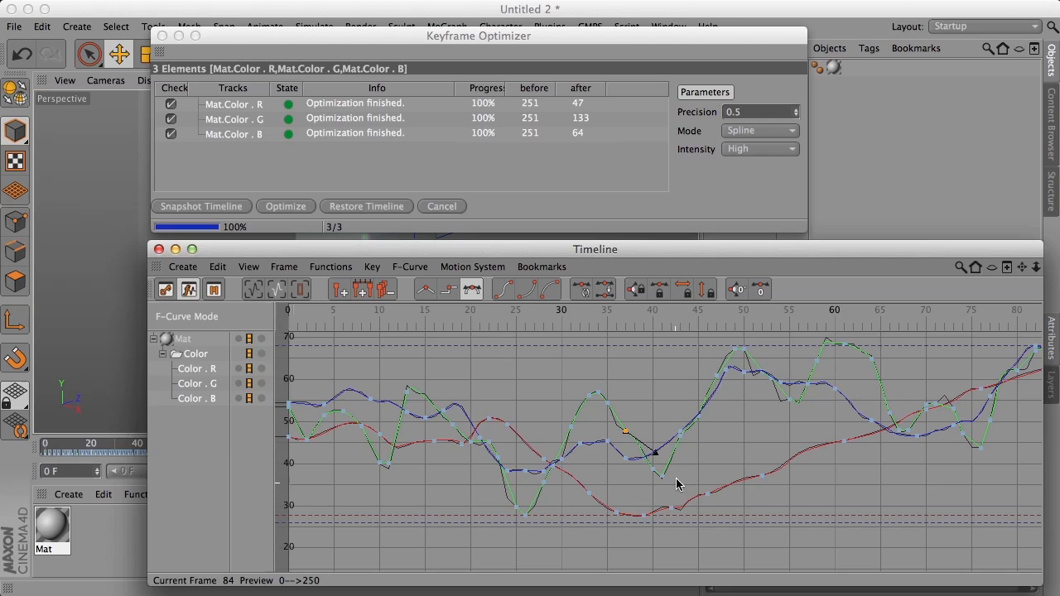
{"action": "mouse_move", "coordinate": [873, 400]}
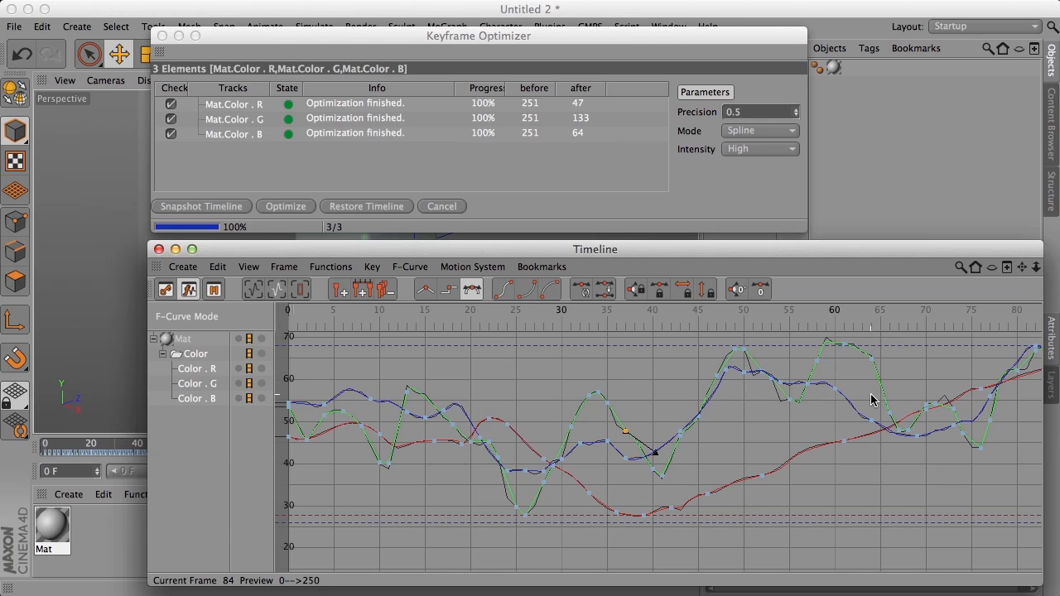
{"action": "mouse_move", "coordinate": [956, 443]}
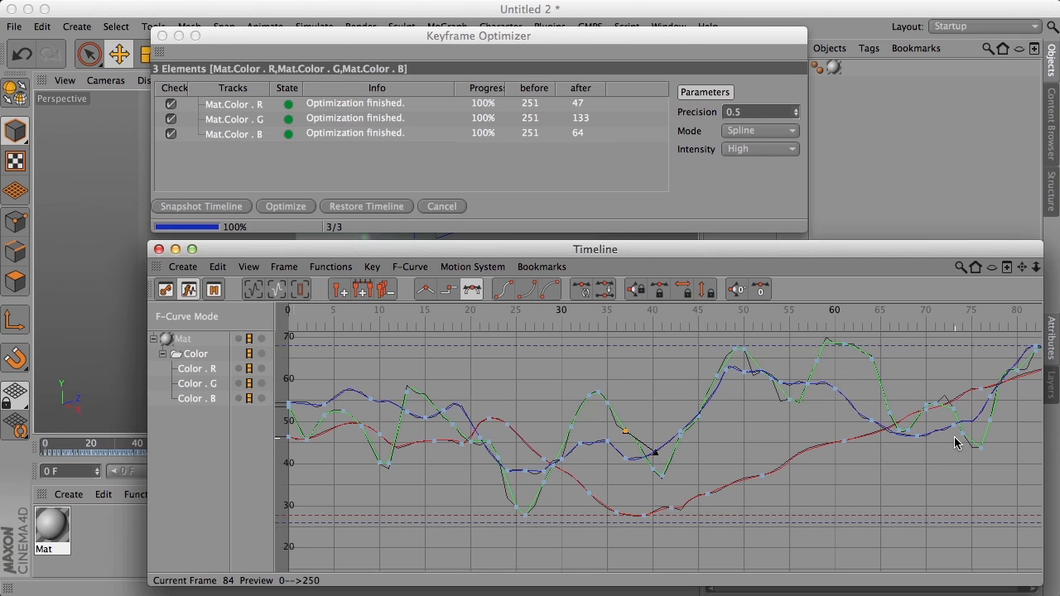
{"action": "mouse_move", "coordinate": [912, 398]}
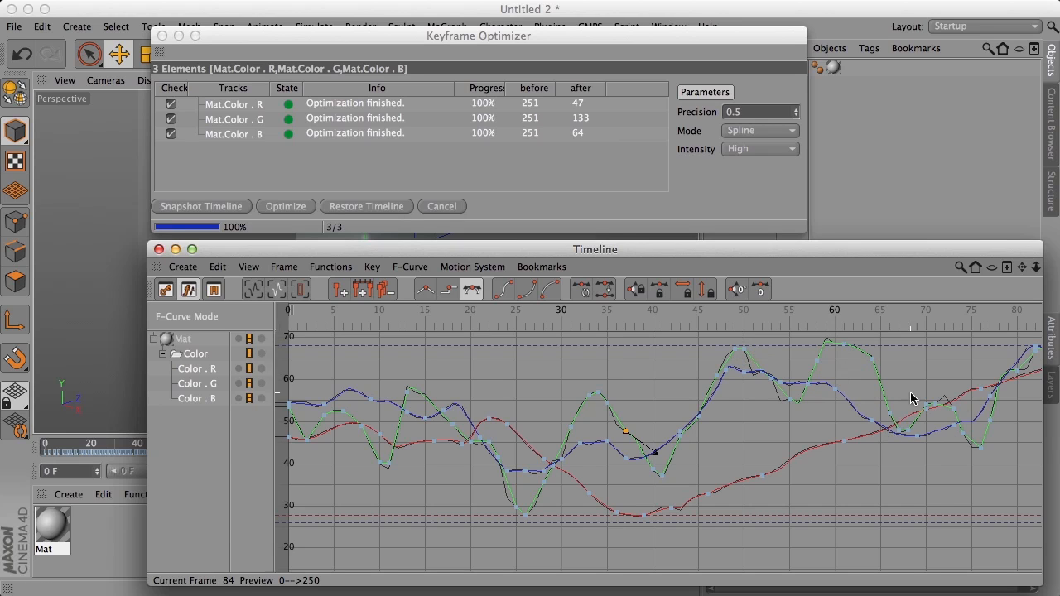
{"action": "mouse_move", "coordinate": [969, 439]}
{"action": "type", "text": "1"}
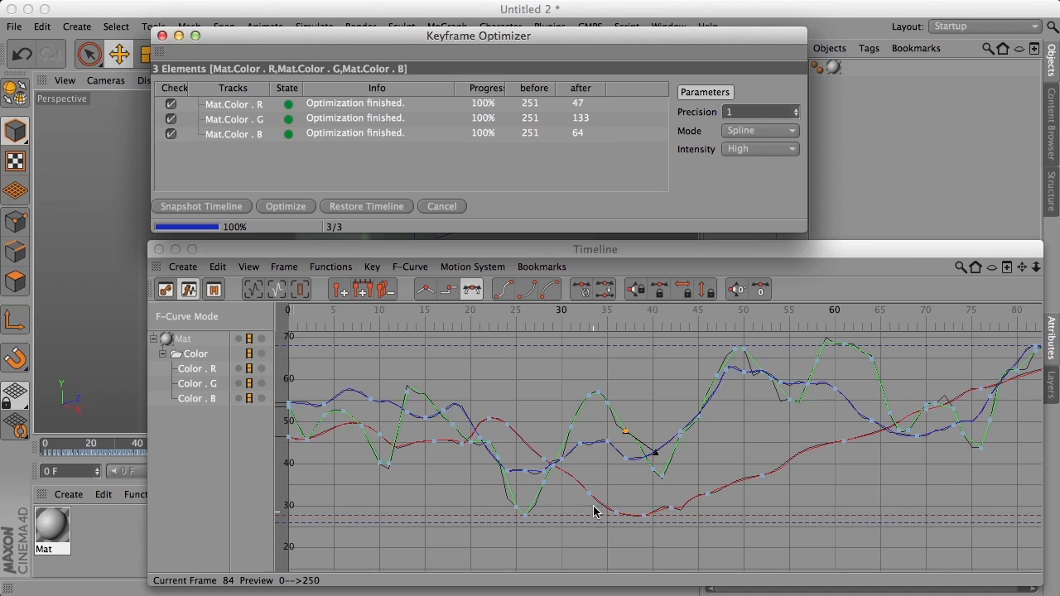
{"action": "mouse_move", "coordinate": [588, 403]}
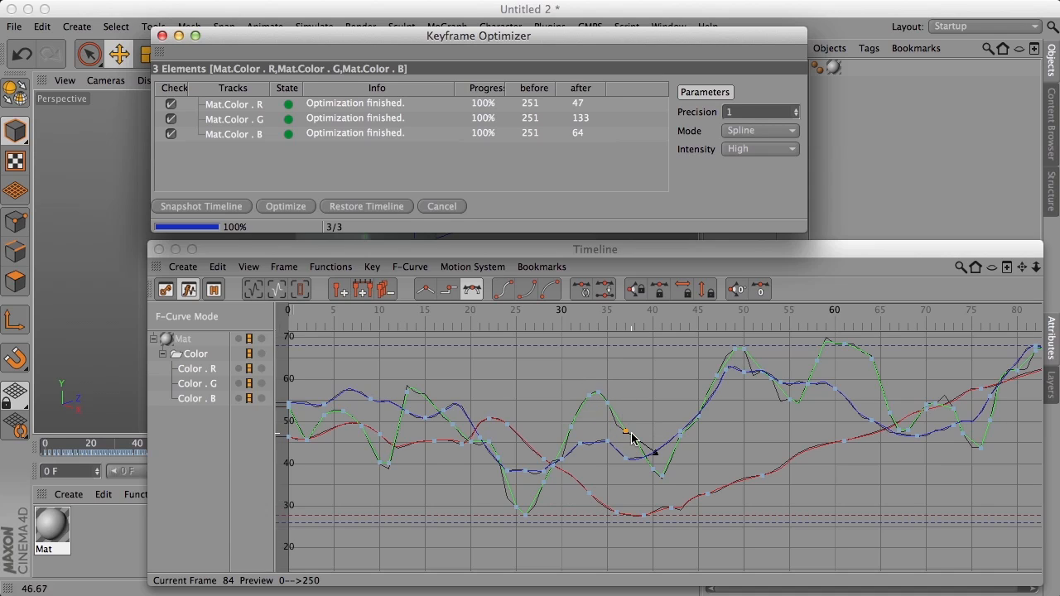
{"action": "mouse_move", "coordinate": [855, 425]}
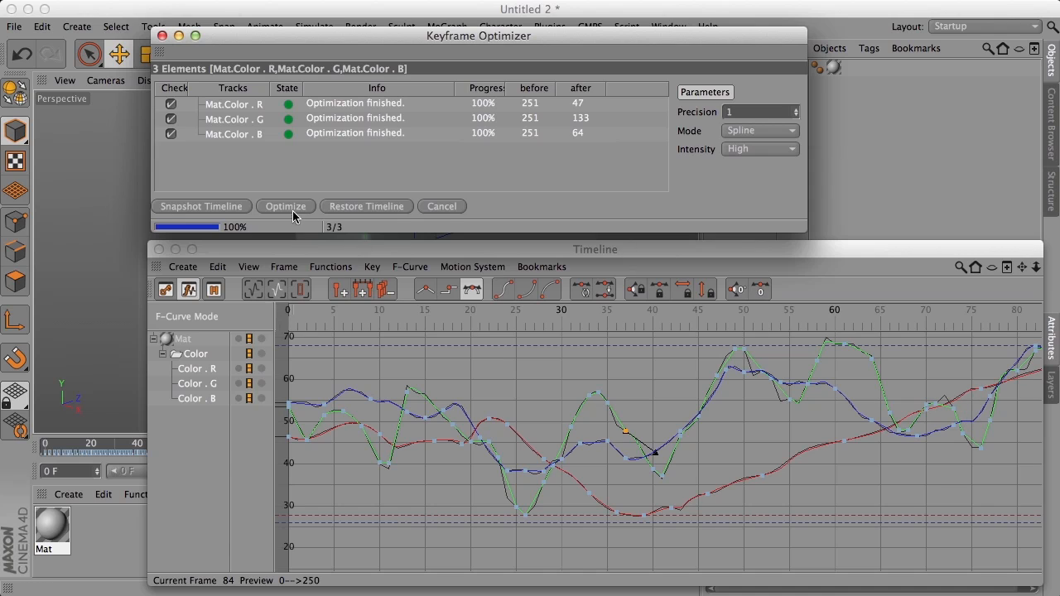
Step: Re-optimize at precision 1, cutting the colour tracks to 29, 91 and 42 keys
{"action": "left_click", "coordinate": [284, 206]}
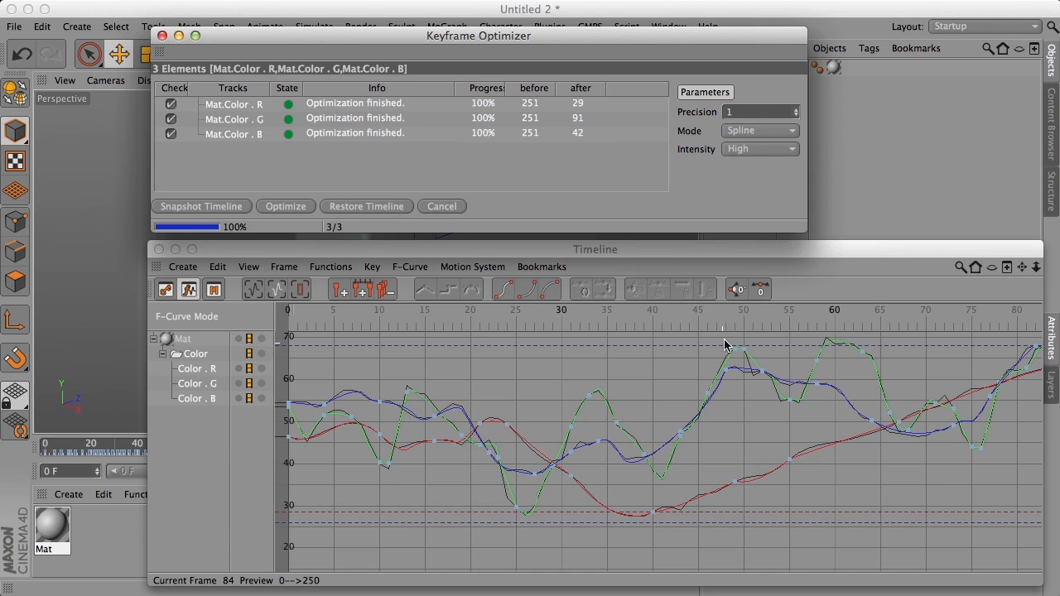
{"action": "mouse_move", "coordinate": [714, 289]}
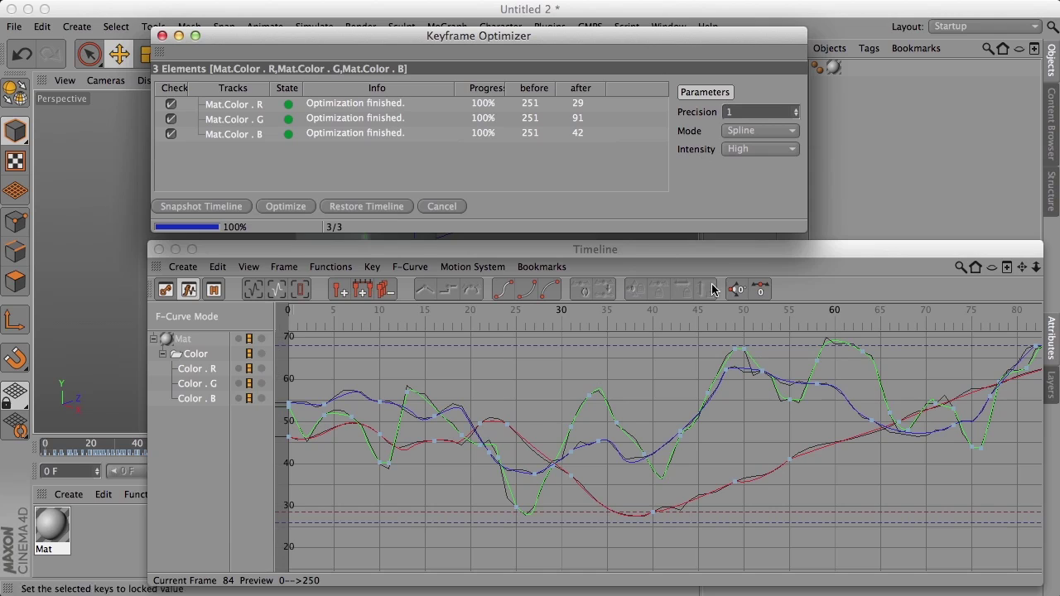
{"action": "mouse_move", "coordinate": [658, 424]}
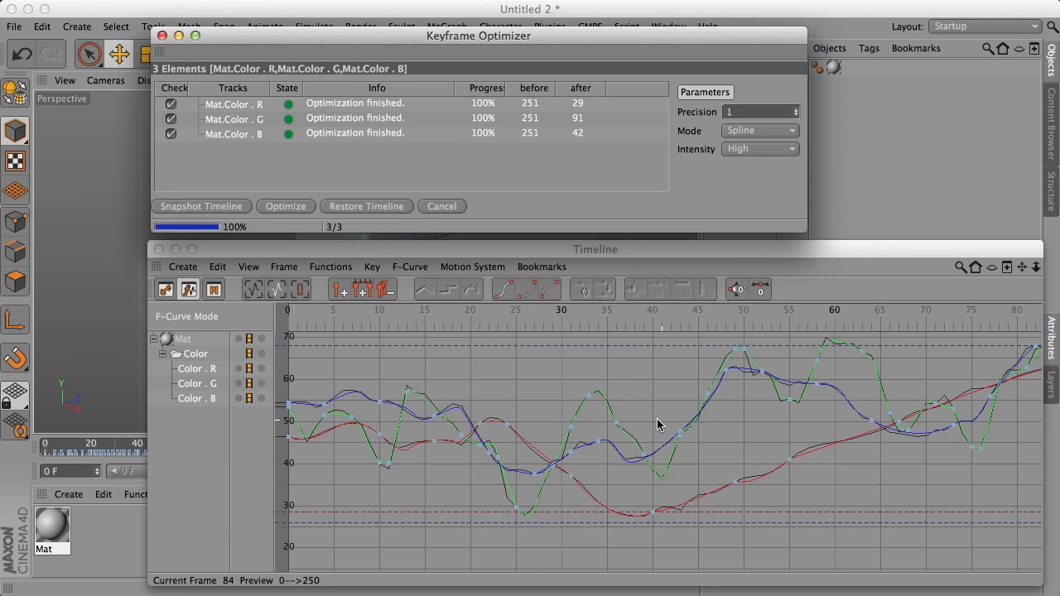
{"action": "mouse_move", "coordinate": [575, 137]}
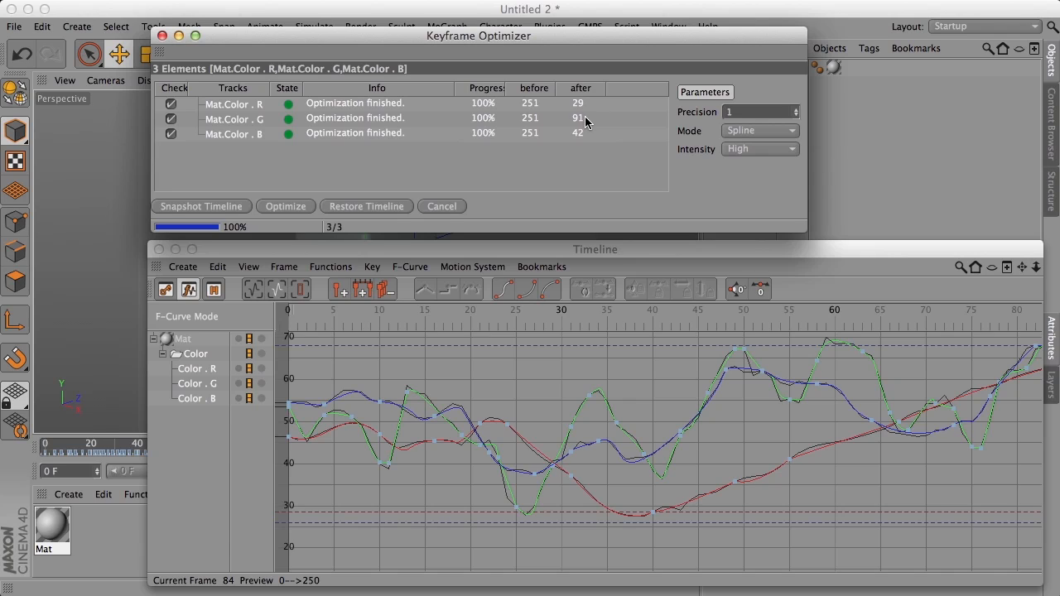
{"action": "mouse_move", "coordinate": [650, 192]}
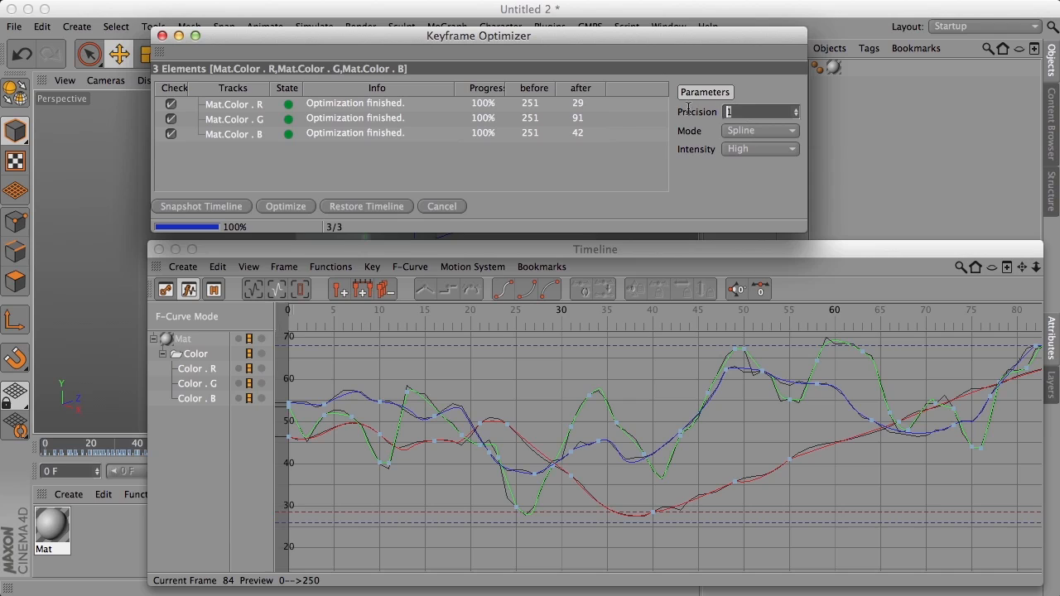
{"action": "mouse_move", "coordinate": [166, 290]}
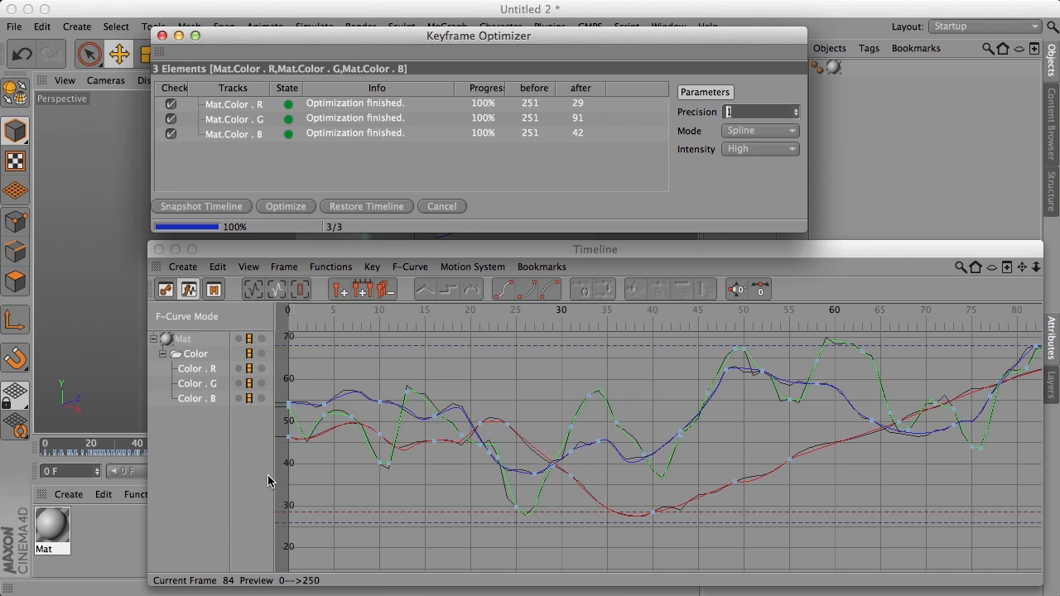
{"action": "mouse_move", "coordinate": [694, 163]}
{"action": "type", "text": "5"}
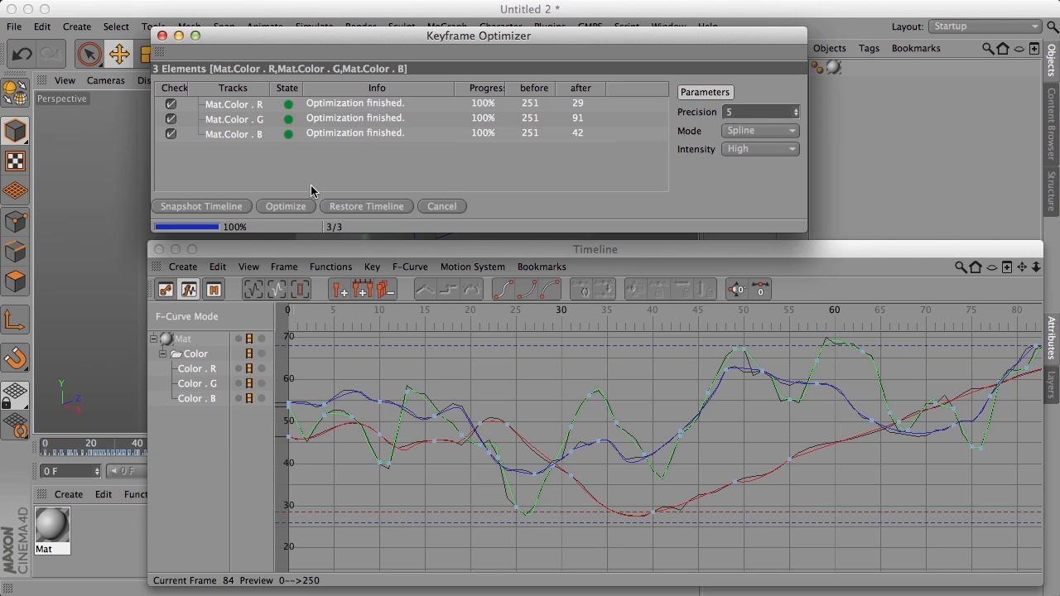
Step: Re-run Optimize at precision 5, reducing the colour tracks to 8, 24 and 11 keys
{"action": "left_click", "coordinate": [285, 206]}
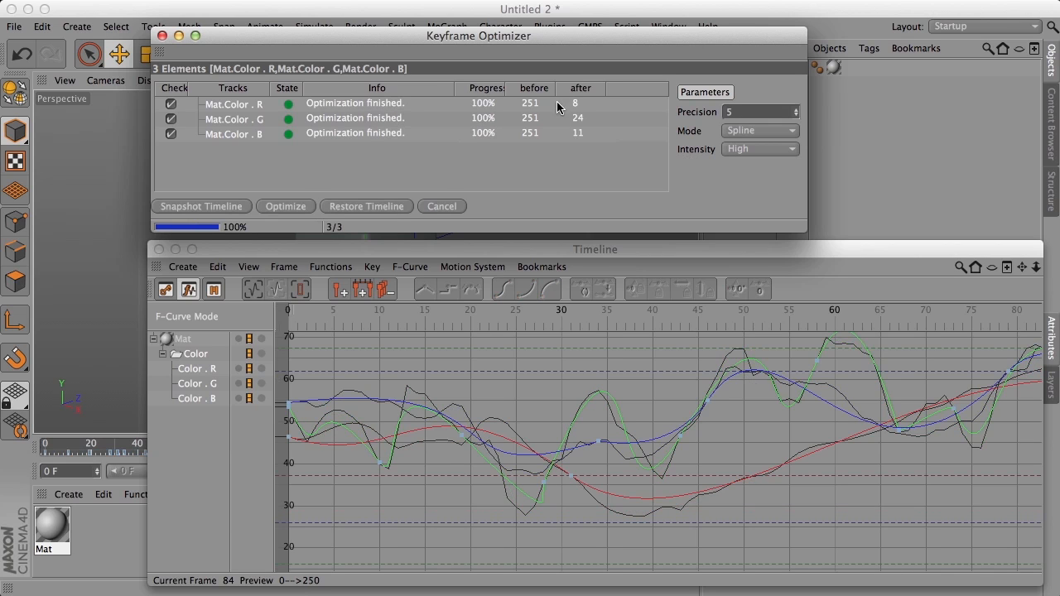
{"action": "mouse_move", "coordinate": [575, 128]}
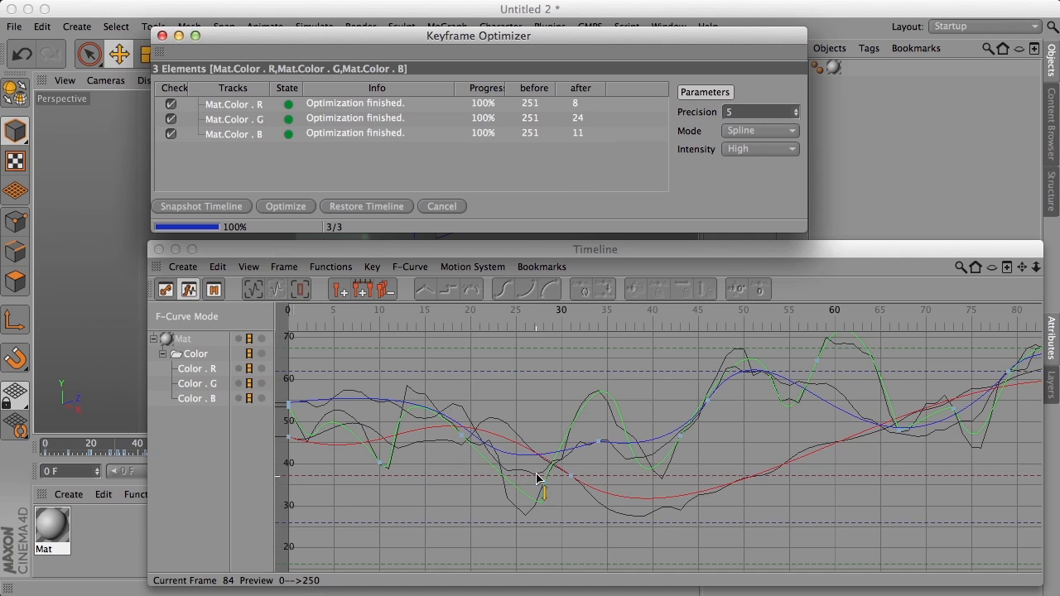
{"action": "mouse_move", "coordinate": [776, 410]}
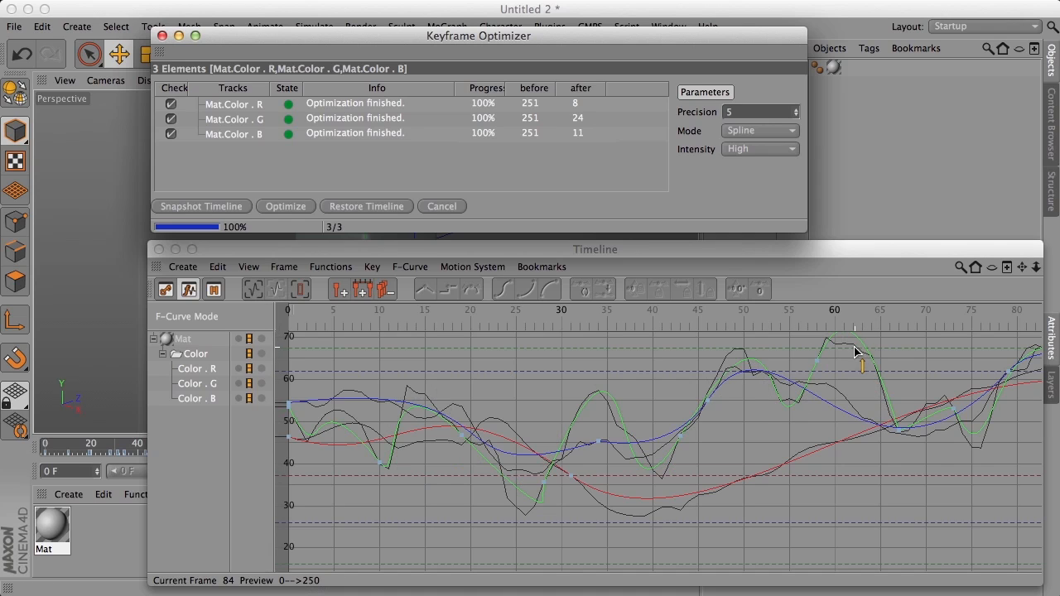
{"action": "mouse_move", "coordinate": [861, 354]}
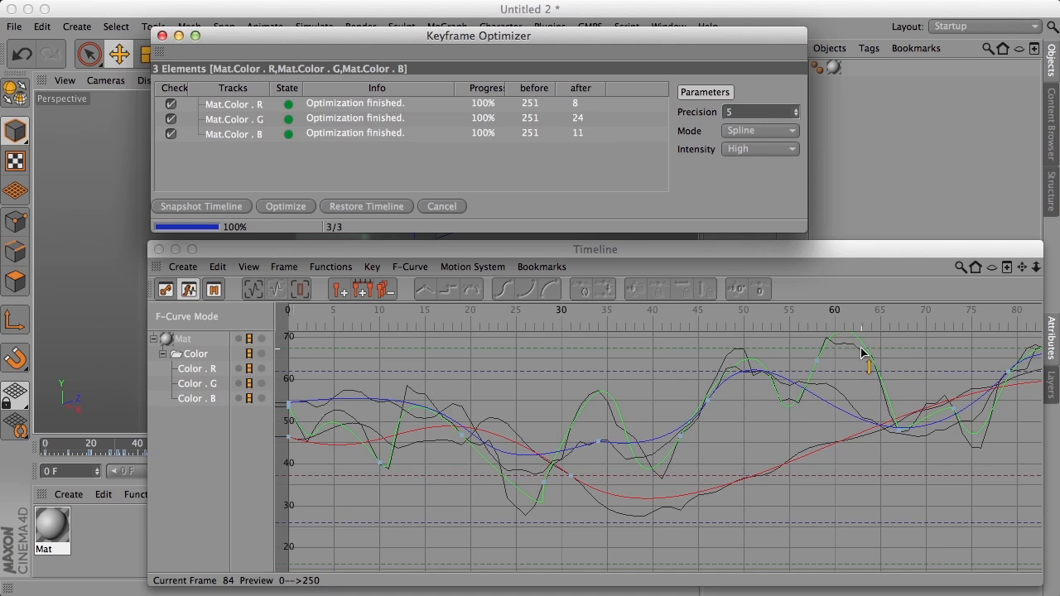
{"action": "mouse_move", "coordinate": [840, 351]}
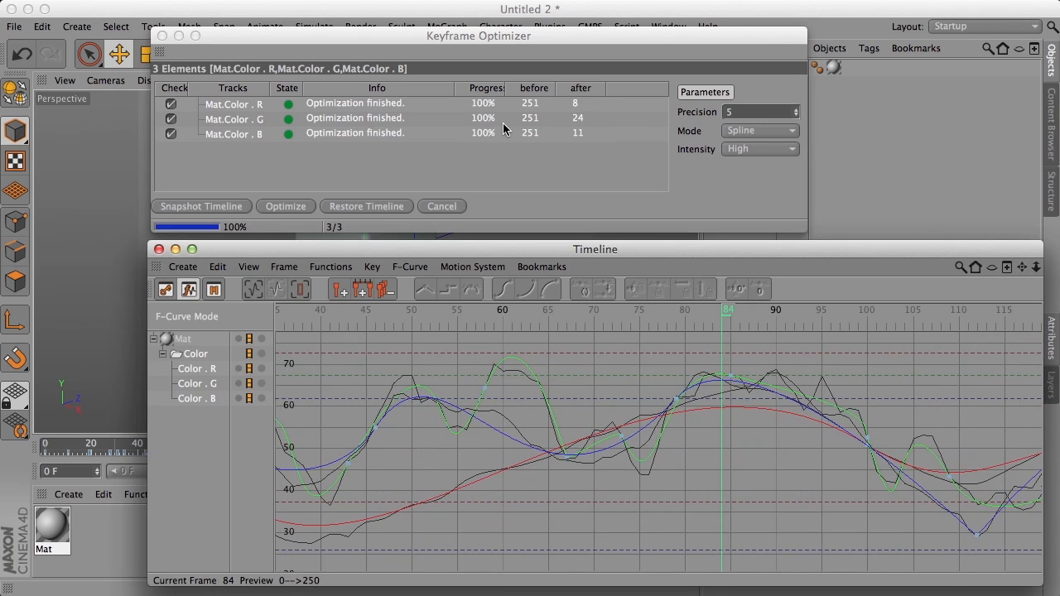
{"action": "mouse_move", "coordinate": [674, 308]}
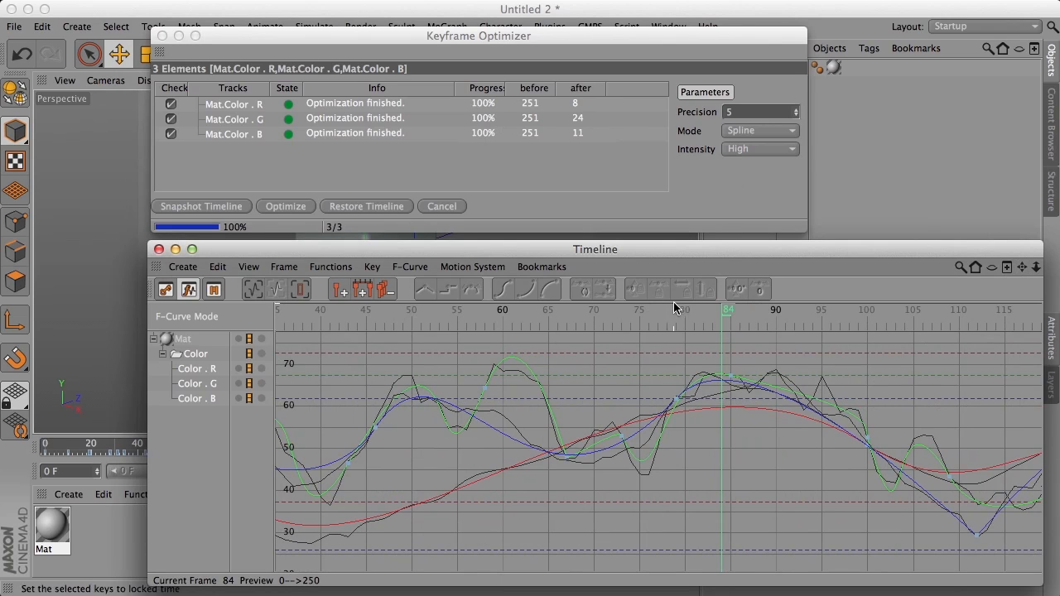
{"action": "mouse_move", "coordinate": [932, 476]}
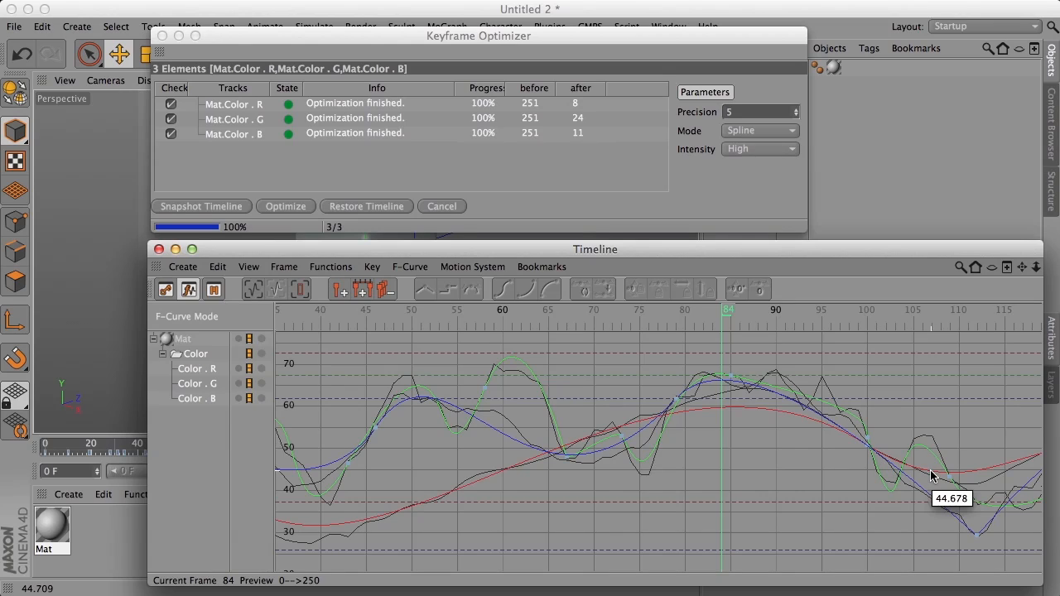
{"action": "mouse_move", "coordinate": [732, 373]}
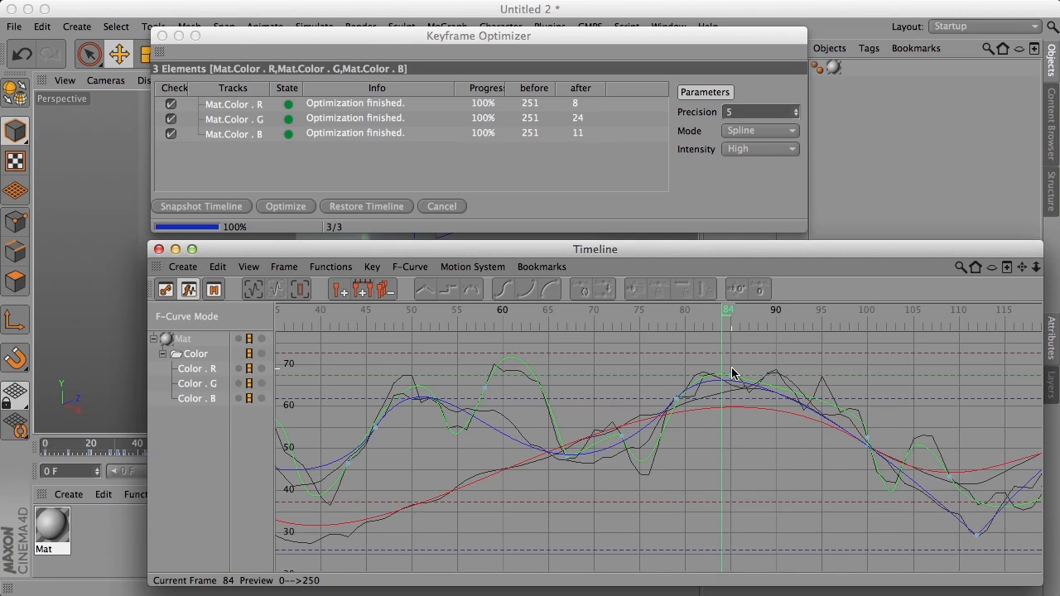
{"action": "mouse_move", "coordinate": [720, 374]}
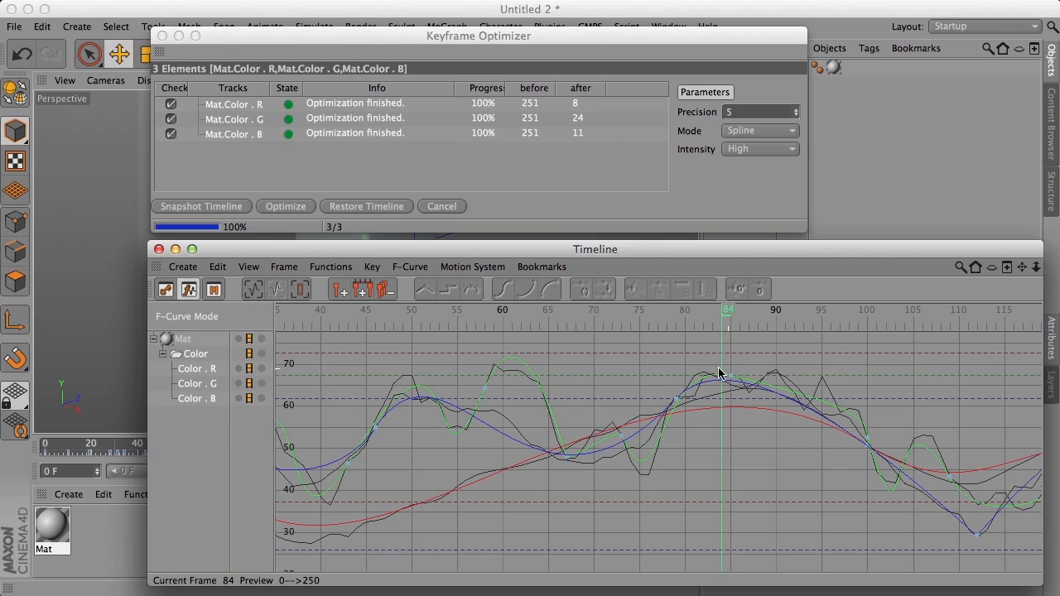
{"action": "mouse_move", "coordinate": [137, 152]}
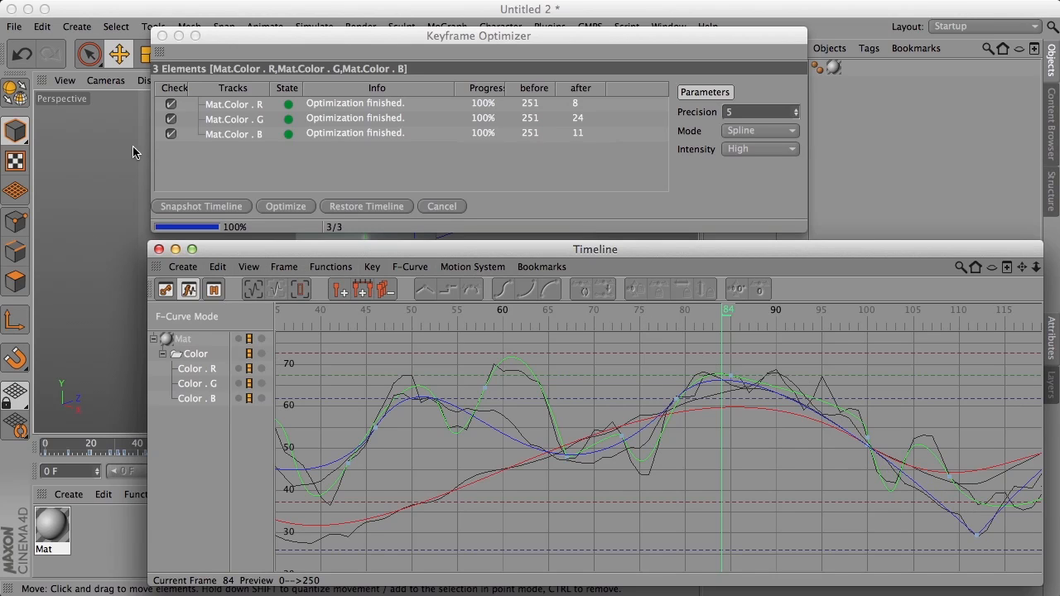
{"action": "mouse_move", "coordinate": [163, 255]}
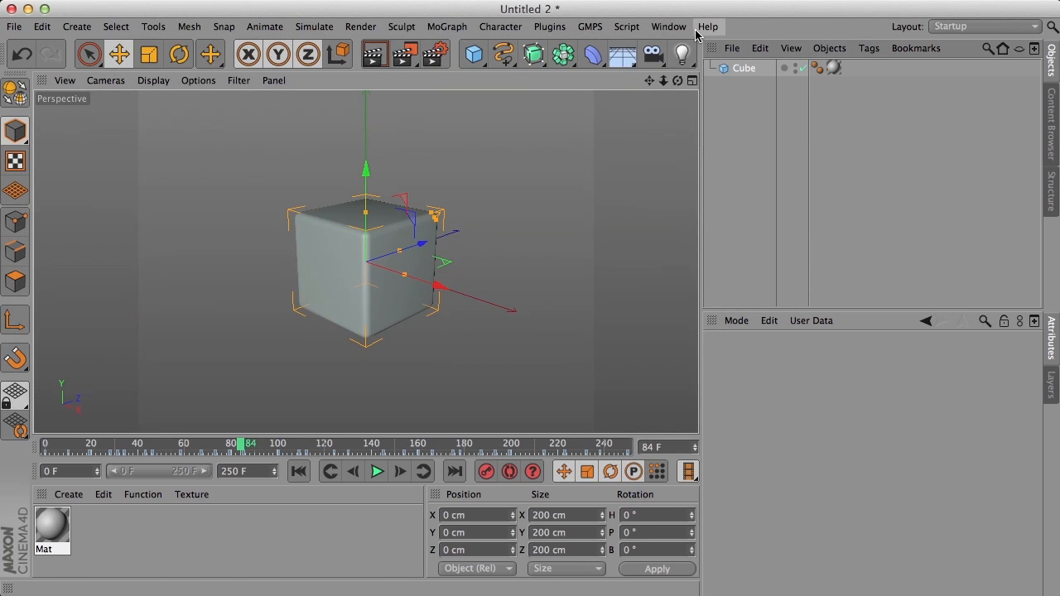
Step: Switch to the mocap skeleton document and play its animation
{"action": "left_click", "coordinate": [668, 26]}
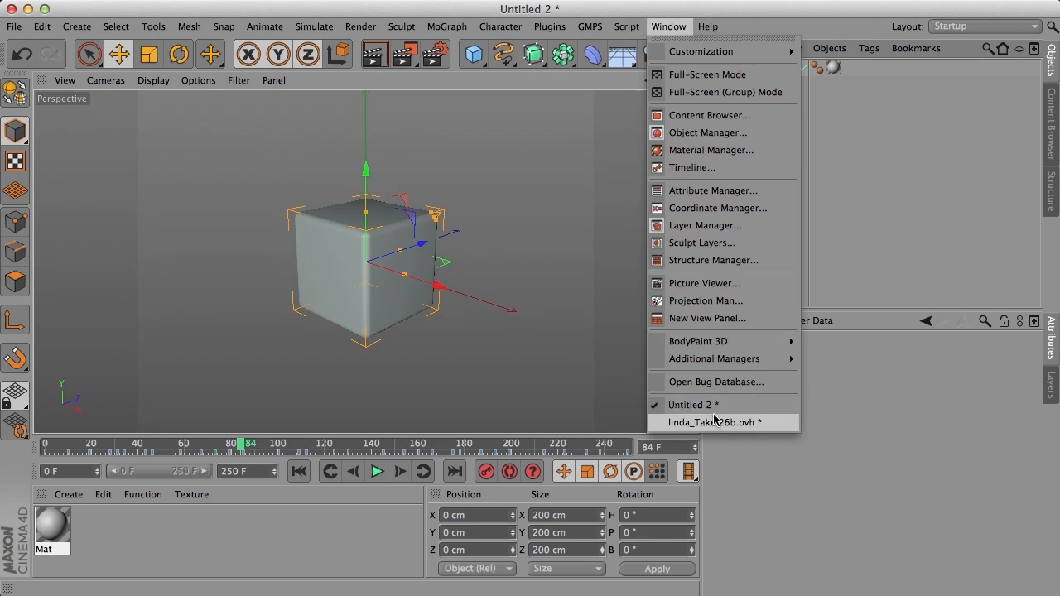
{"action": "left_click", "coordinate": [711, 423]}
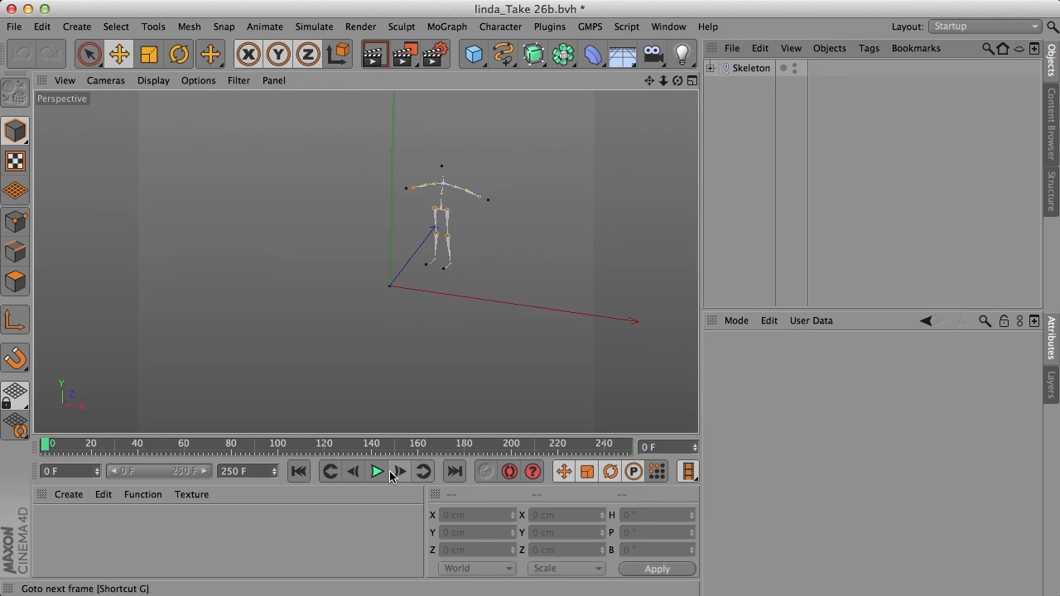
{"action": "left_click", "coordinate": [376, 471]}
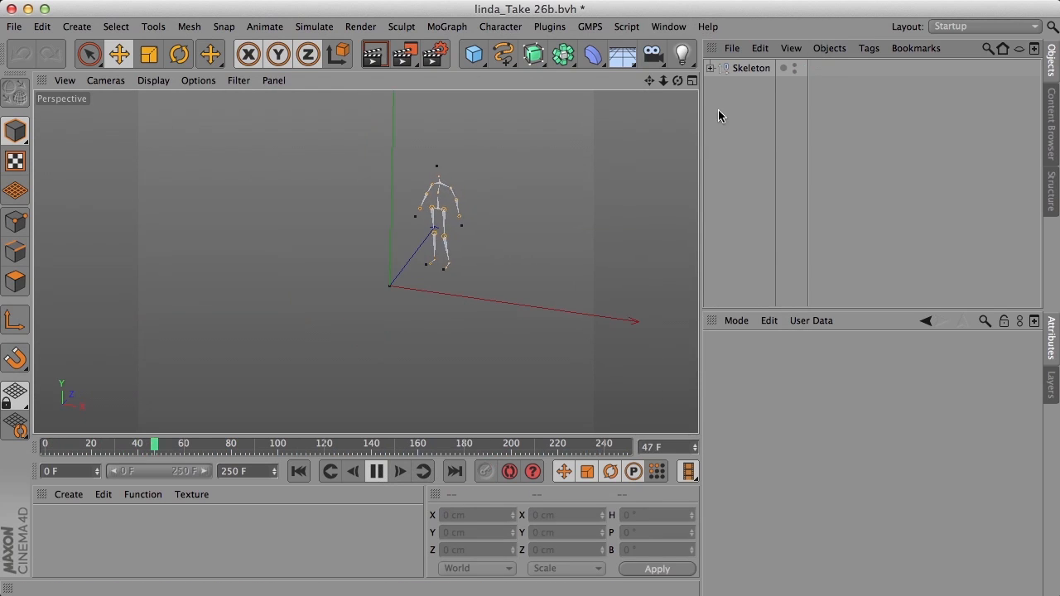
Step: Select the Hips and a knee joint during playback, then bring up the Timeline
{"action": "left_click", "coordinate": [711, 68]}
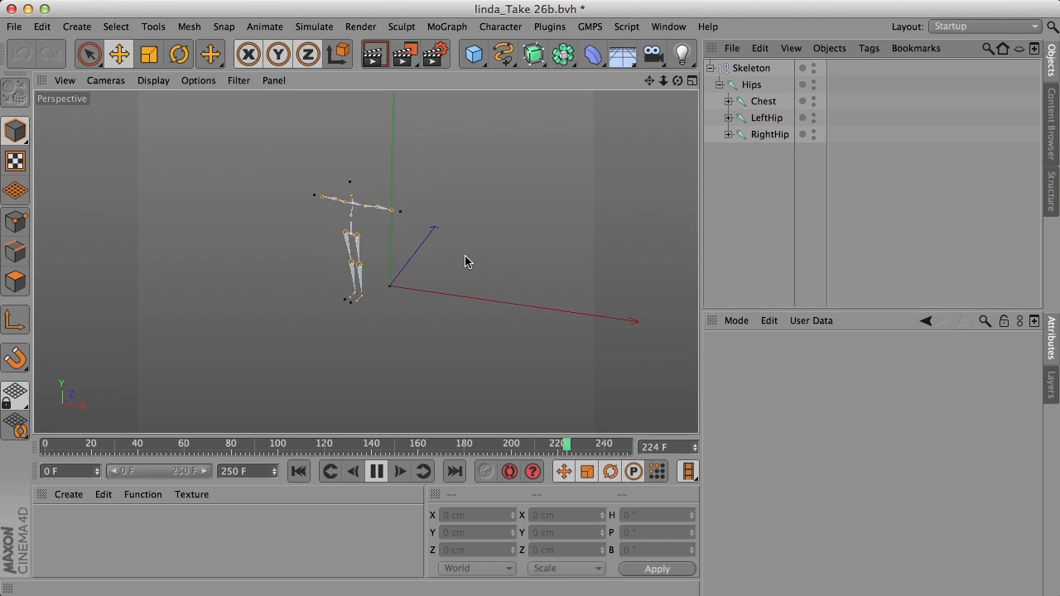
{"action": "left_click", "coordinate": [752, 85]}
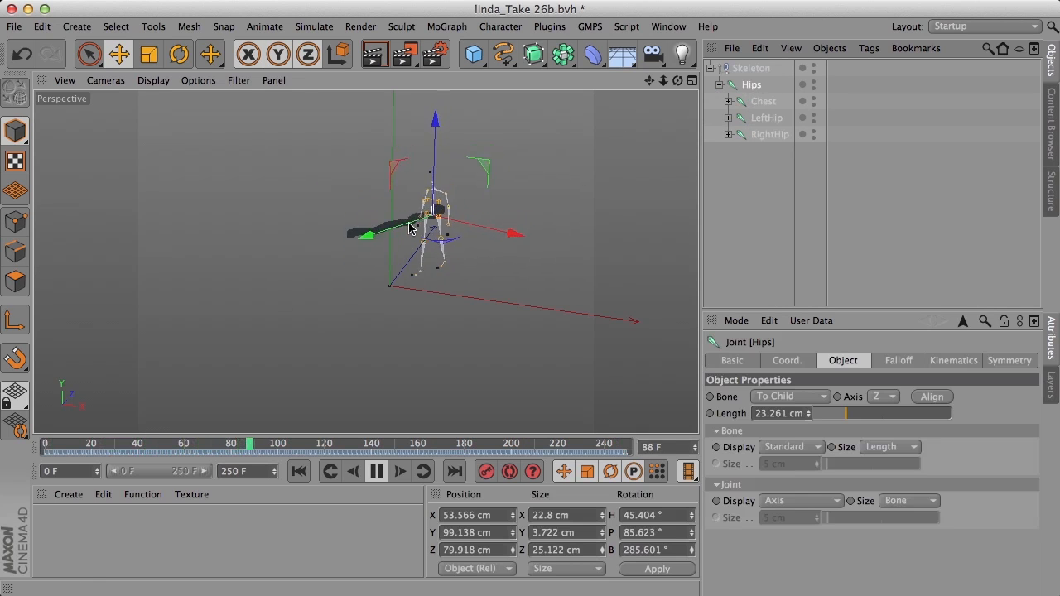
{"action": "left_click", "coordinate": [763, 101]}
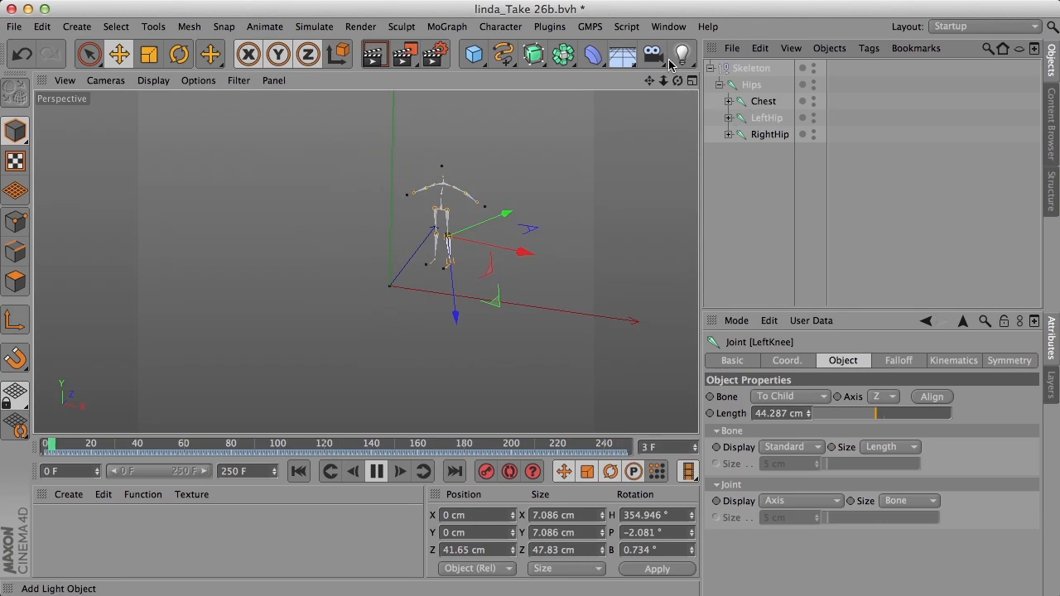
{"action": "left_click", "coordinate": [375, 471]}
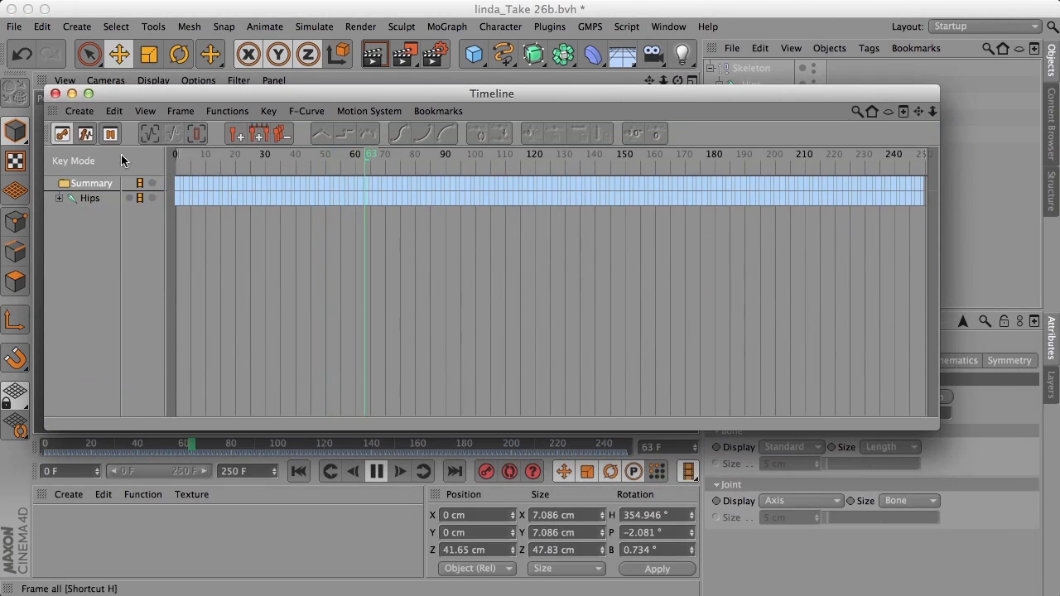
Step: Expand the Hips tracks to view their dense keys and rewind to frame 0
{"action": "left_click", "coordinate": [59, 198]}
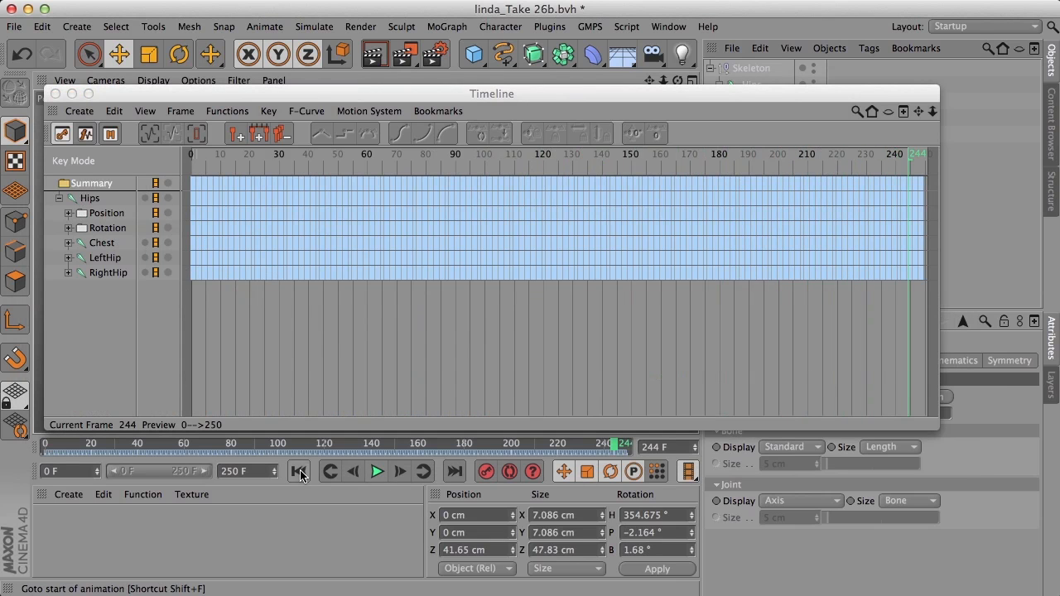
{"action": "left_click", "coordinate": [298, 471]}
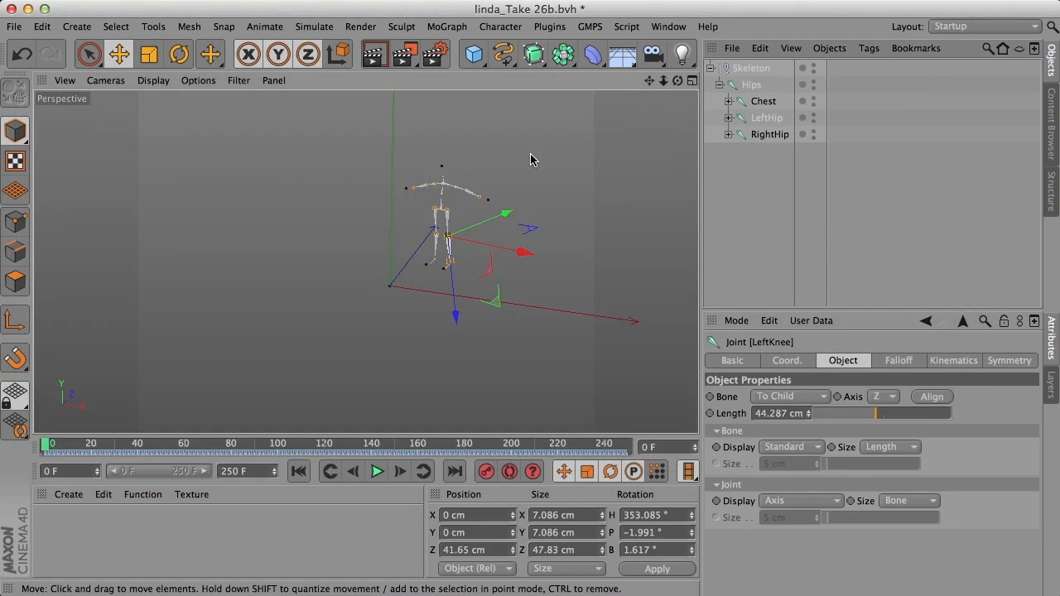
Step: Select Skeleton, duplicate it as Skeleton.1, and rename the copy's Hips to 'Hips Opt'
{"action": "left_click", "coordinate": [751, 68]}
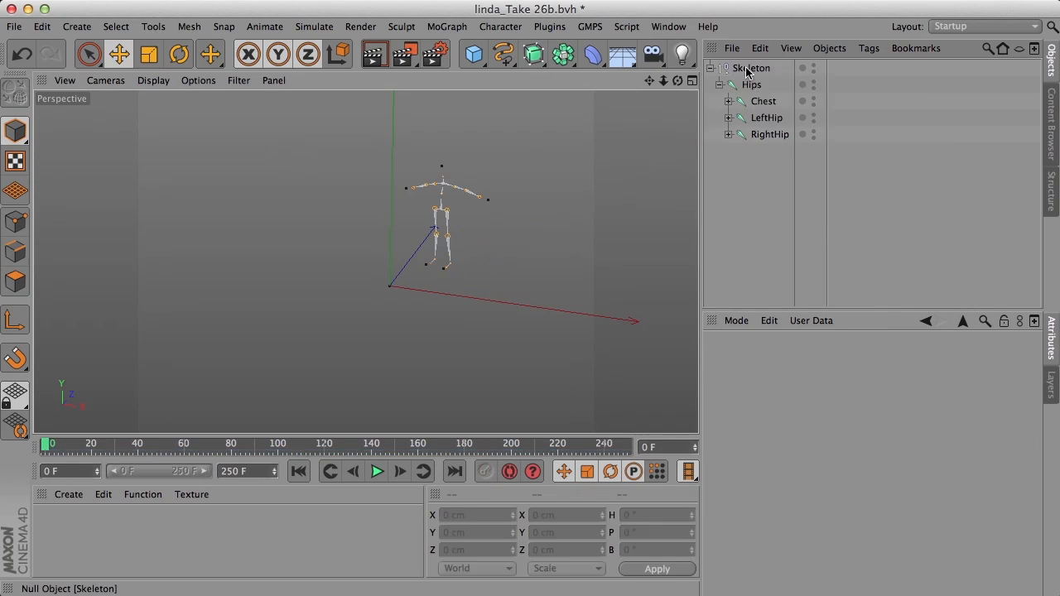
{"action": "left_click", "coordinate": [751, 68]}
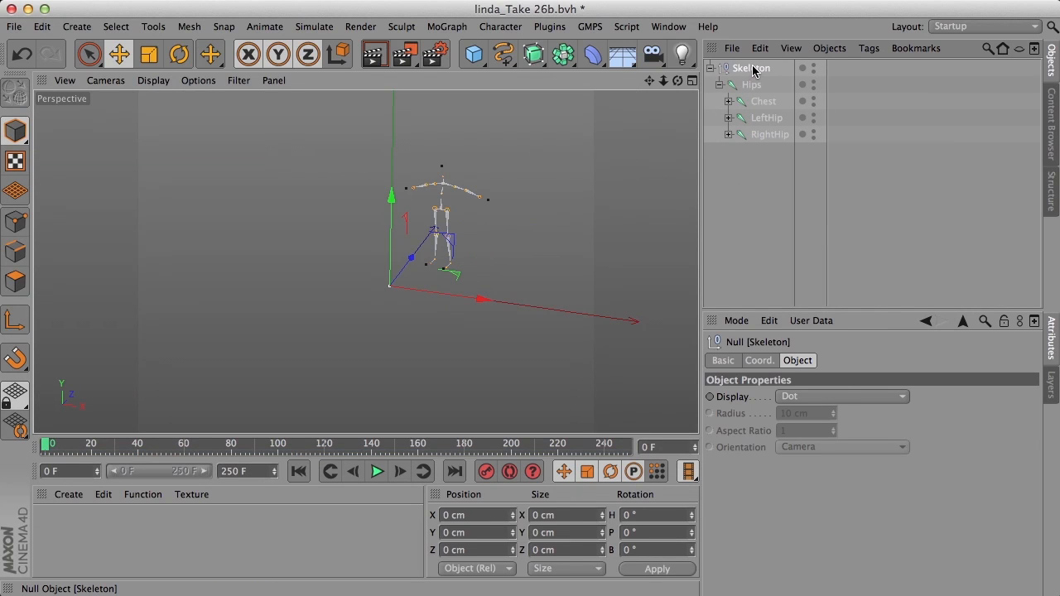
{"action": "mouse_move", "coordinate": [751, 68]}
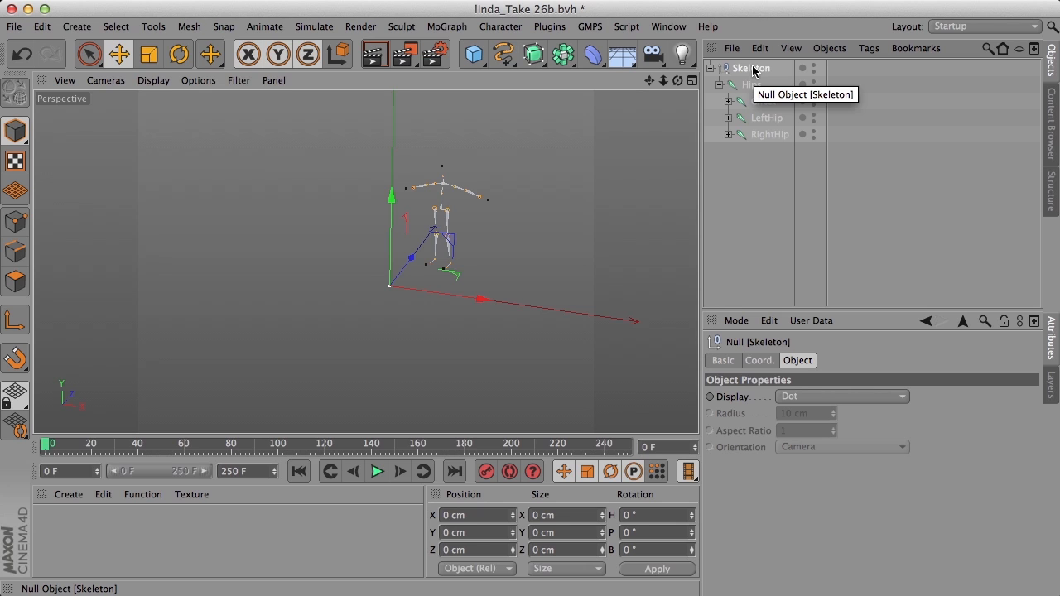
{"action": "mouse_move", "coordinate": [751, 231]}
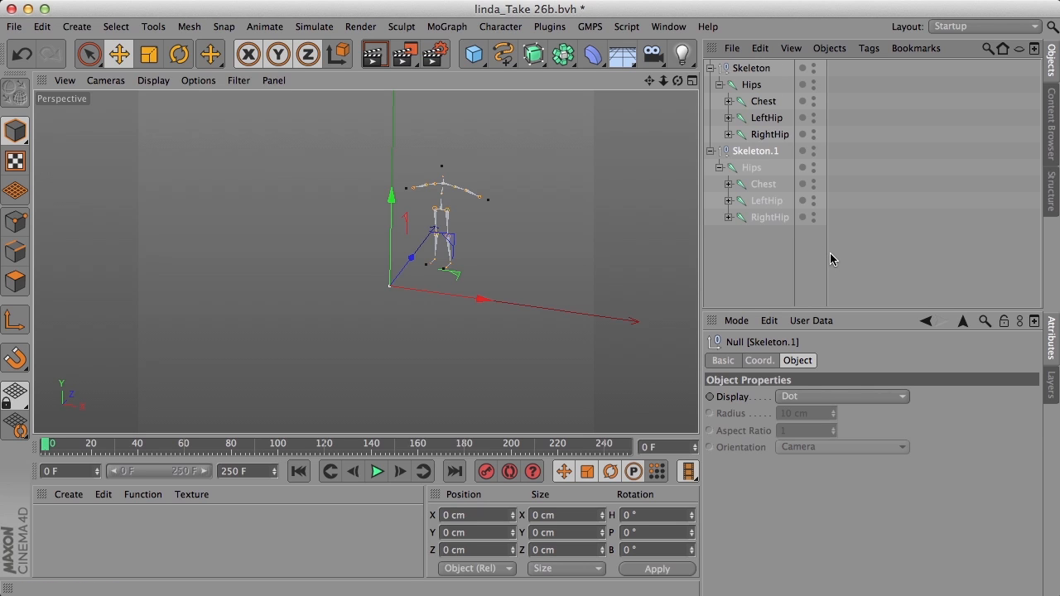
{"action": "mouse_move", "coordinate": [751, 168]}
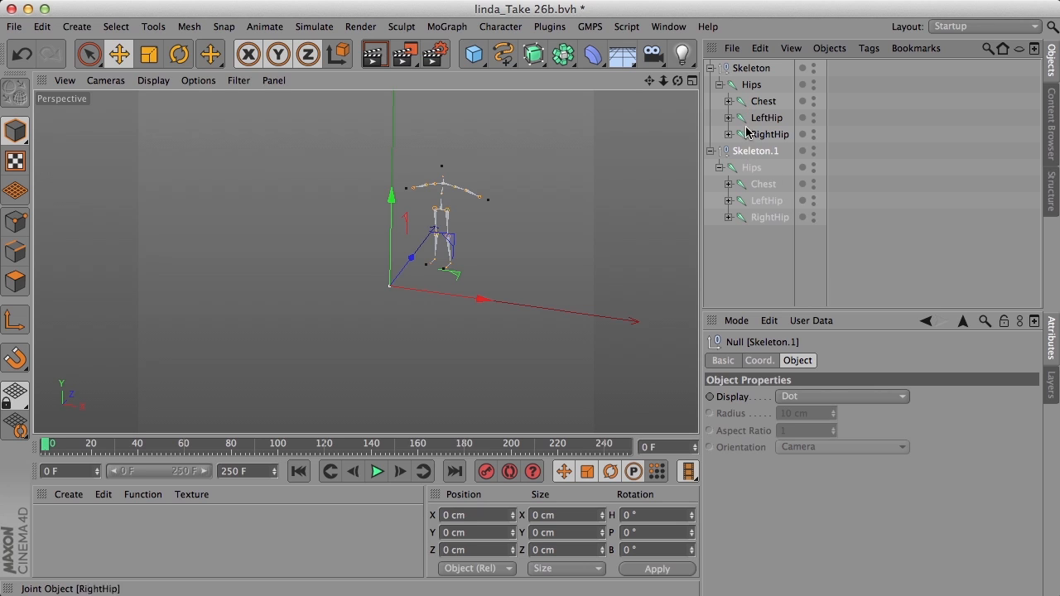
{"action": "mouse_move", "coordinate": [776, 177]}
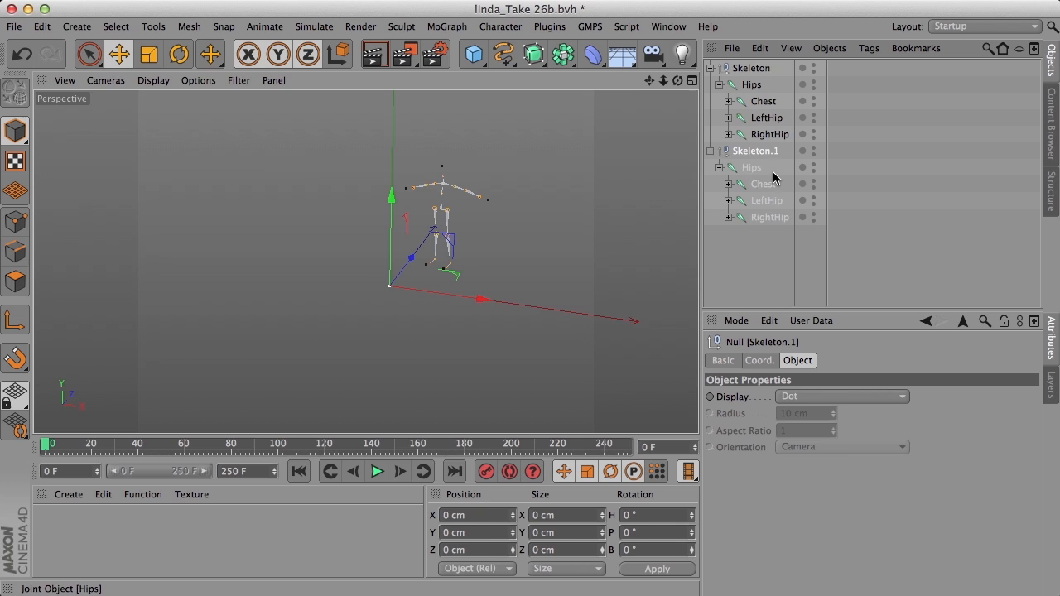
{"action": "left_click", "coordinate": [751, 167]}
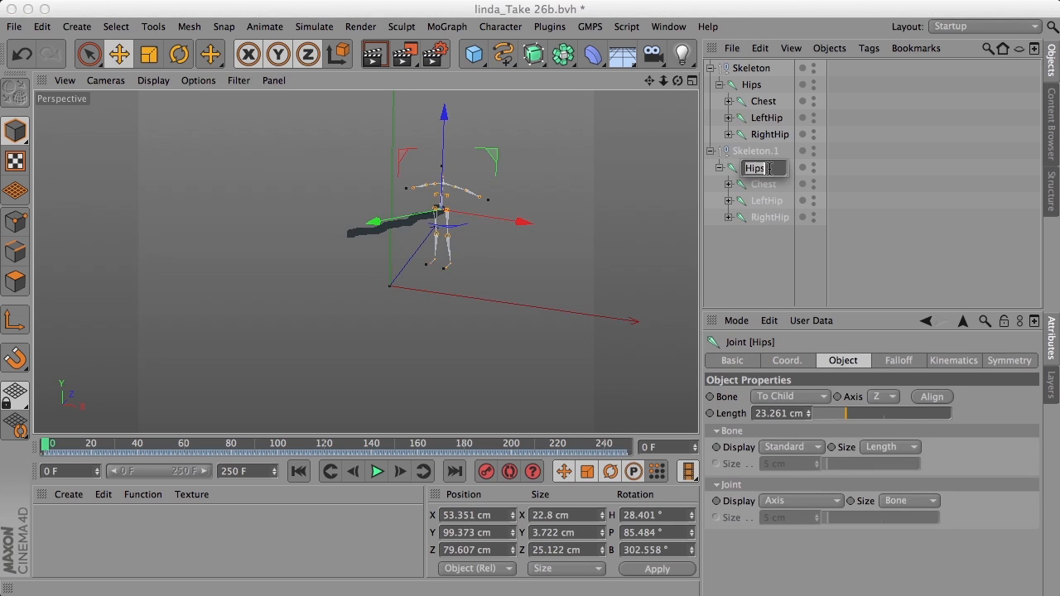
{"action": "type", "text": "Opt"}
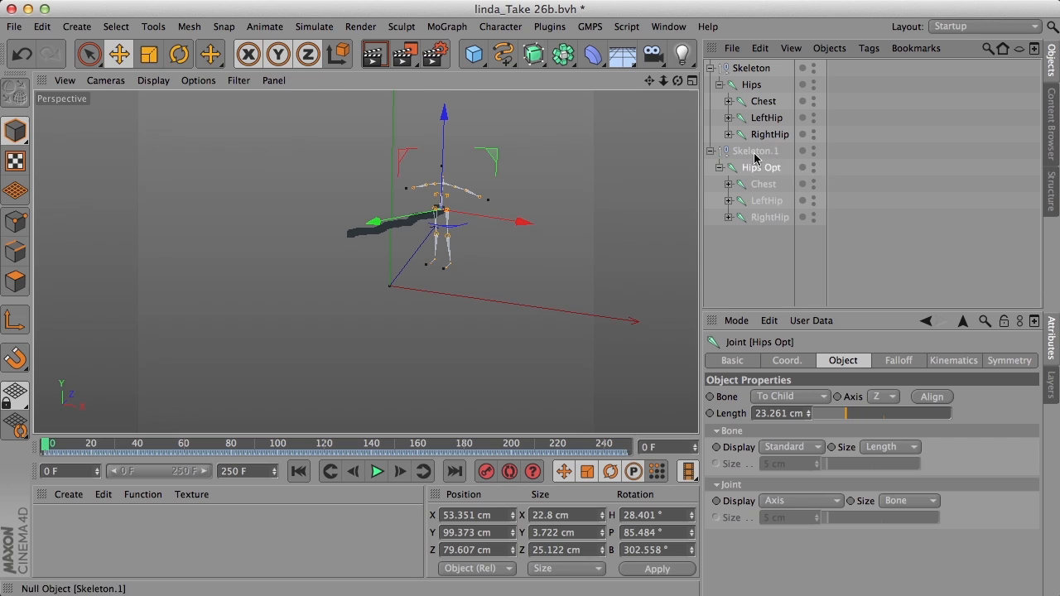
{"action": "mouse_move", "coordinate": [822, 255]}
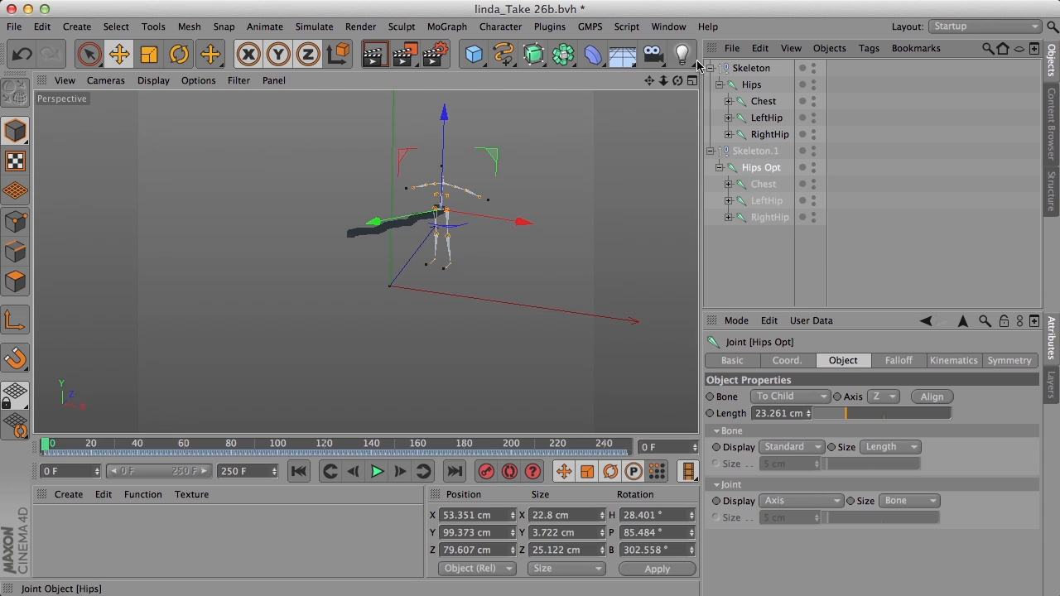
Step: Launch the Keyframe Optimizer from the Plugins menu for Hips Opt
{"action": "left_click", "coordinate": [668, 27]}
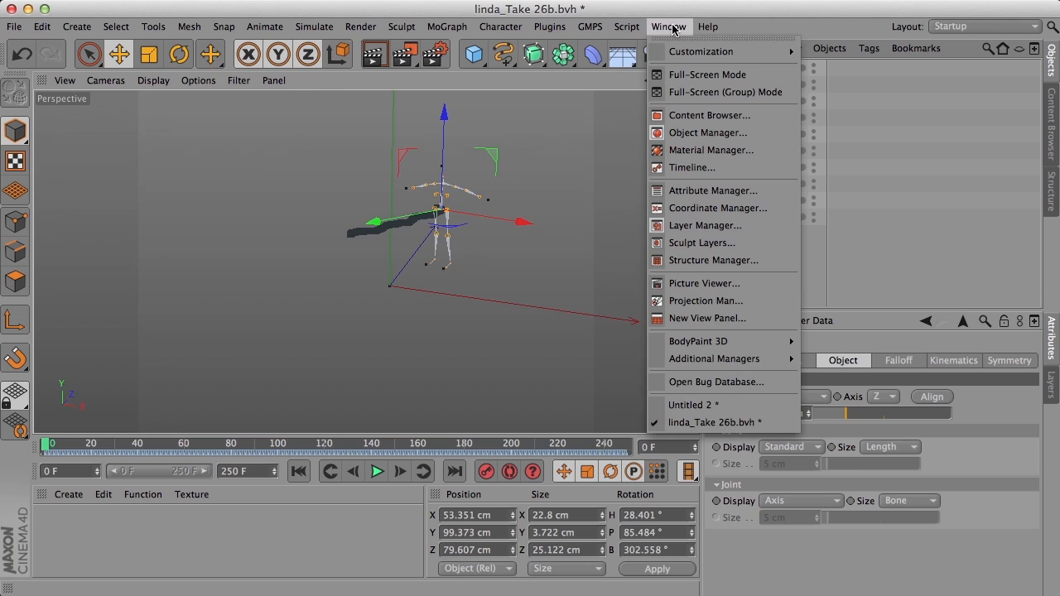
{"action": "left_click", "coordinate": [550, 26]}
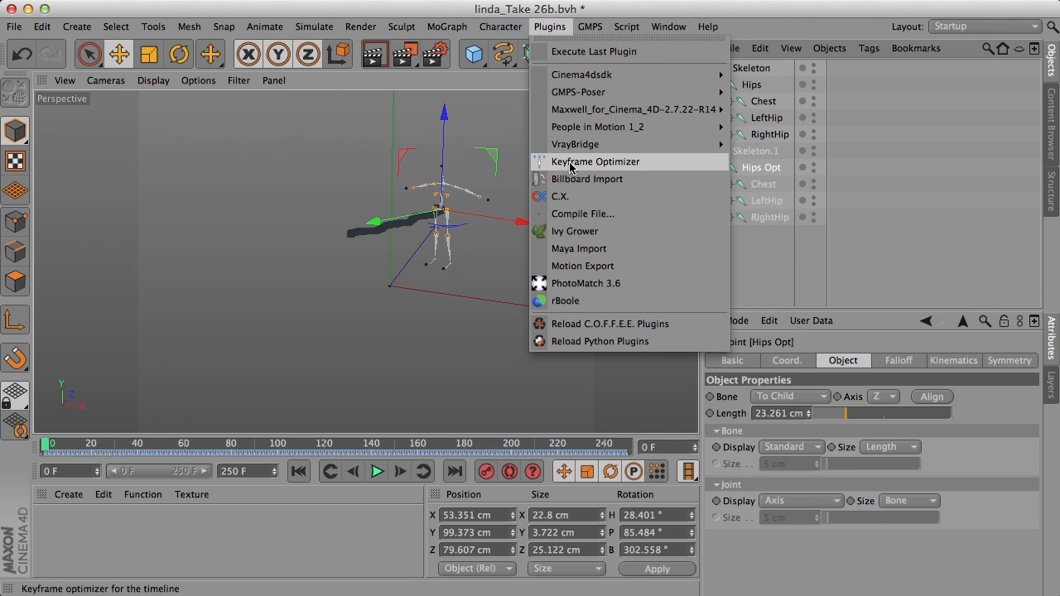
{"action": "left_click", "coordinate": [594, 161]}
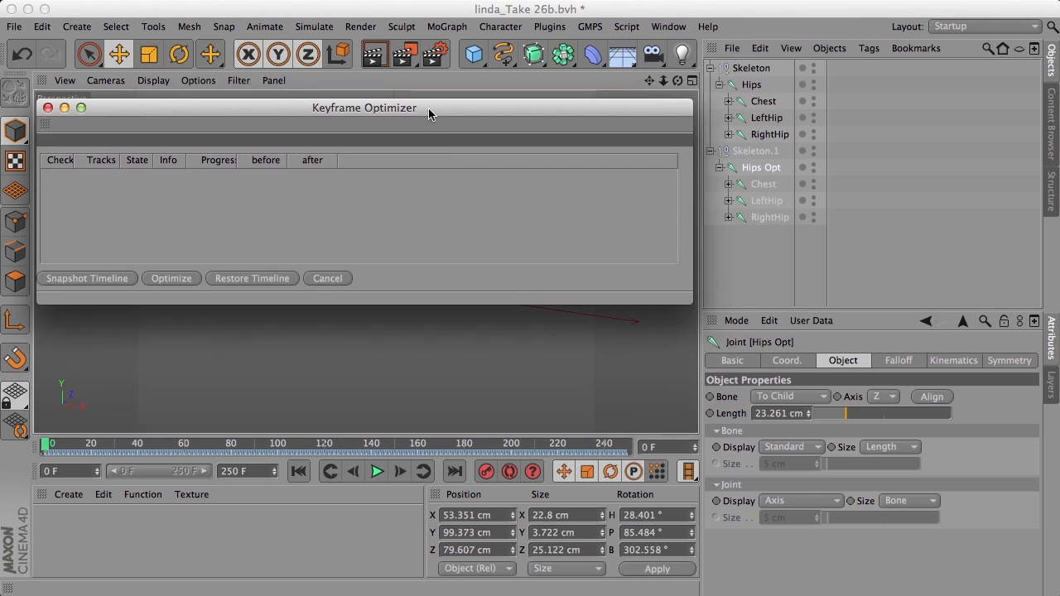
Step: Snapshot the timeline into the optimizer, browse the 250-key tracks, and select Hips Opt.Position . X
{"action": "left_click", "coordinate": [87, 277]}
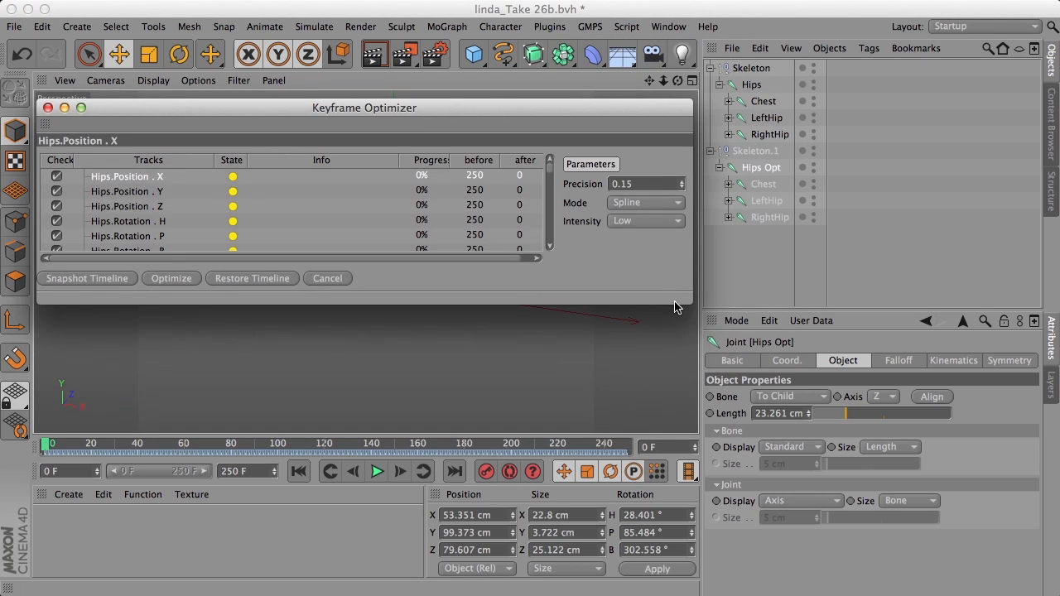
{"action": "scroll", "scroll_direction": "down", "scroll_amount": 3}
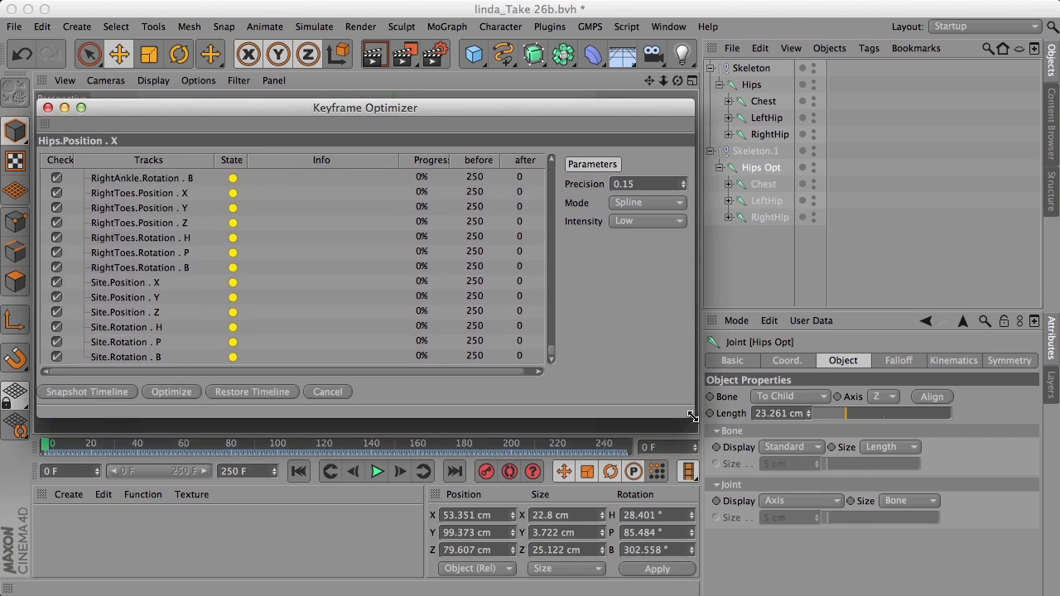
{"action": "scroll", "scroll_direction": "down", "scroll_amount": 3}
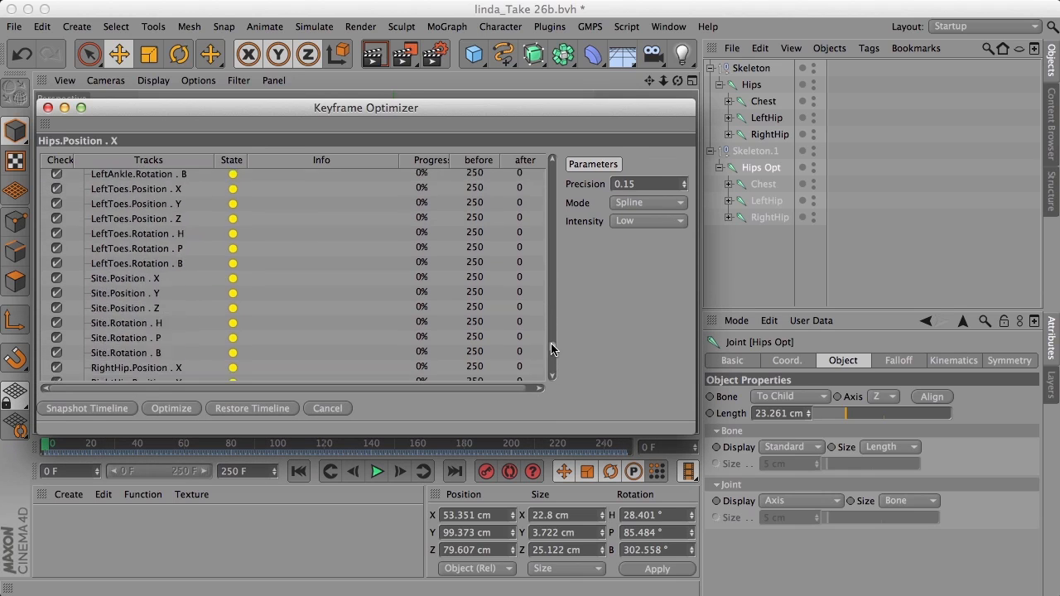
{"action": "scroll", "scroll_direction": "up", "scroll_amount": 3}
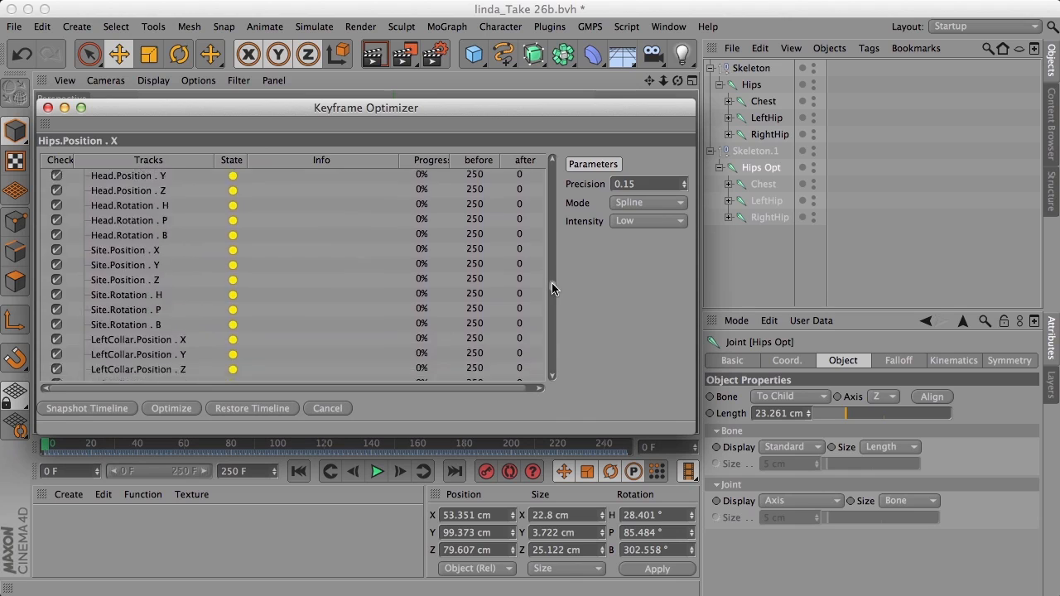
{"action": "scroll", "scroll_direction": "down", "scroll_amount": 3}
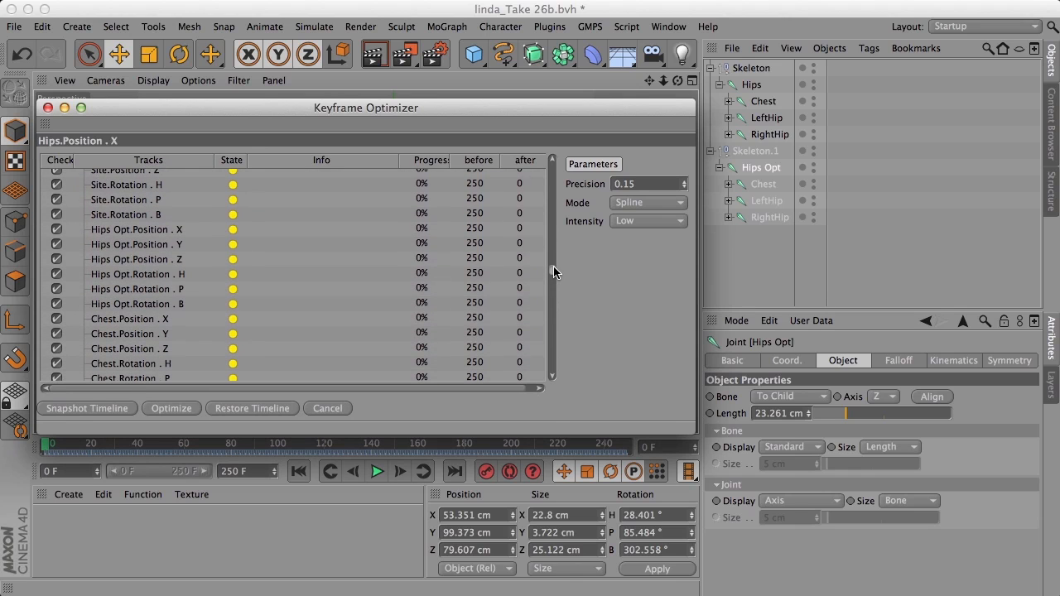
{"action": "mouse_move", "coordinate": [162, 245]}
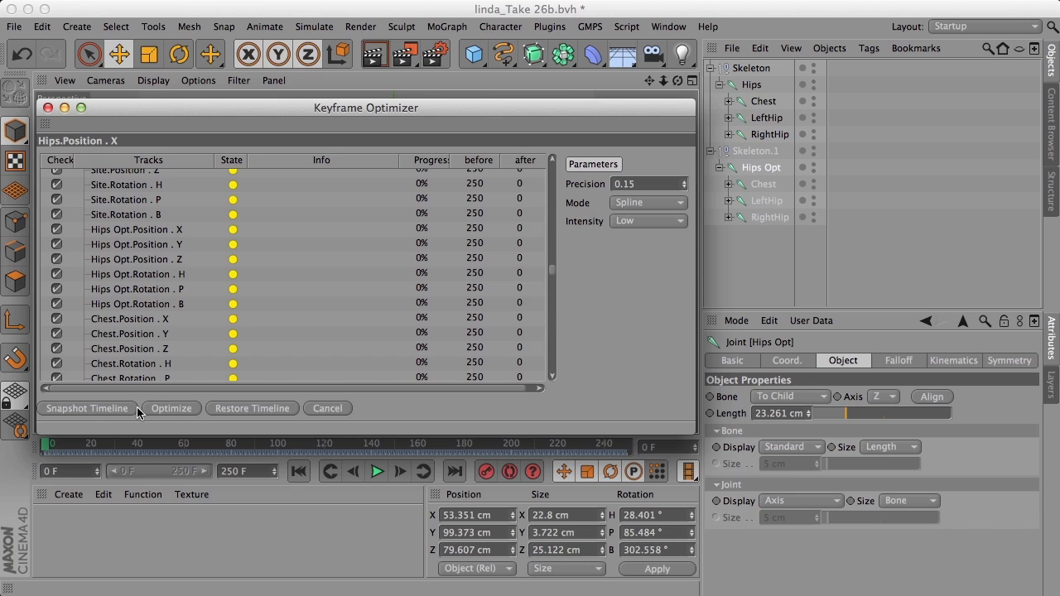
{"action": "mouse_move", "coordinate": [766, 223]}
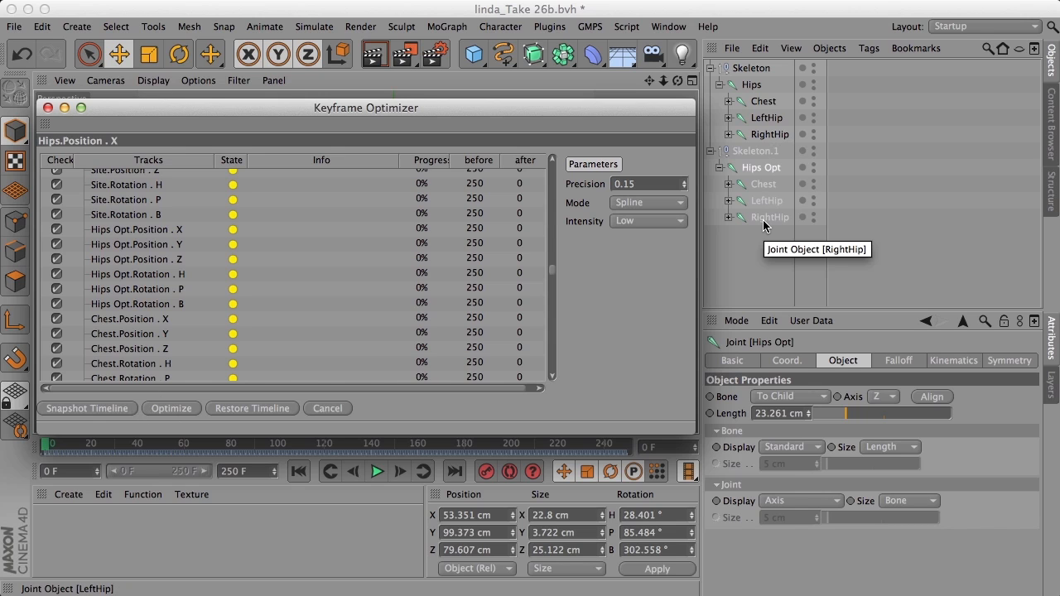
{"action": "mouse_move", "coordinate": [150, 419]}
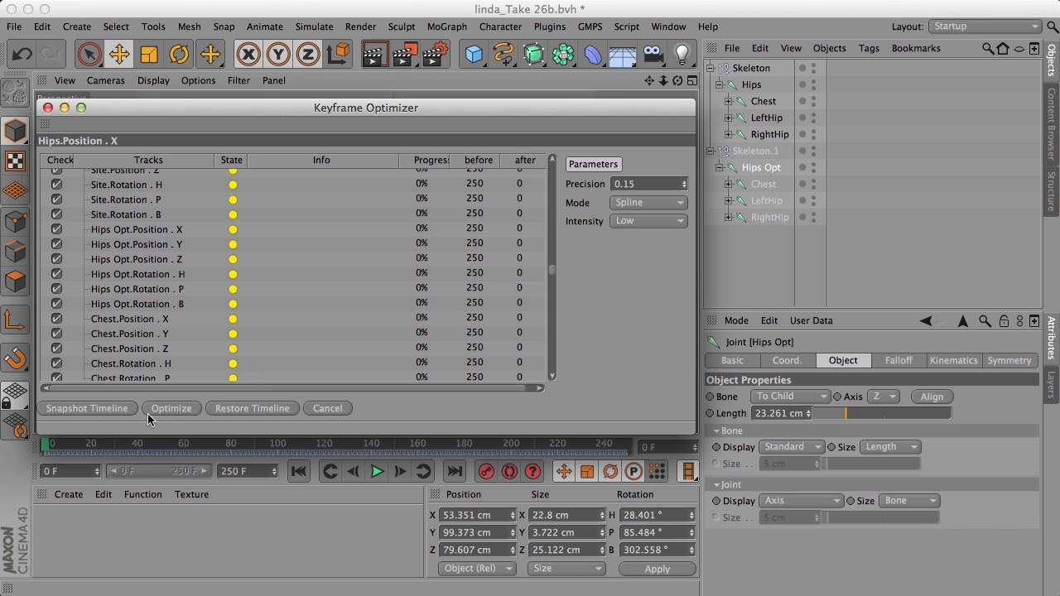
{"action": "mouse_move", "coordinate": [143, 413]}
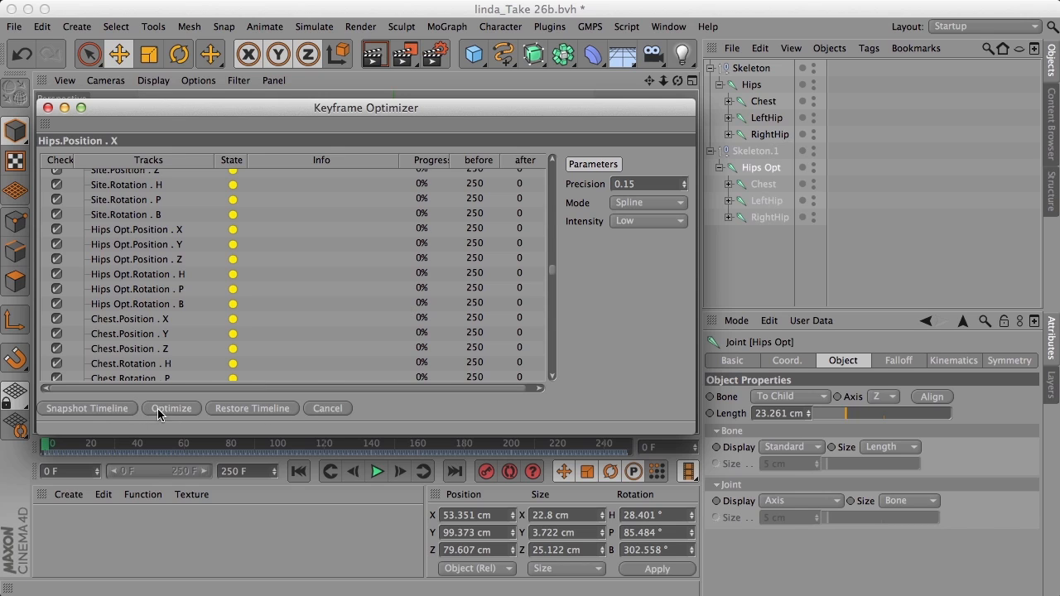
{"action": "mouse_move", "coordinate": [313, 401]}
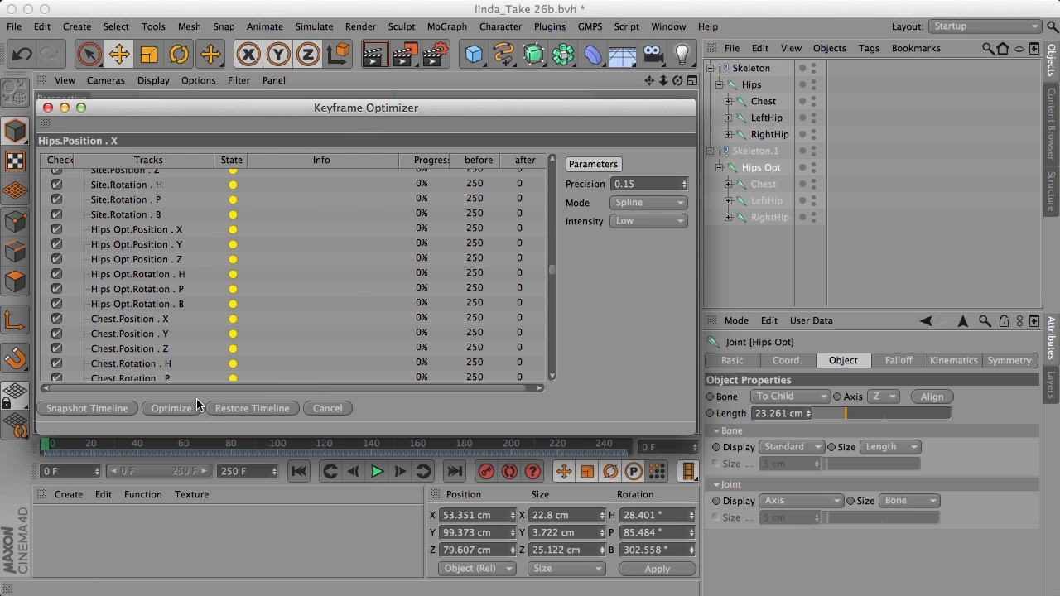
{"action": "mouse_move", "coordinate": [117, 235]}
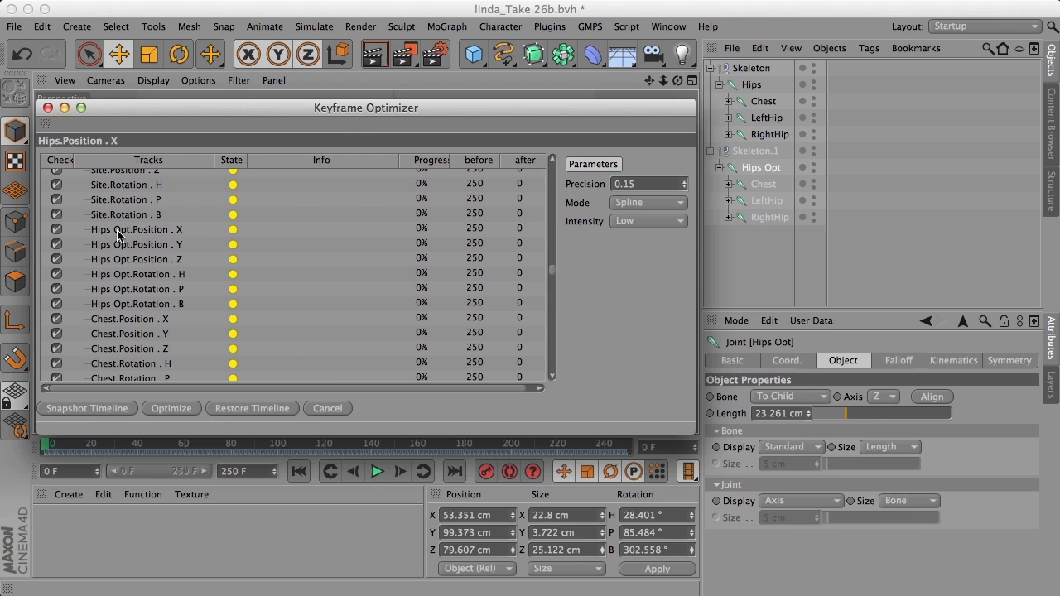
{"action": "left_click", "coordinate": [137, 230]}
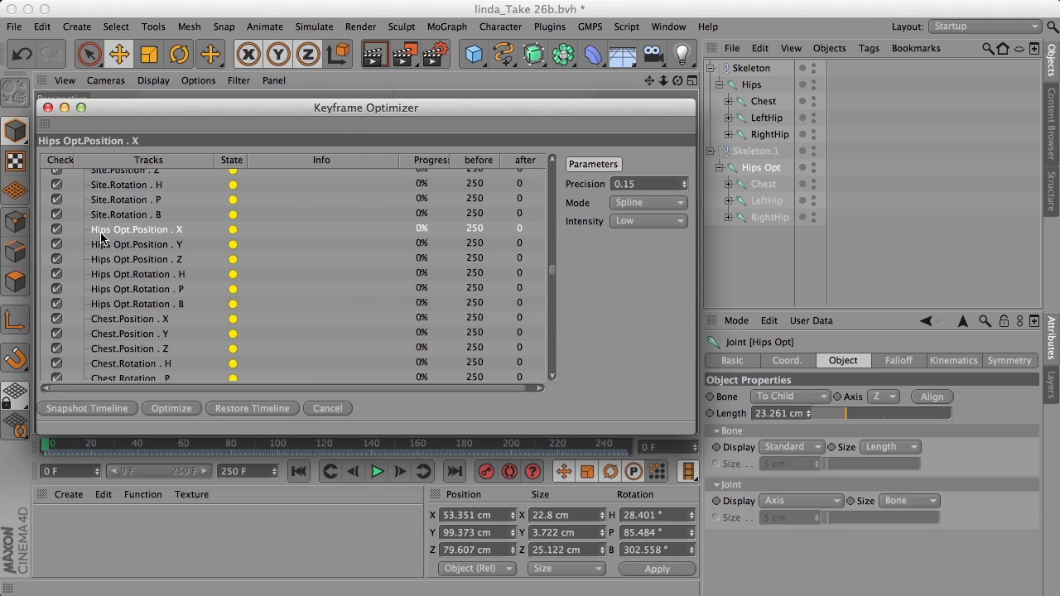
{"action": "mouse_move", "coordinate": [135, 238]}
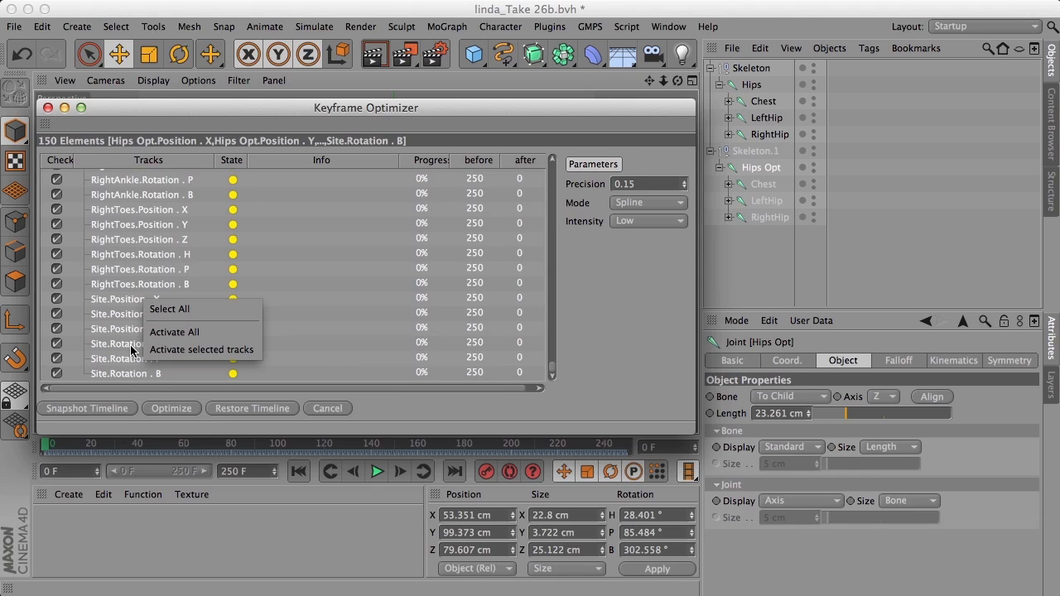
{"action": "mouse_move", "coordinate": [198, 350]}
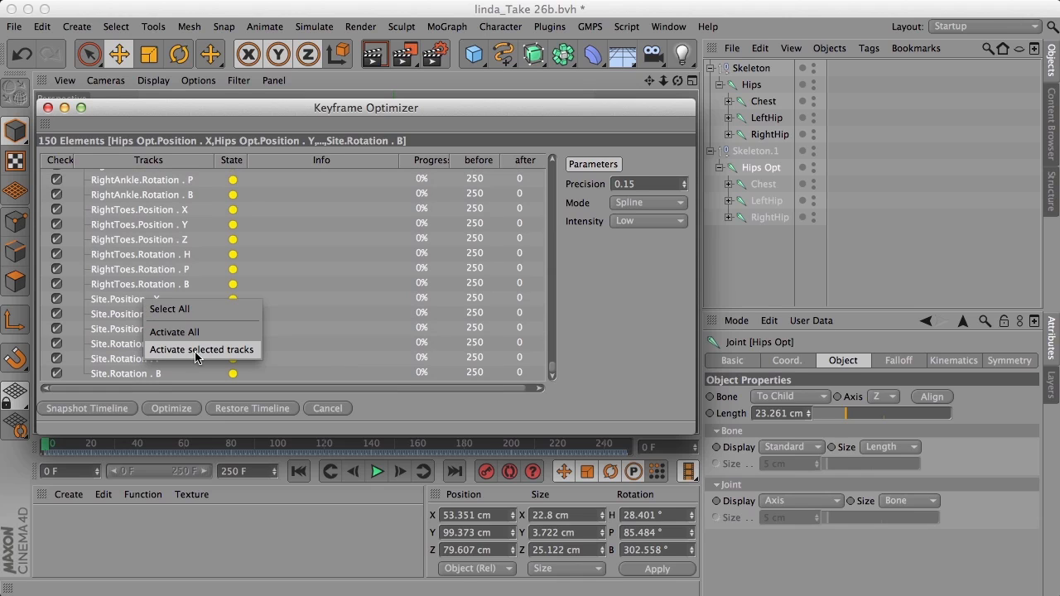
{"action": "mouse_move", "coordinate": [209, 358]}
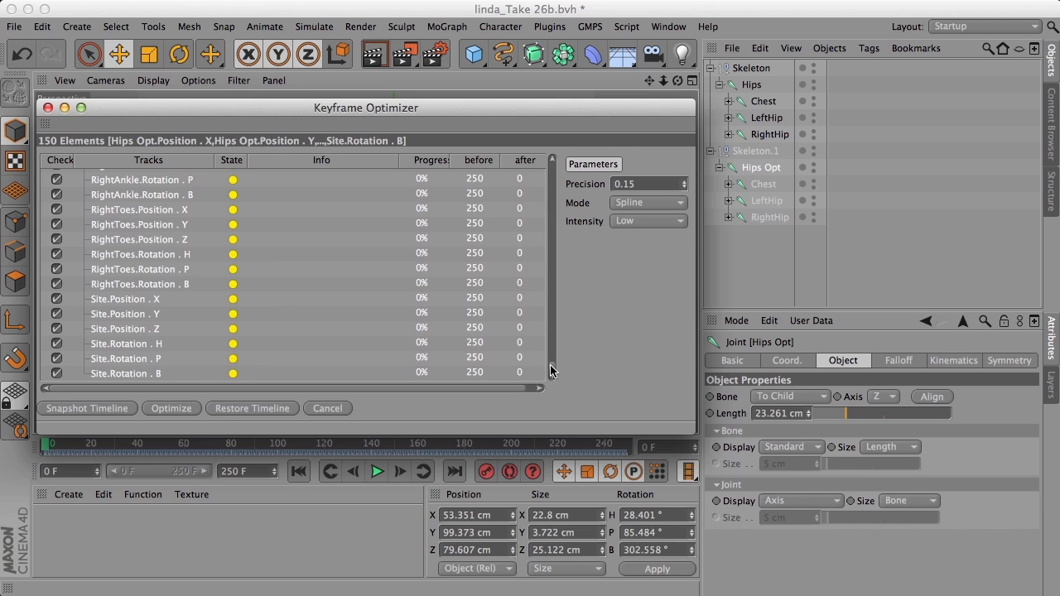
Step: Optimize the checked Hips Opt tracks, cutting 250 keys to 26, 21, 36, 115, 29, 115
{"action": "scroll", "scroll_direction": "down", "scroll_amount": 3}
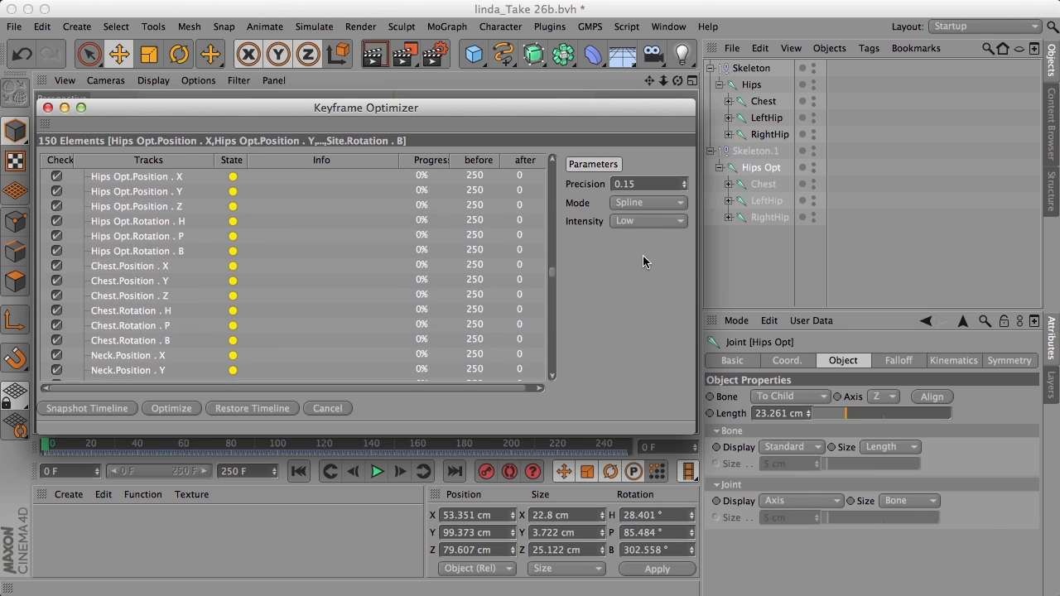
{"action": "scroll", "scroll_direction": "down", "scroll_amount": 3}
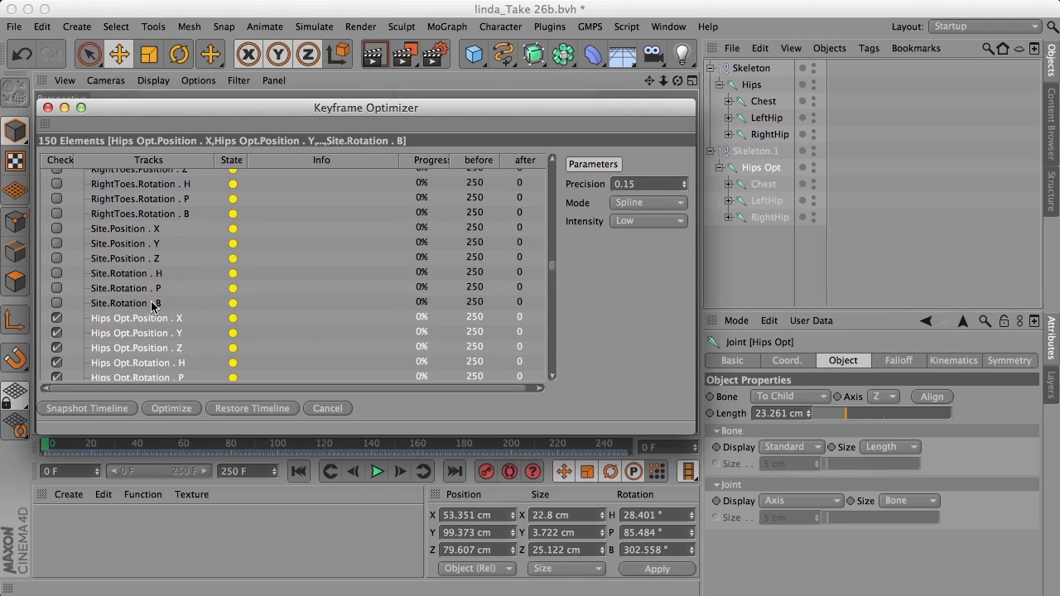
{"action": "mouse_move", "coordinate": [108, 323]}
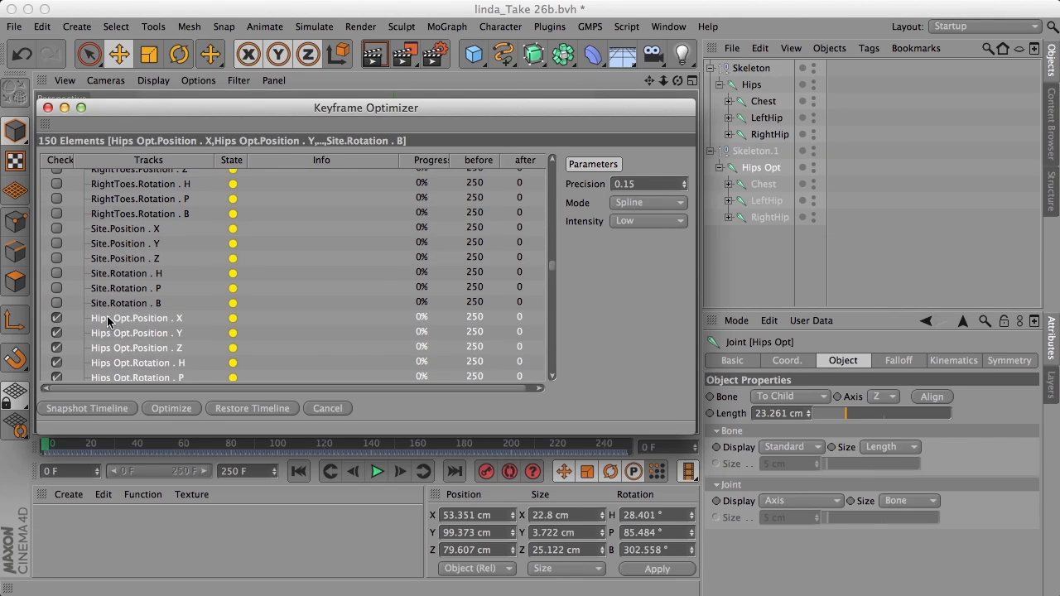
{"action": "mouse_move", "coordinate": [470, 296]}
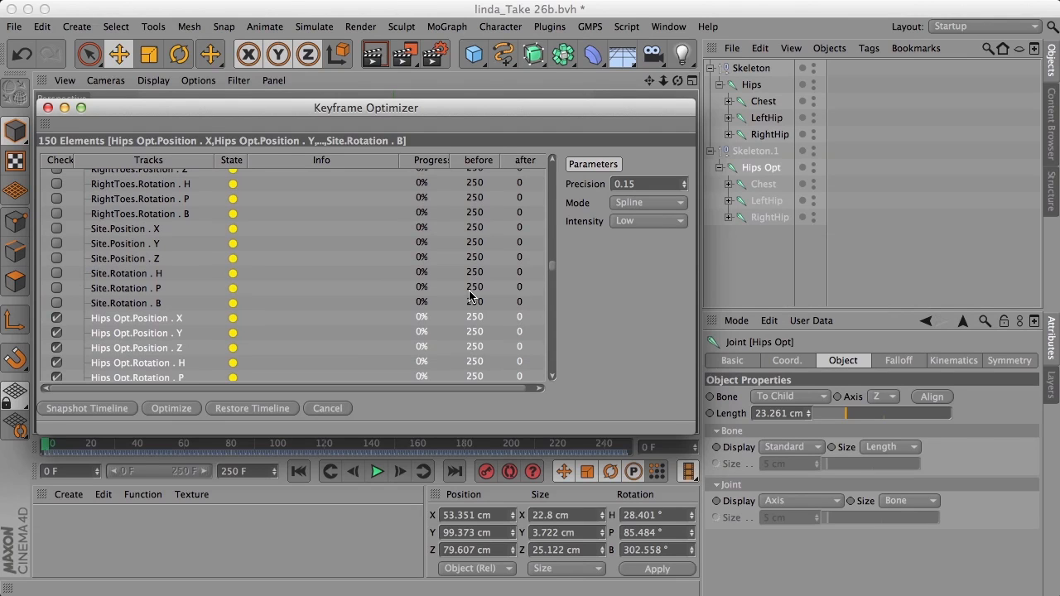
{"action": "mouse_move", "coordinate": [514, 382]}
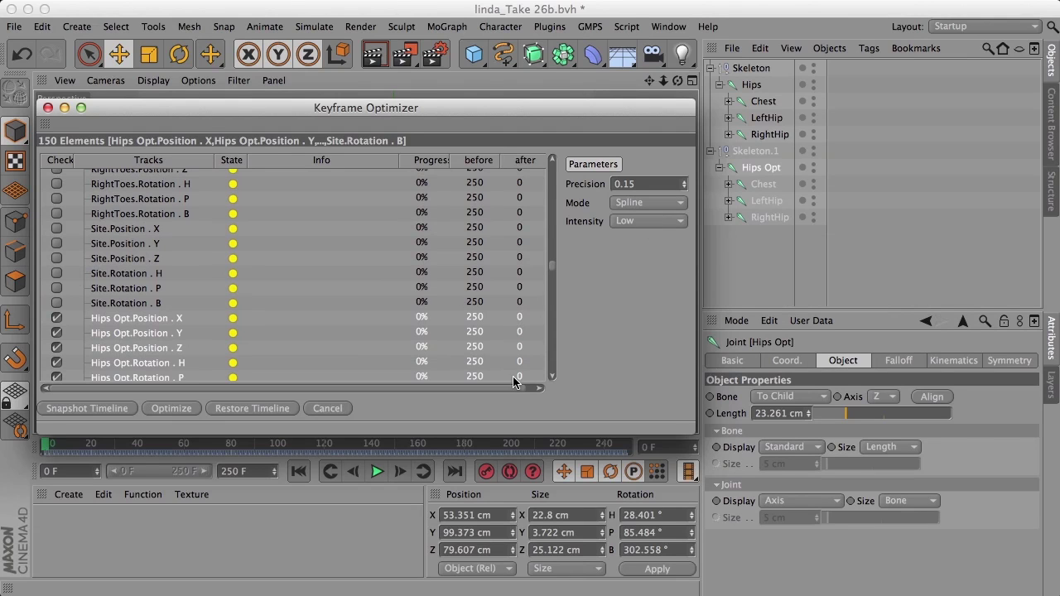
{"action": "scroll", "scroll_direction": "down", "scroll_amount": 3}
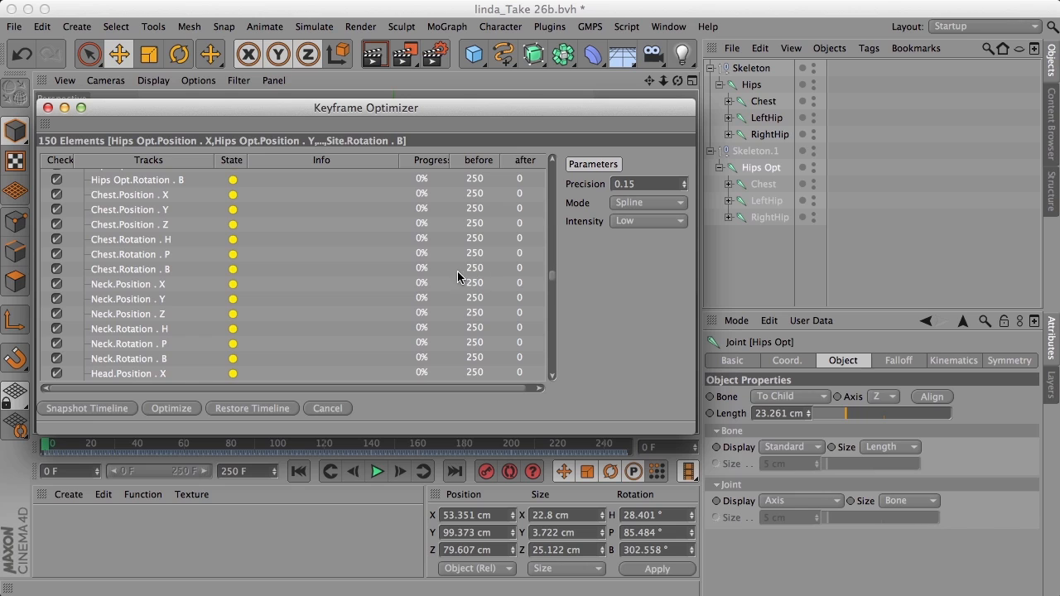
{"action": "mouse_move", "coordinate": [471, 275]}
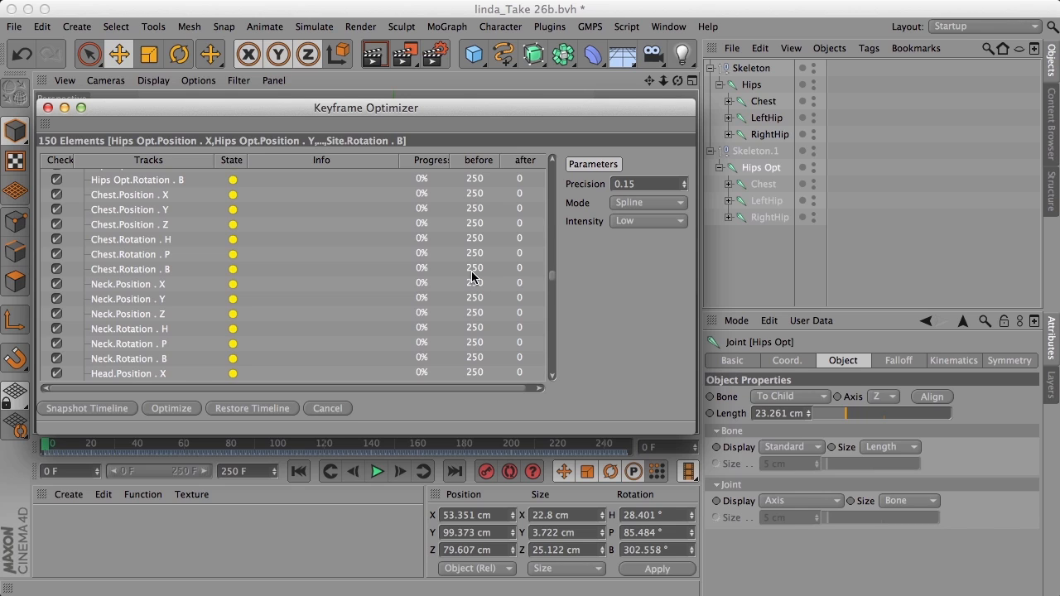
{"action": "mouse_move", "coordinate": [230, 405]}
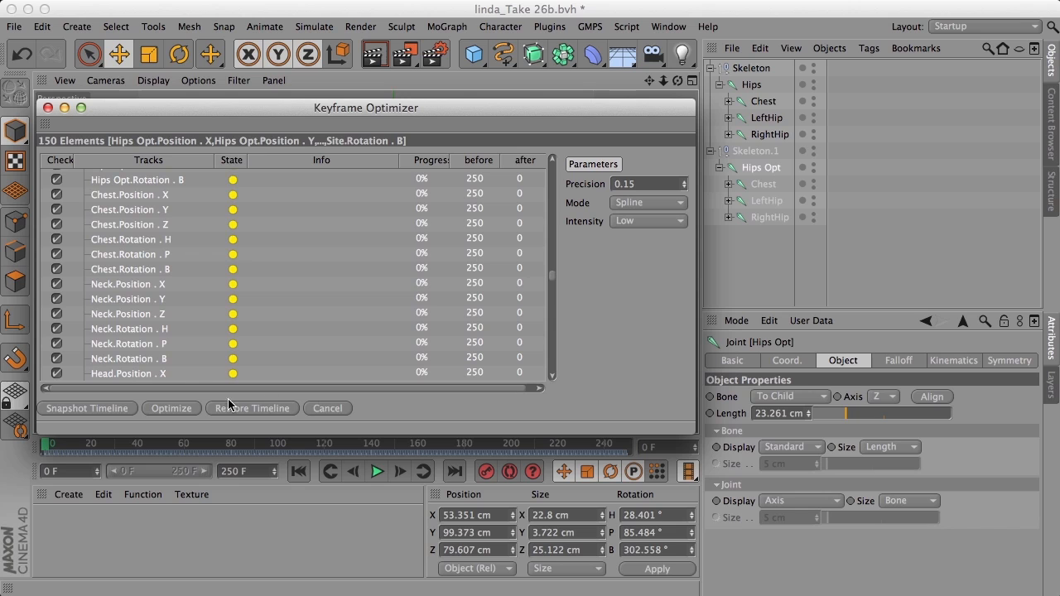
{"action": "left_click", "coordinate": [171, 407]}
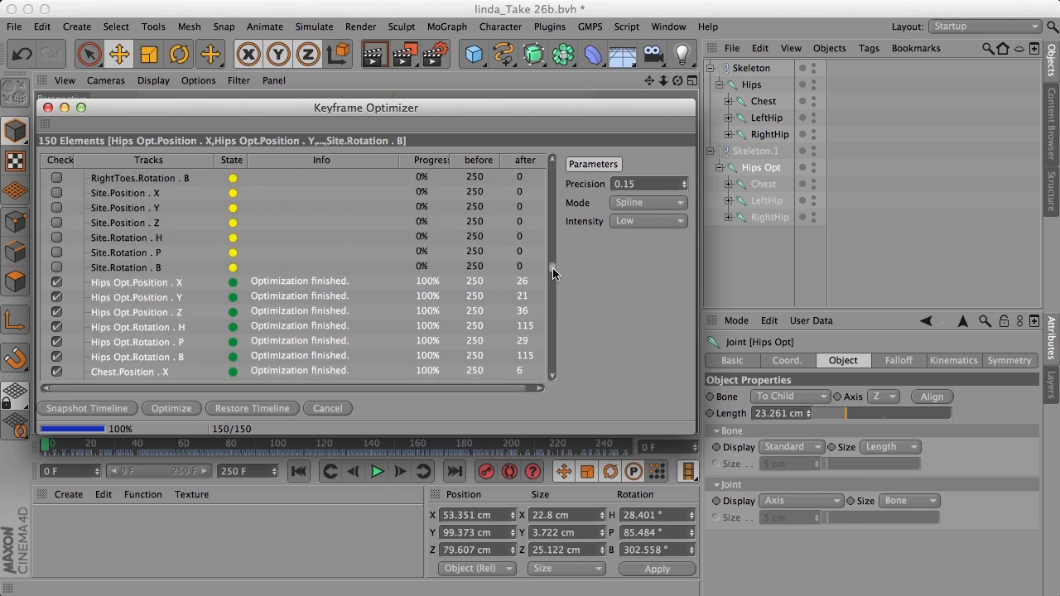
Step: Review the reduced key counts at precision 0.15 and enter a higher precision
{"action": "scroll", "scroll_direction": "down", "scroll_amount": 3}
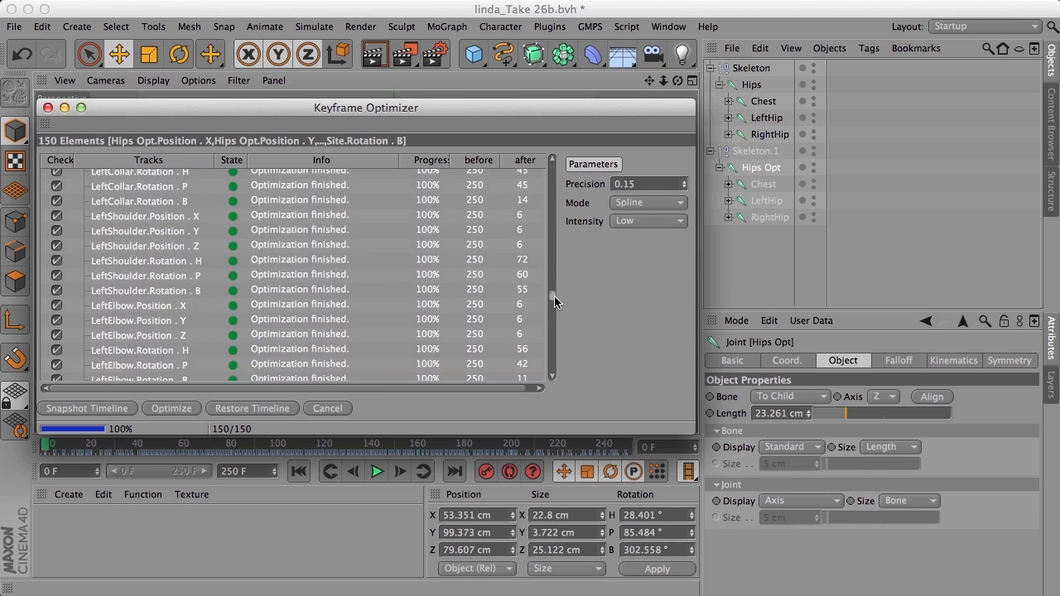
{"action": "scroll", "scroll_direction": "down", "scroll_amount": 3}
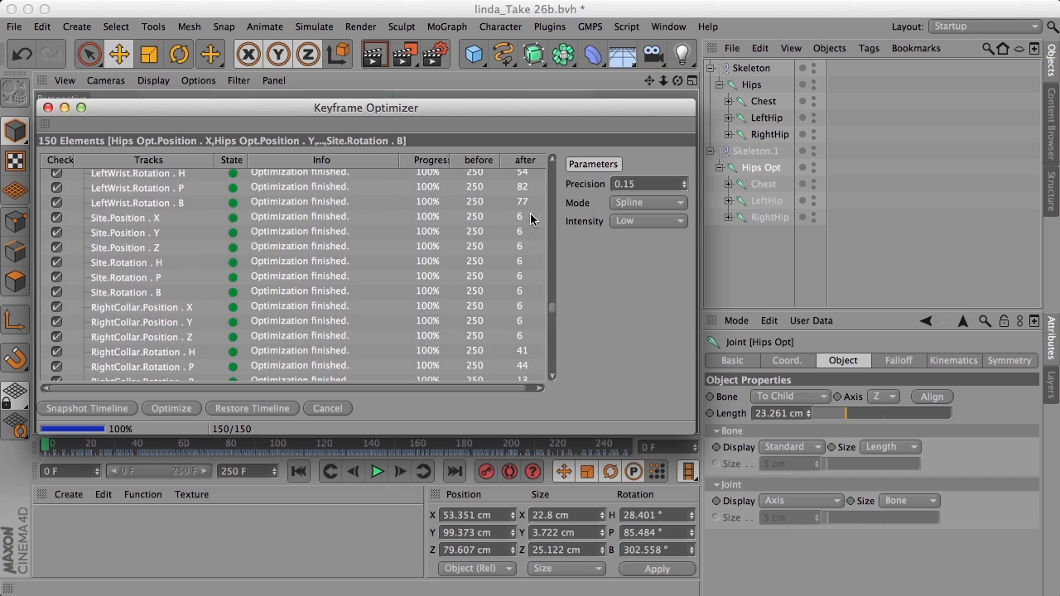
{"action": "mouse_move", "coordinate": [555, 287]}
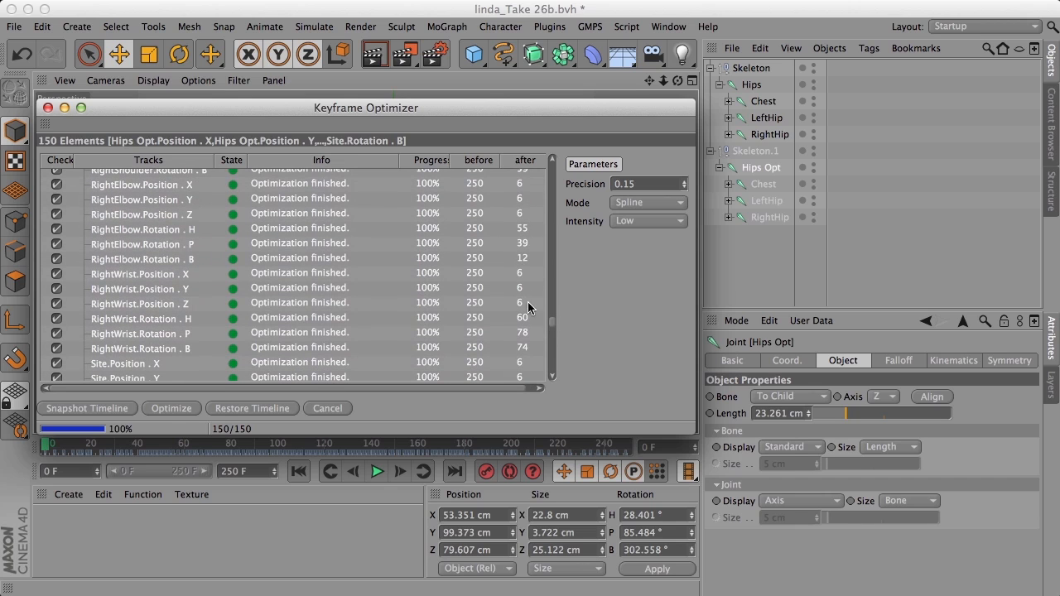
{"action": "left_click", "coordinate": [648, 221]}
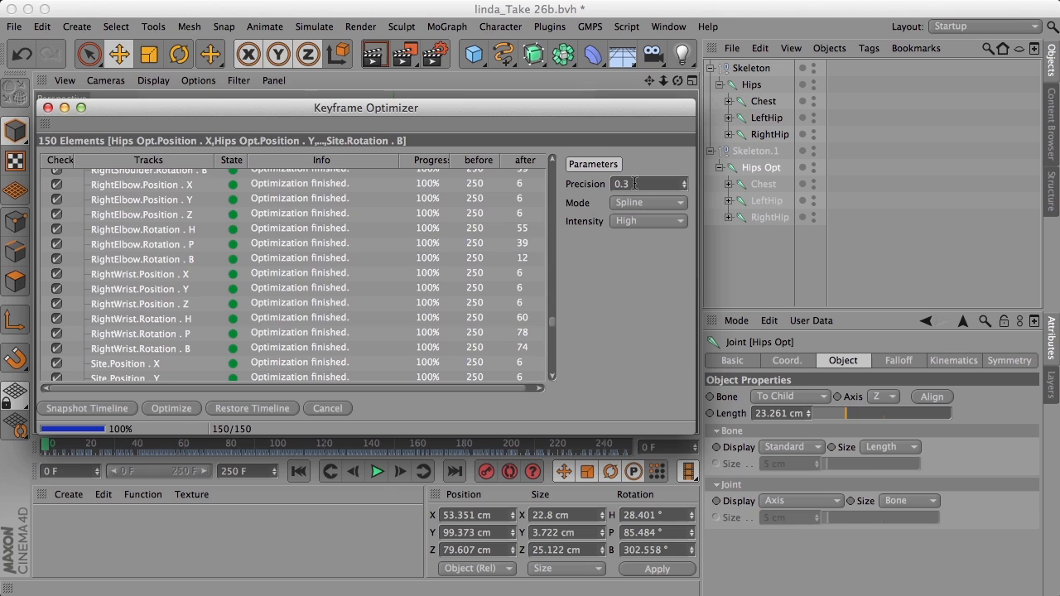
Step: Re-optimize Hips Opt at precision 0.3, High intensity, leaving many tracks at 2 keys
{"action": "left_click", "coordinate": [171, 407]}
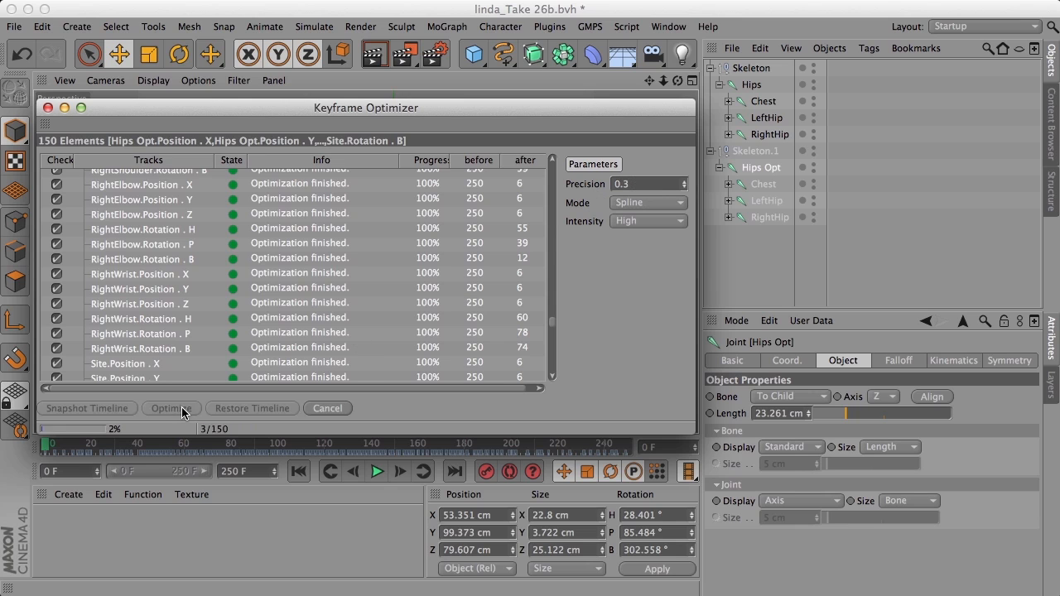
{"action": "left_click", "coordinate": [171, 407]}
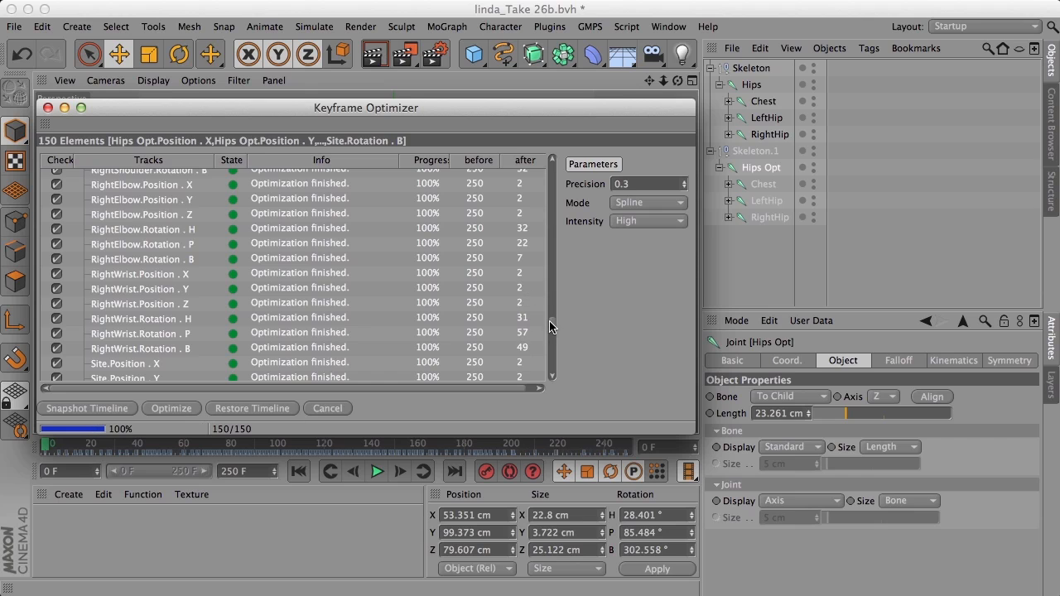
{"action": "scroll", "scroll_direction": "up", "scroll_amount": 3}
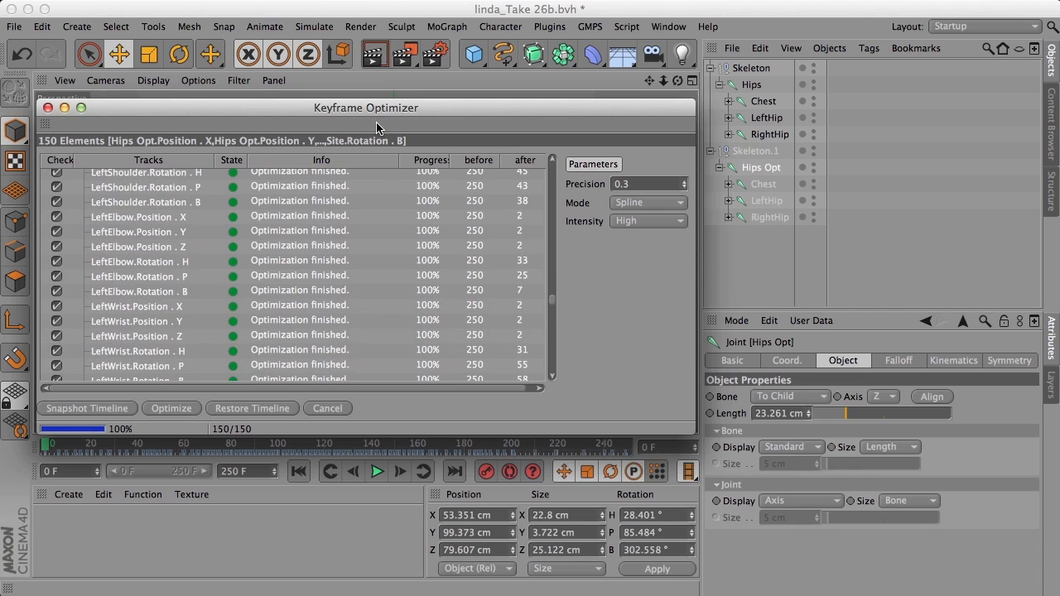
{"action": "mouse_move", "coordinate": [416, 157]}
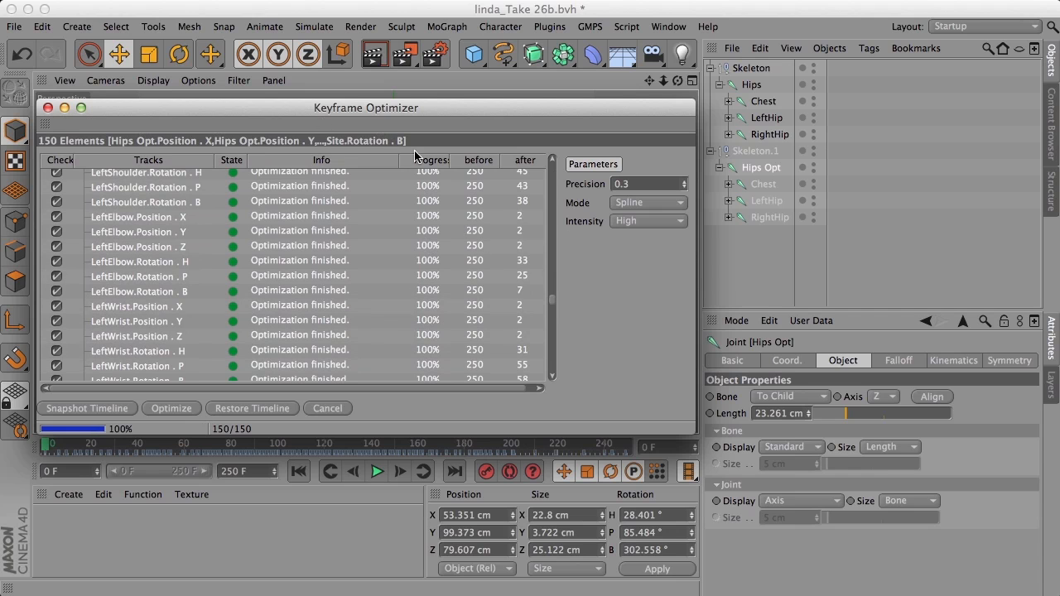
Step: Move the optimizer window aside and place Skeleton.1 beside the original skeleton
{"action": "left_click_drag", "start_coordinate": [366, 107], "coordinate": [693, 250]}
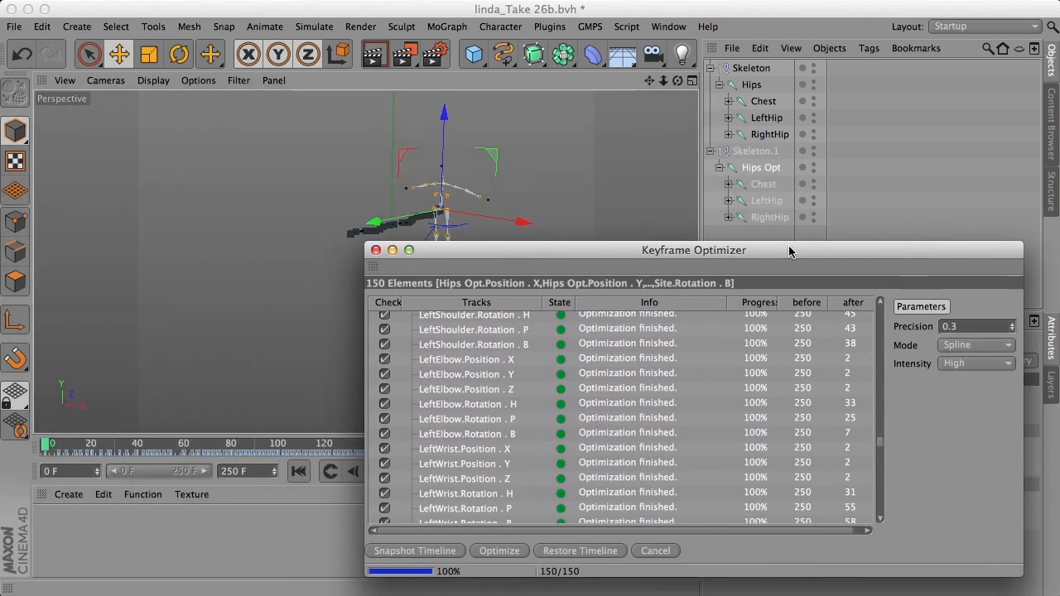
{"action": "mouse_move", "coordinate": [459, 203]}
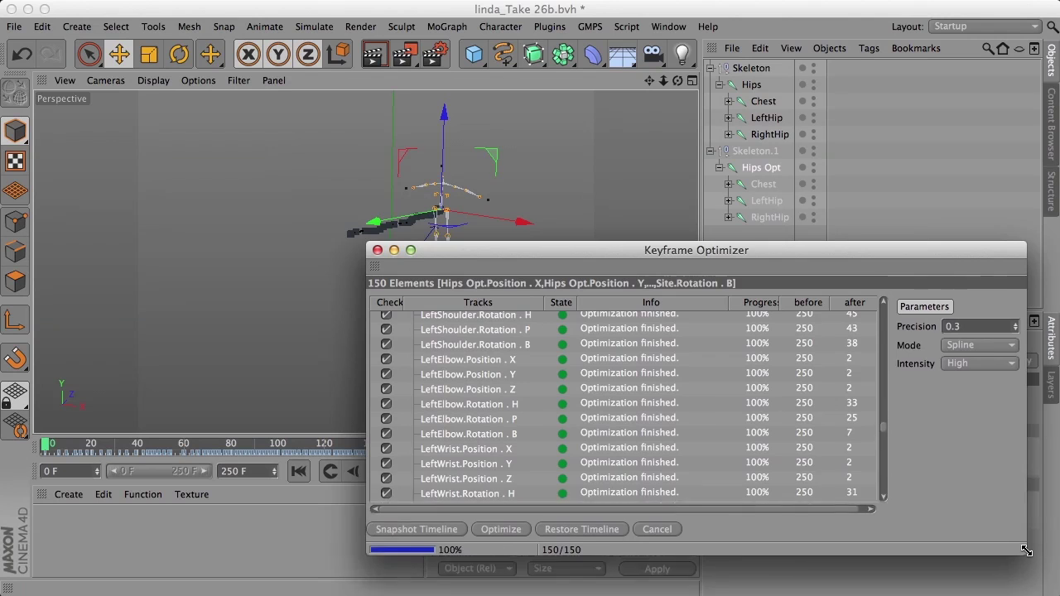
{"action": "left_click_drag", "start_coordinate": [695, 249], "coordinate": [716, 291]}
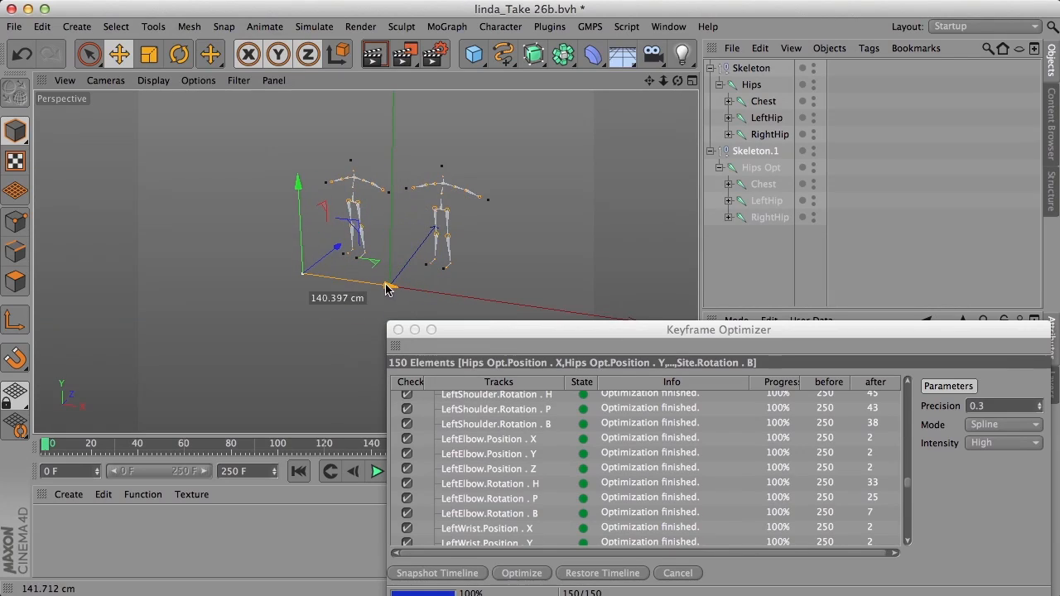
{"action": "left_click_drag", "start_coordinate": [718, 330], "coordinate": [761, 300]}
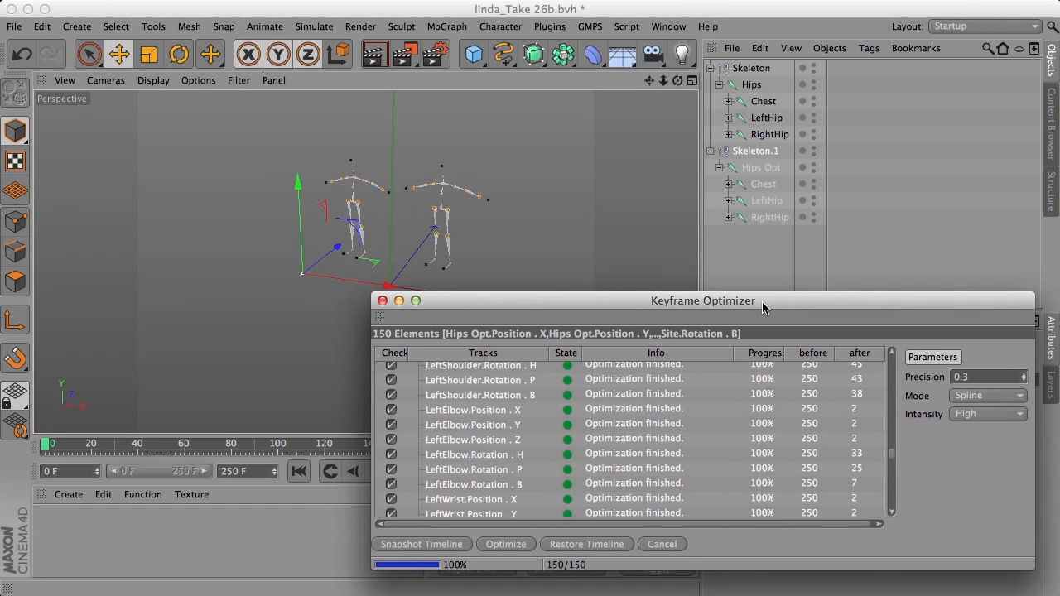
{"action": "left_click_drag", "start_coordinate": [704, 301], "coordinate": [720, 296]}
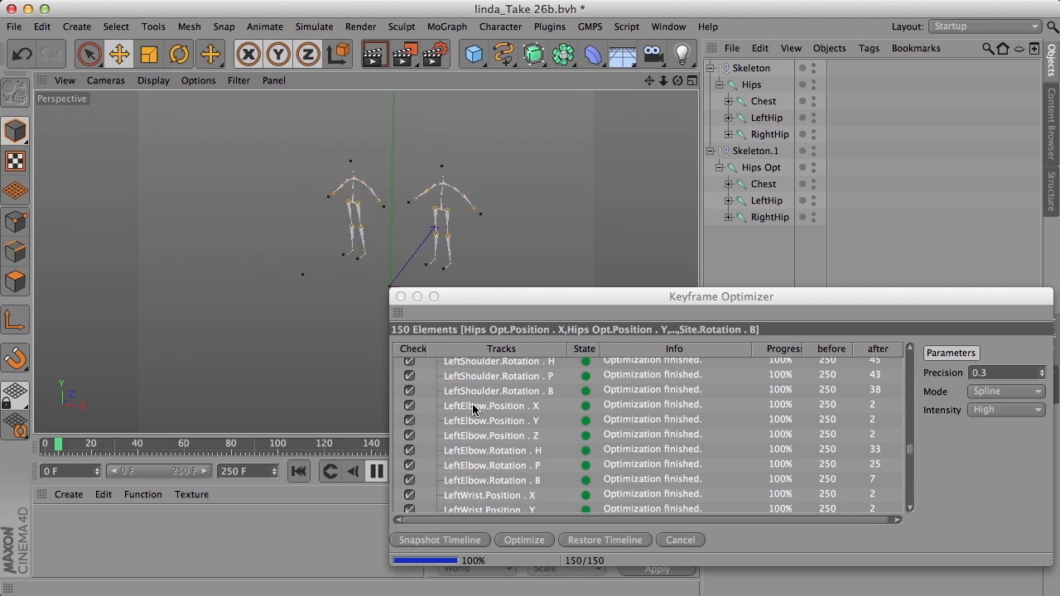
{"action": "left_click", "coordinate": [491, 405]}
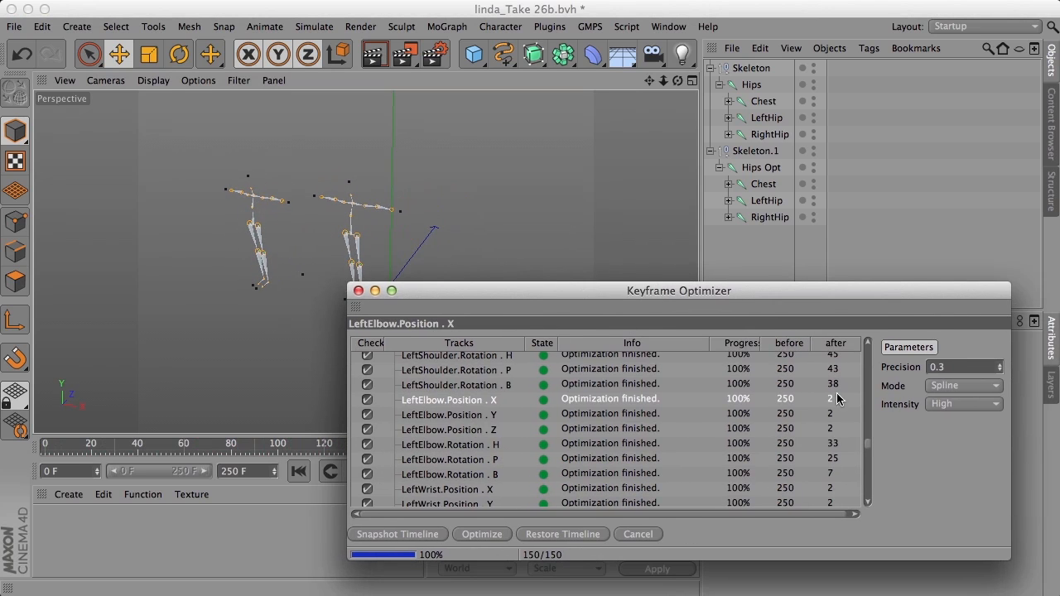
{"action": "left_click", "coordinate": [481, 534]}
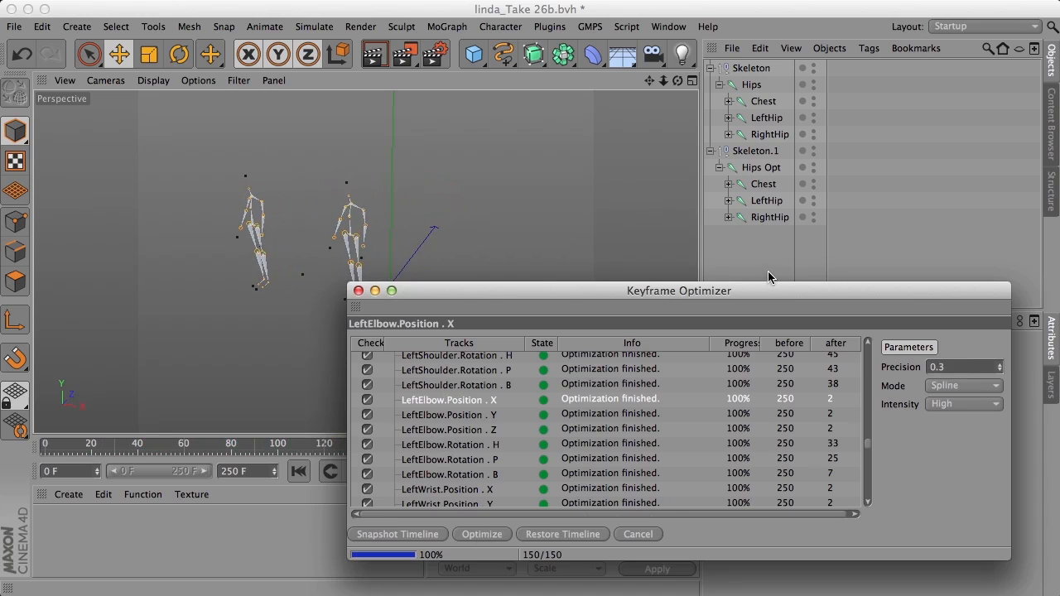
{"action": "left_click_drag", "start_coordinate": [679, 291], "coordinate": [707, 309]}
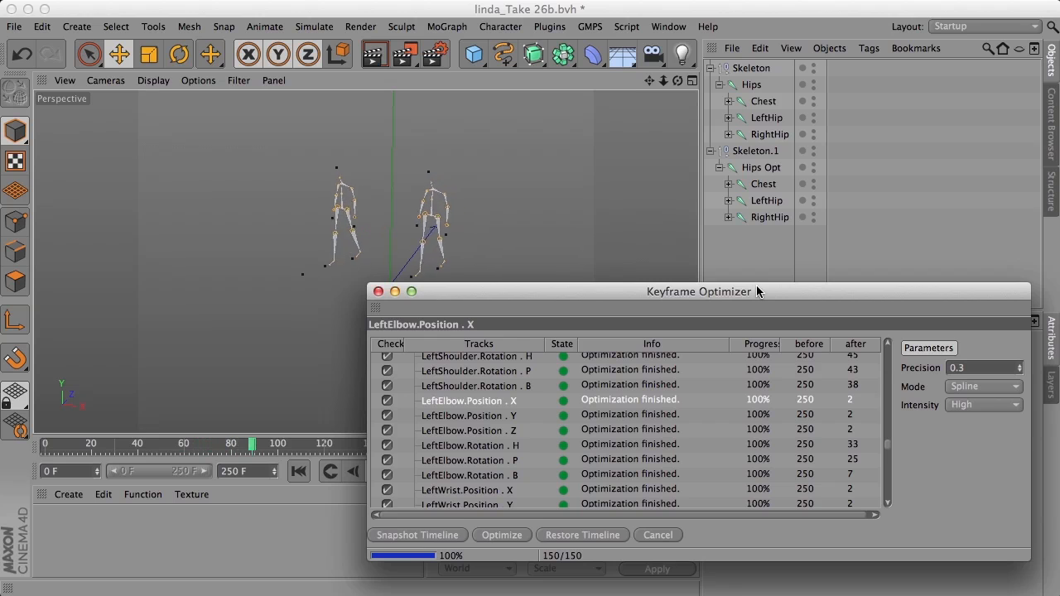
{"action": "left_click_drag", "start_coordinate": [699, 291], "coordinate": [687, 286]}
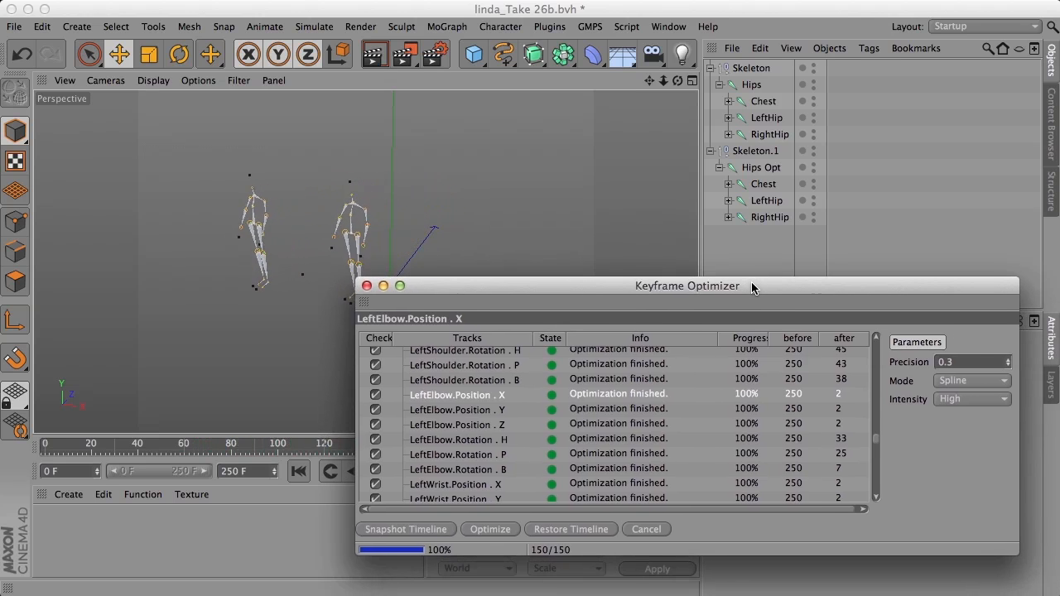
{"action": "left_click_drag", "start_coordinate": [687, 285], "coordinate": [695, 287]}
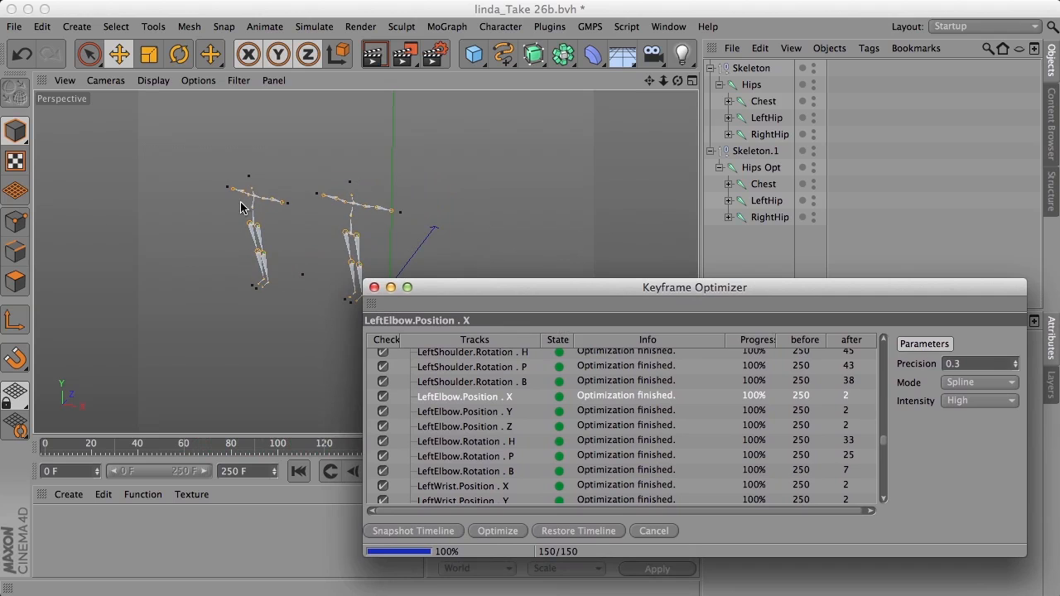